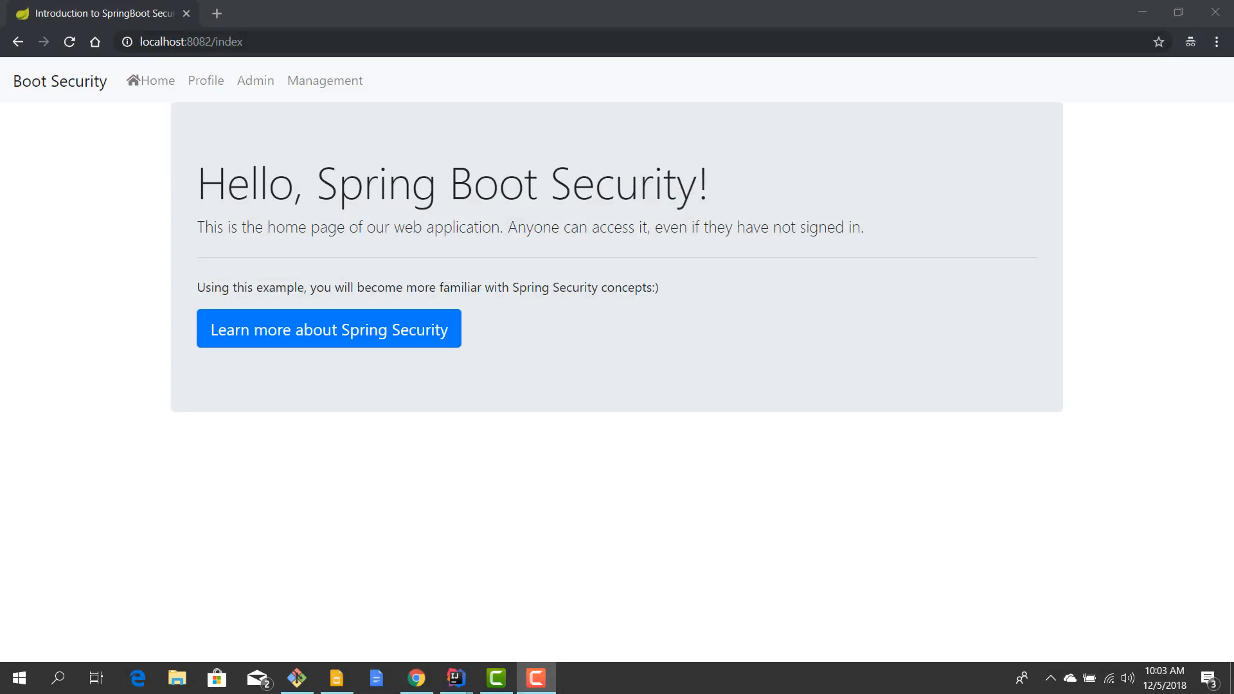
mouse_move(837, 275)
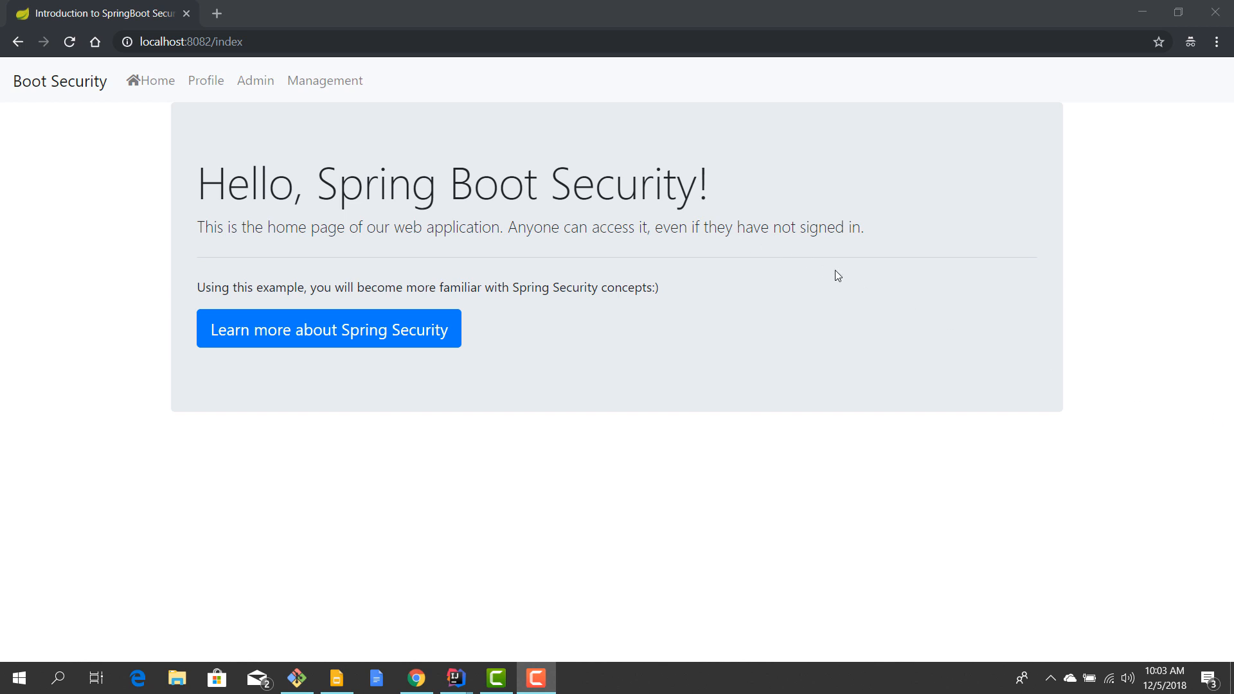
mouse_move(912, 321)
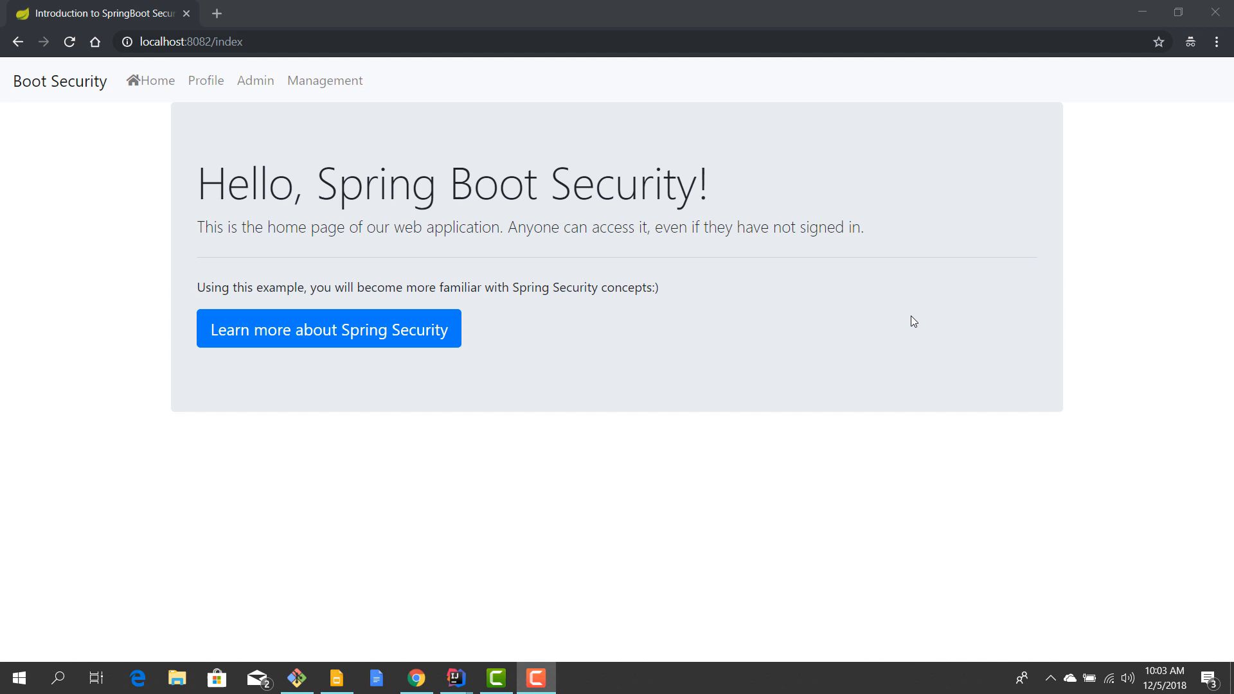
mouse_move(160, 93)
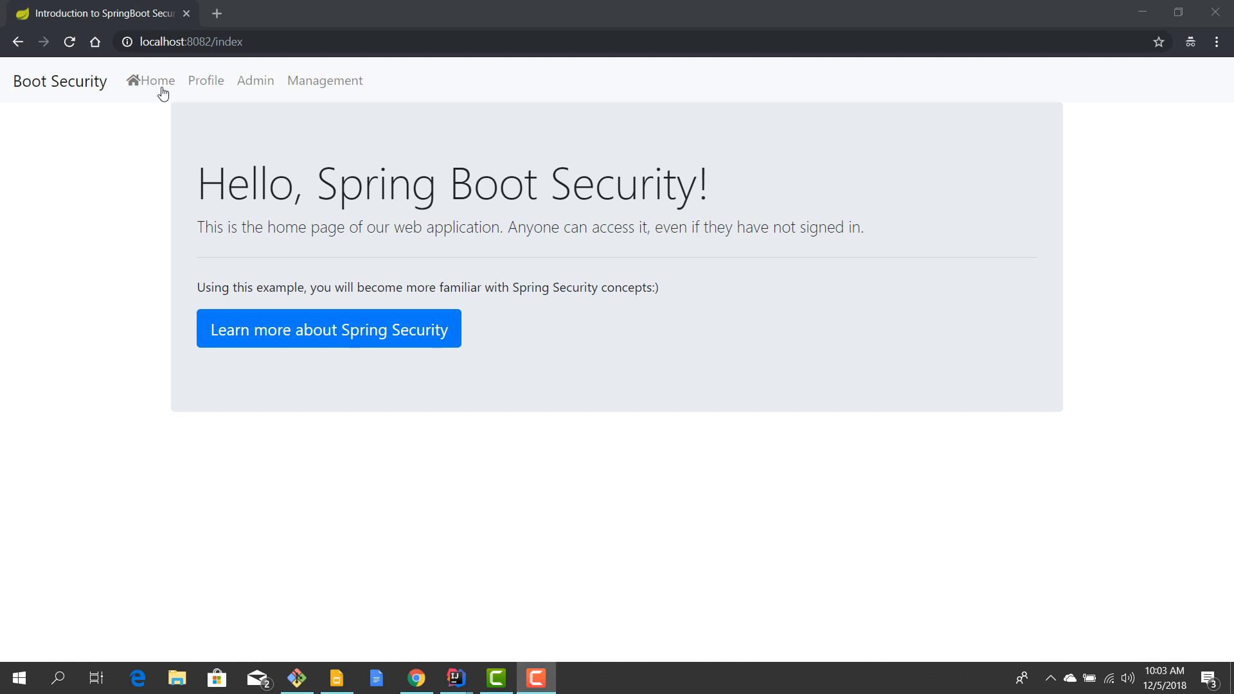
Visit the Management, Home, Profile and Admin pages, reloading Management to check access.
click(324, 80)
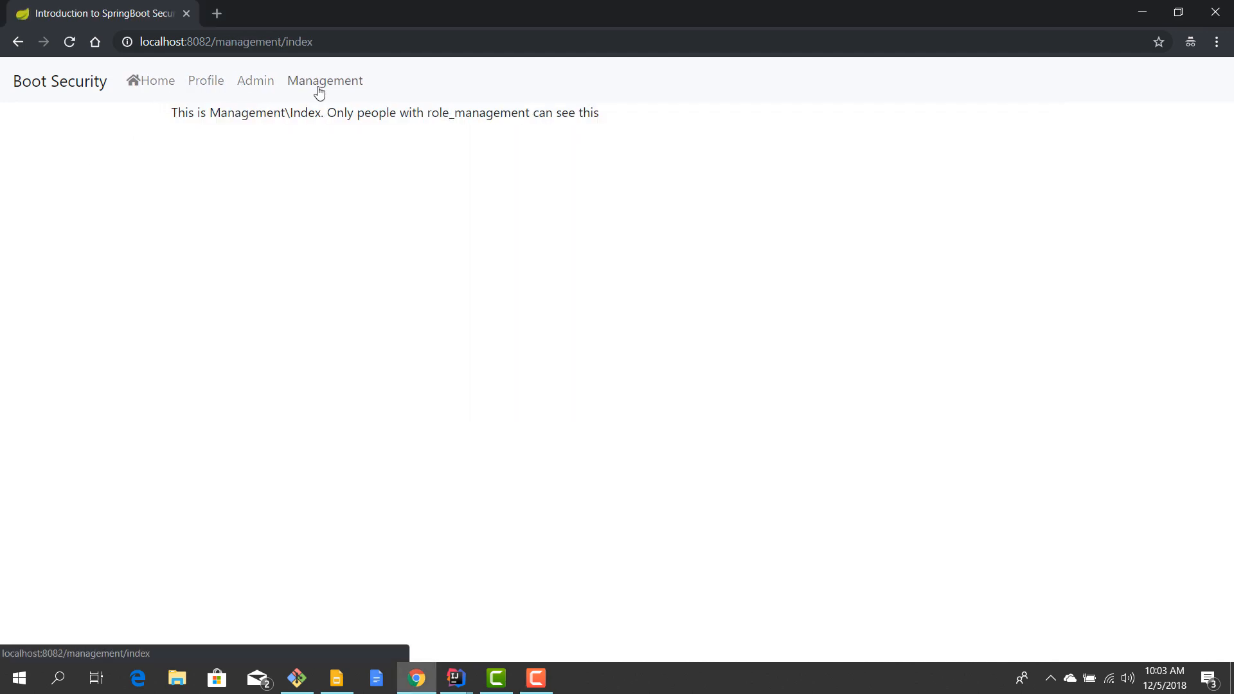
click(157, 81)
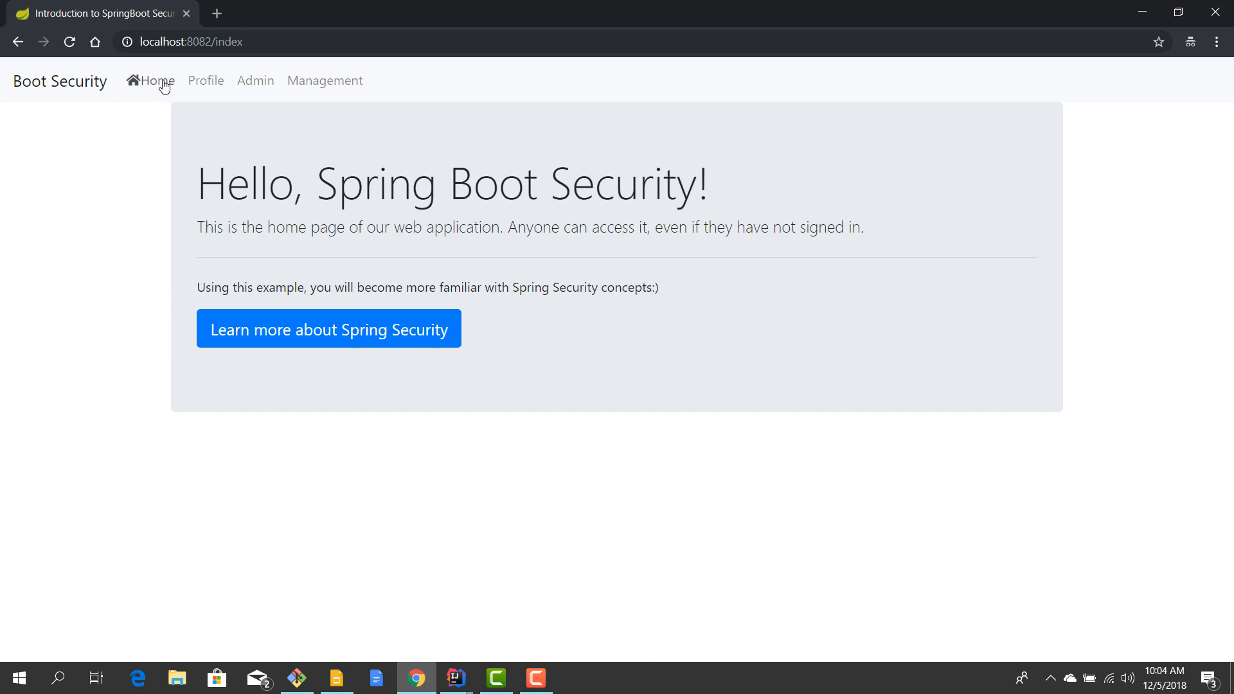
mouse_move(466, 353)
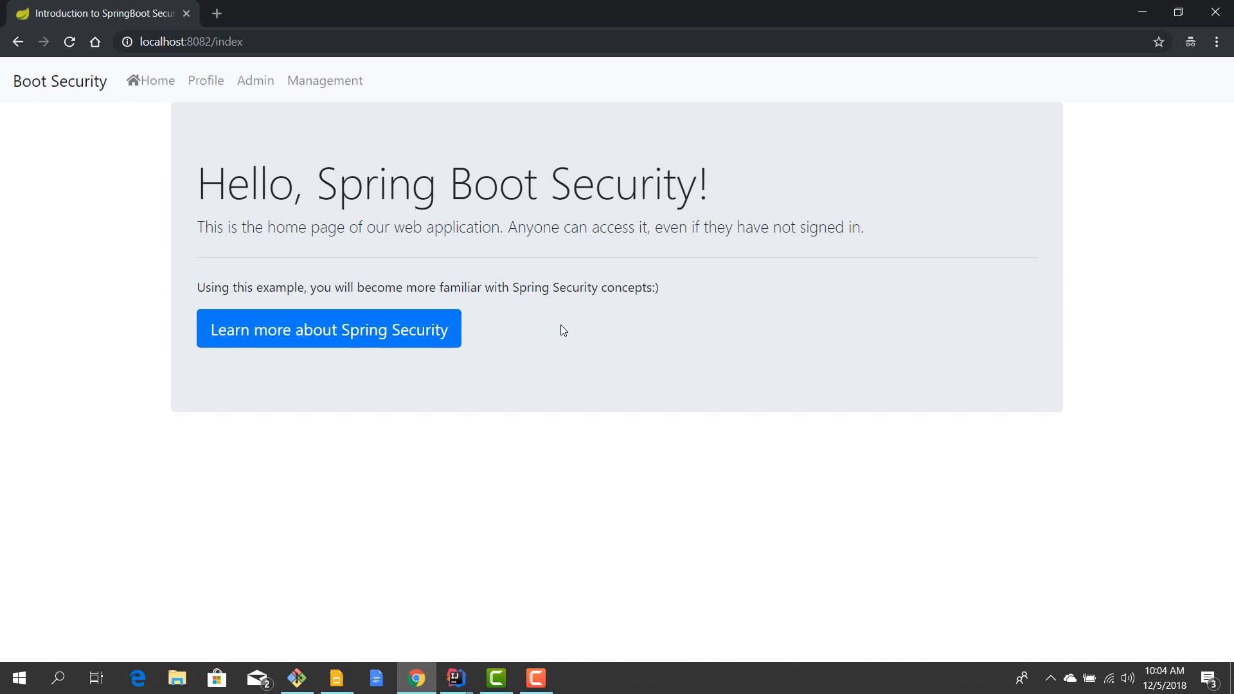
mouse_move(200, 80)
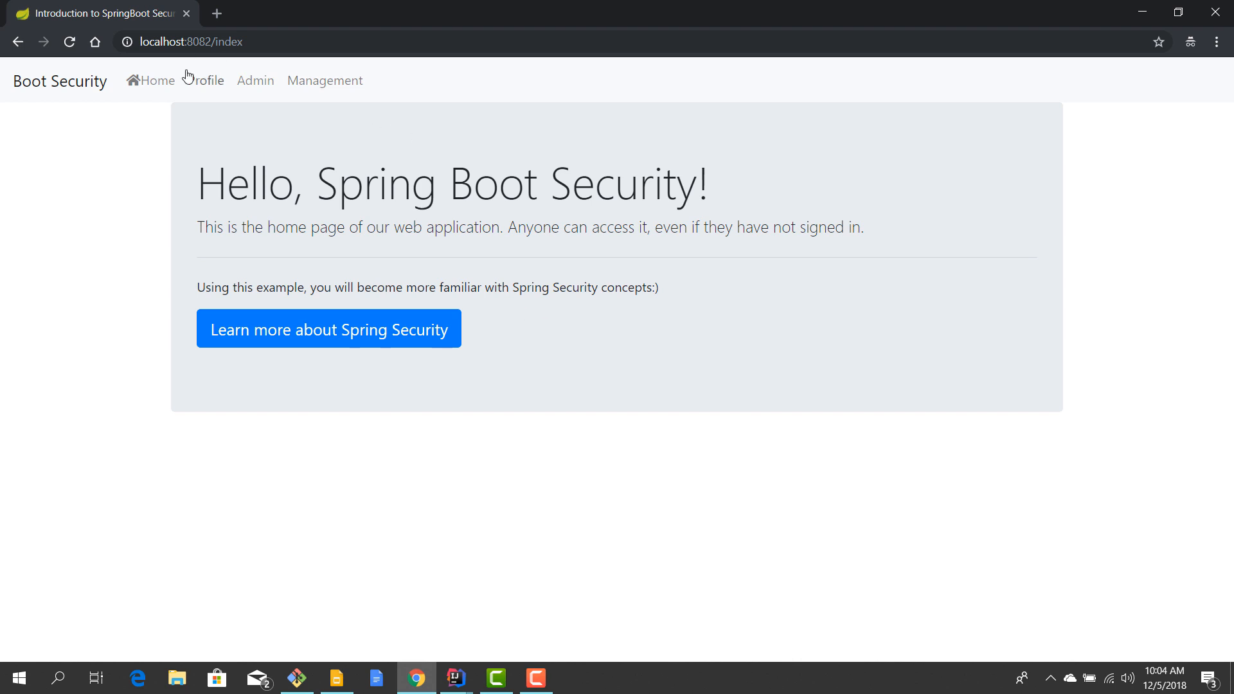
click(206, 80)
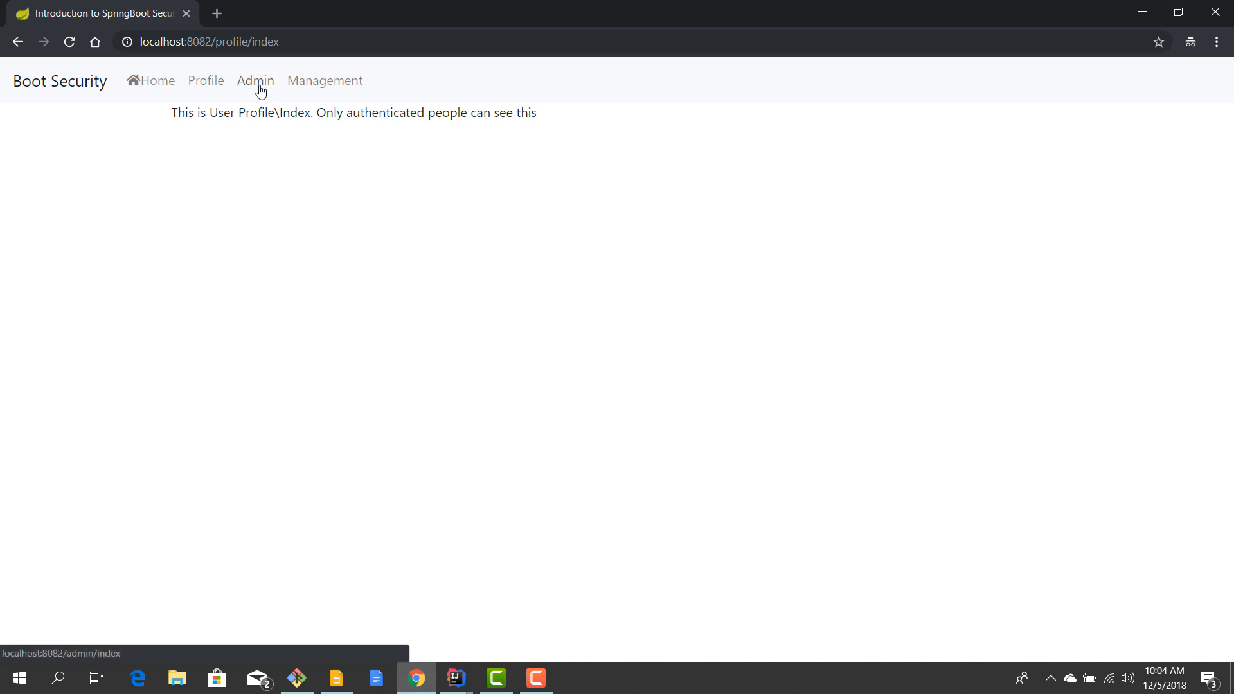
click(255, 80)
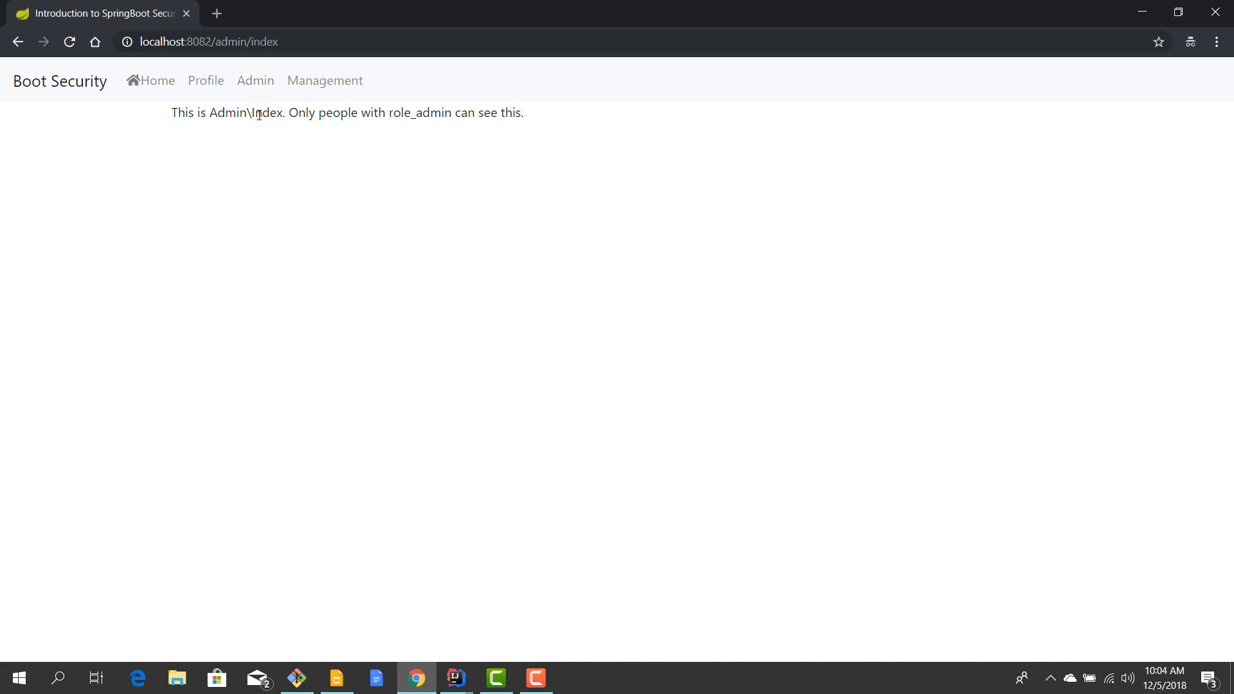
click(324, 80)
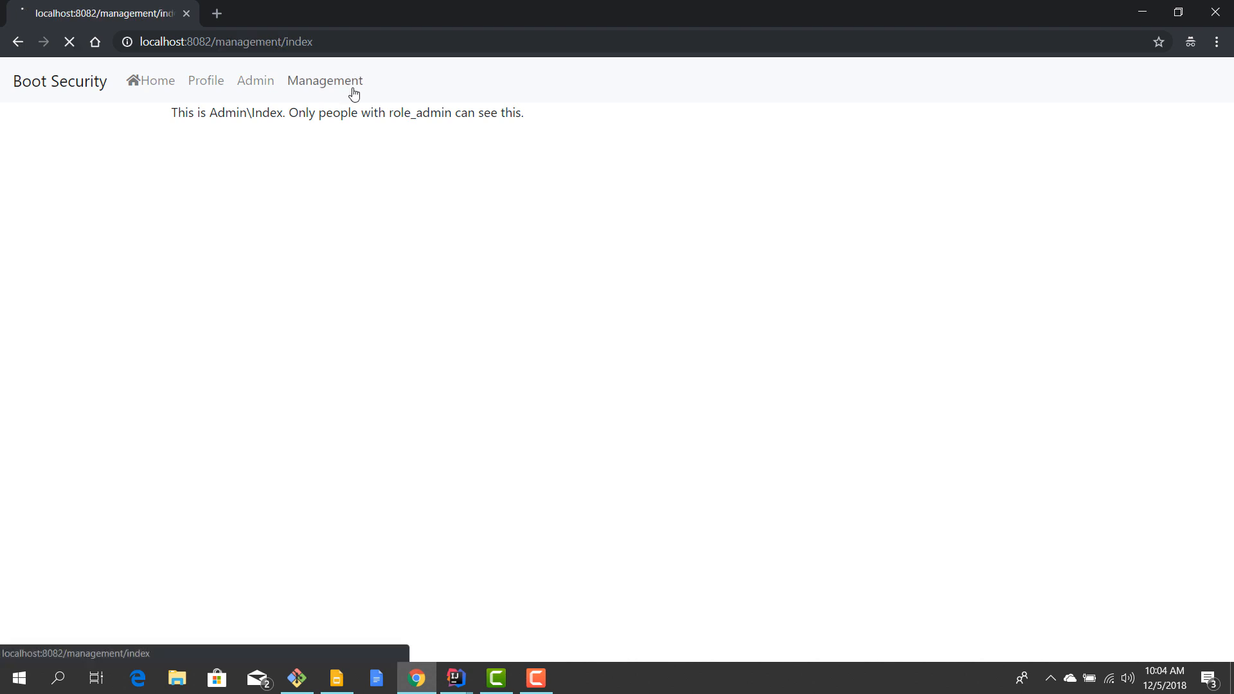
click(324, 80)
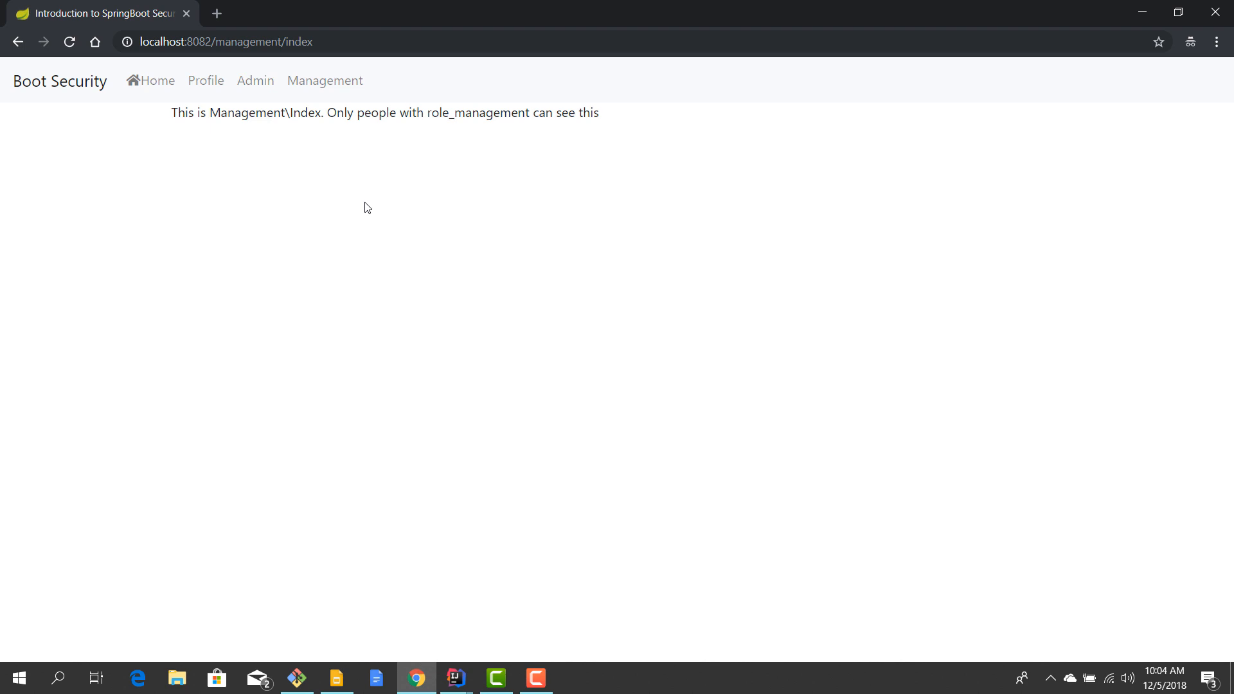
mouse_move(158, 82)
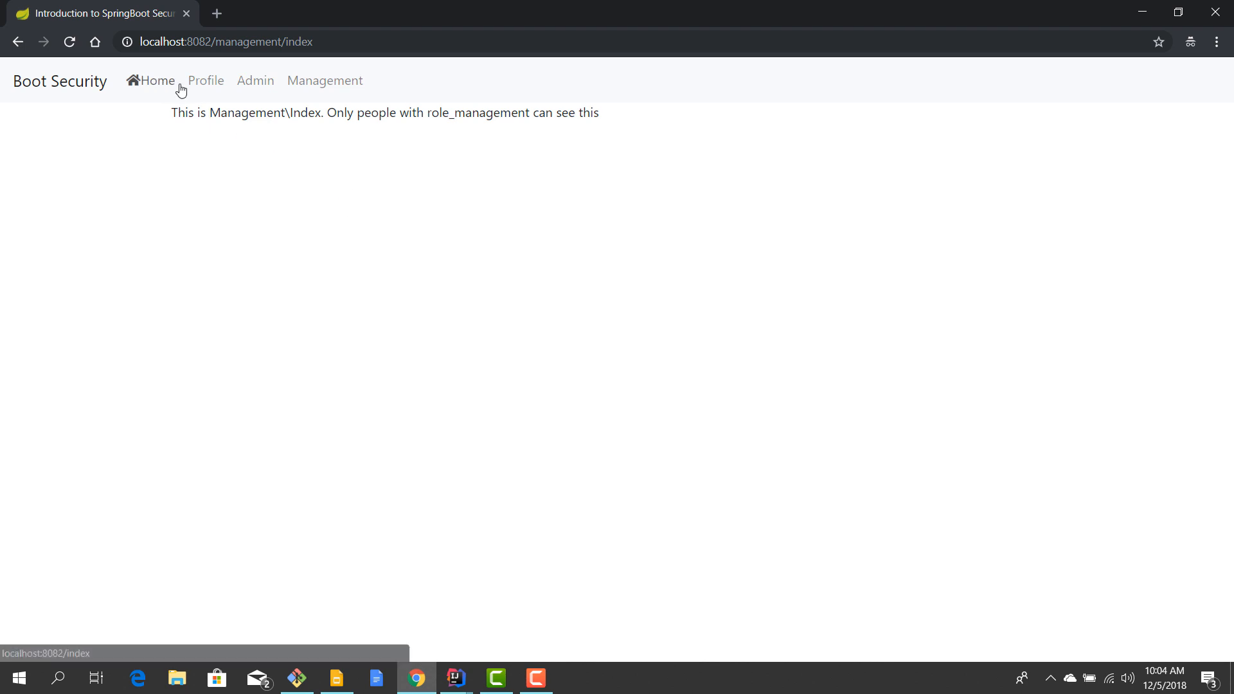
Cycle through Home, Profile, Admin and Management again, ending on the Profile page.
click(158, 80)
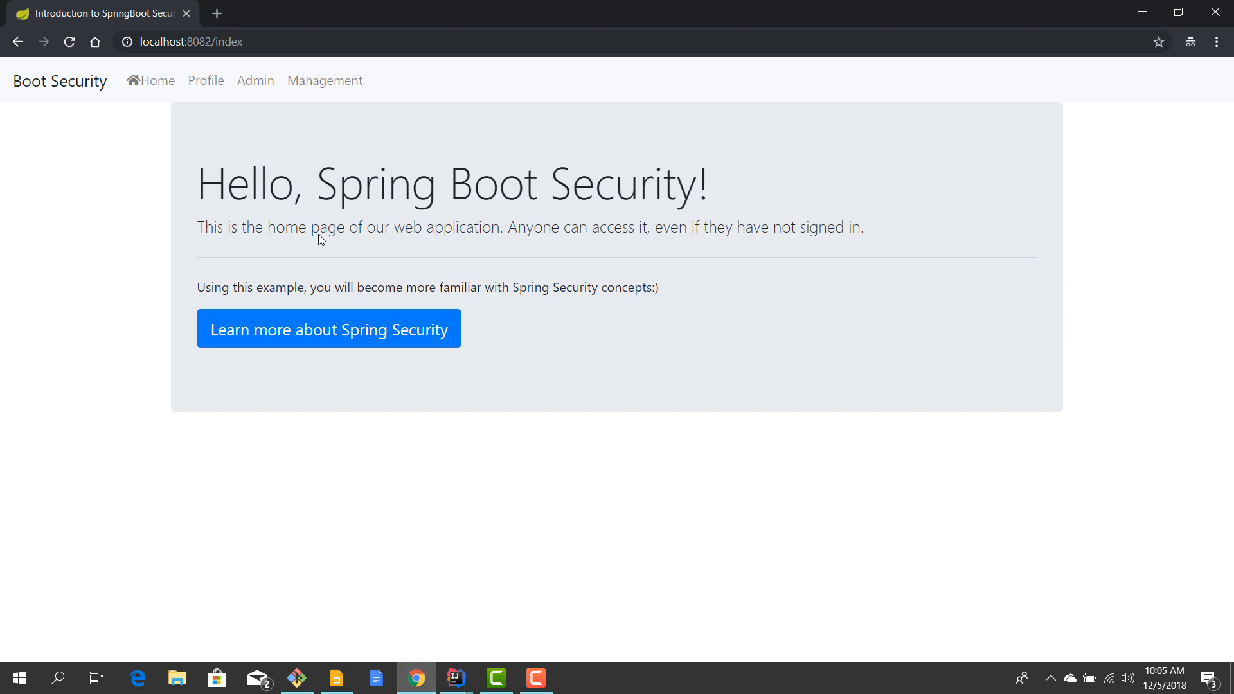
click(206, 80)
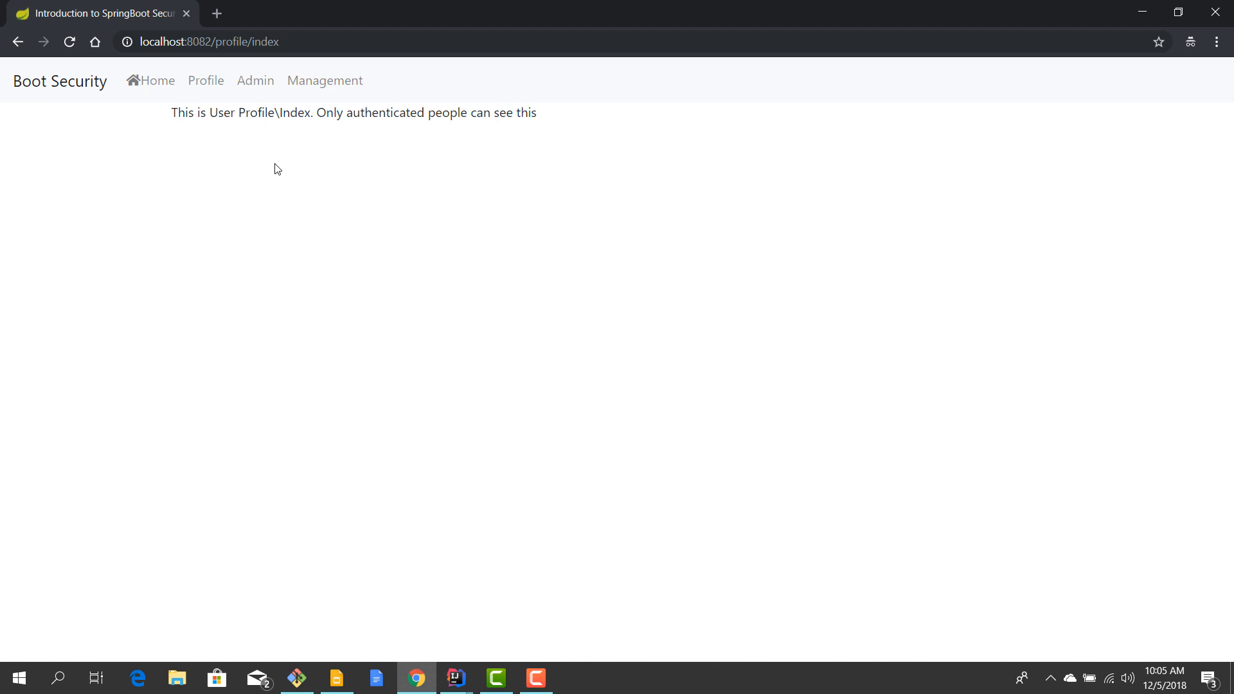
click(255, 81)
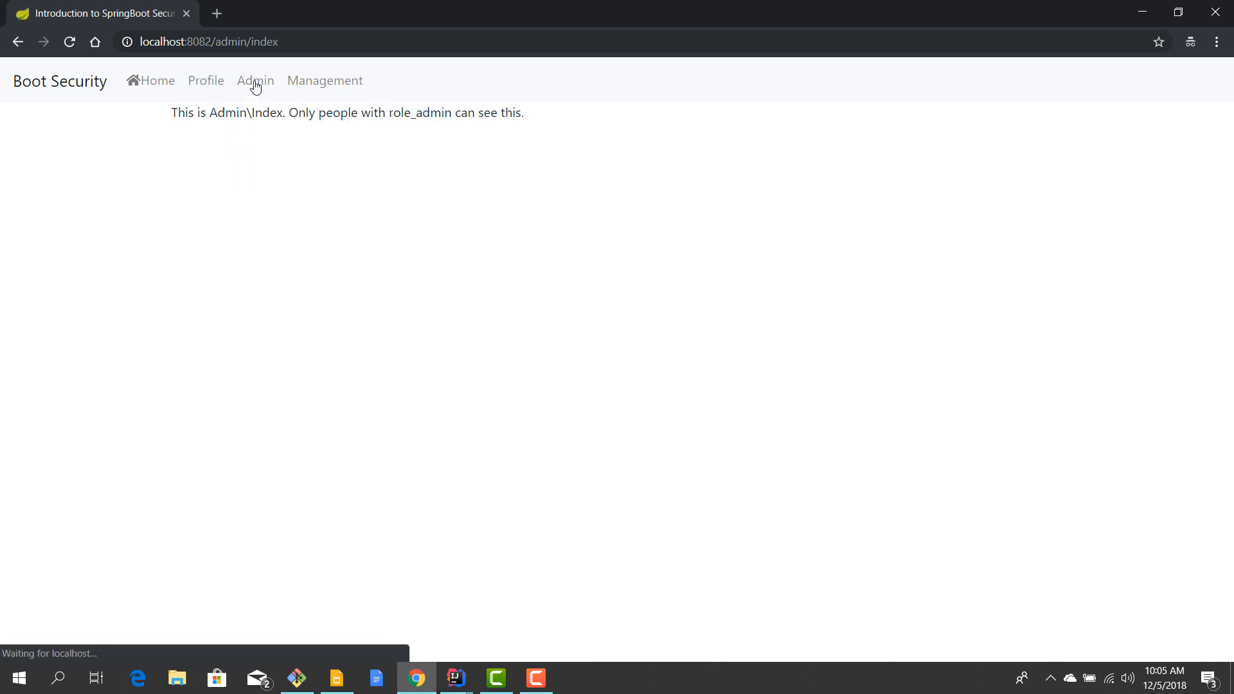
mouse_move(324, 81)
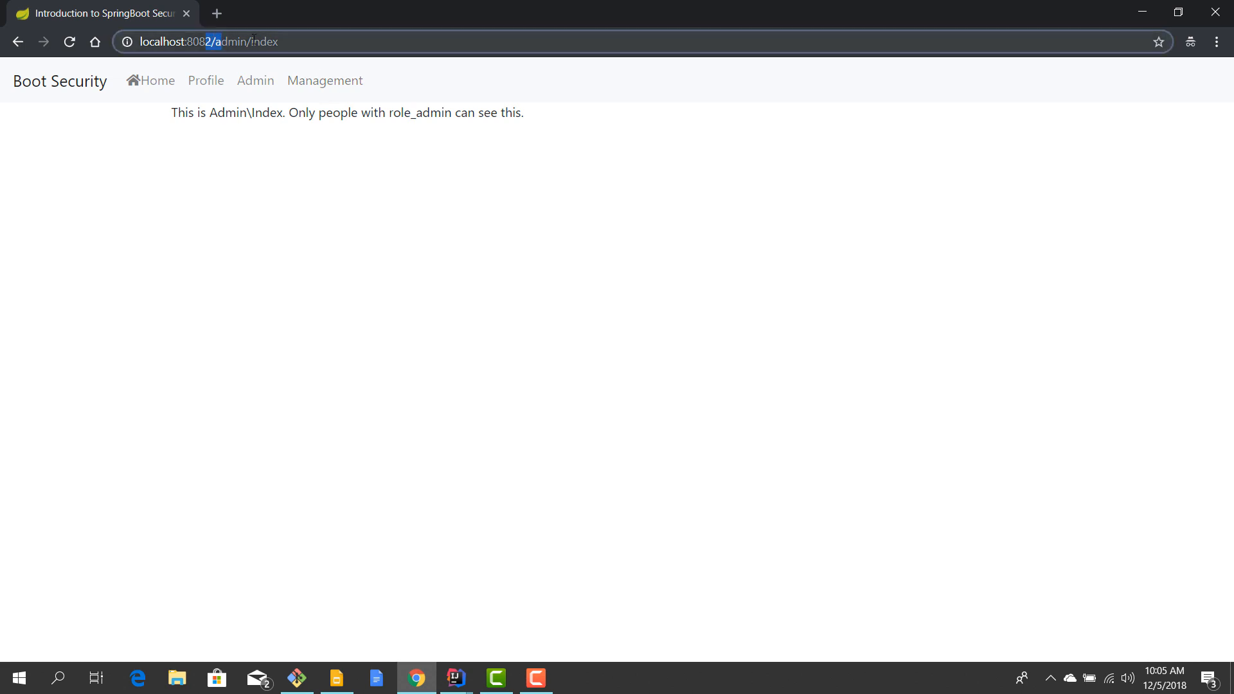
click(155, 81)
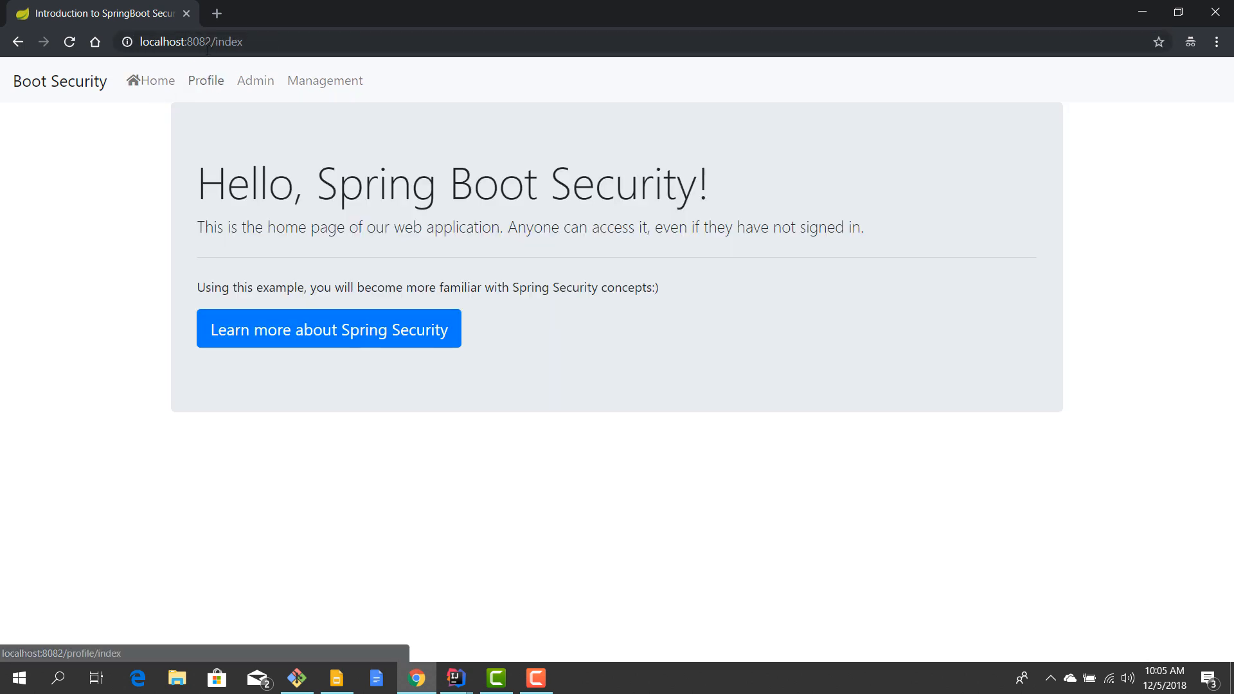
click(206, 80)
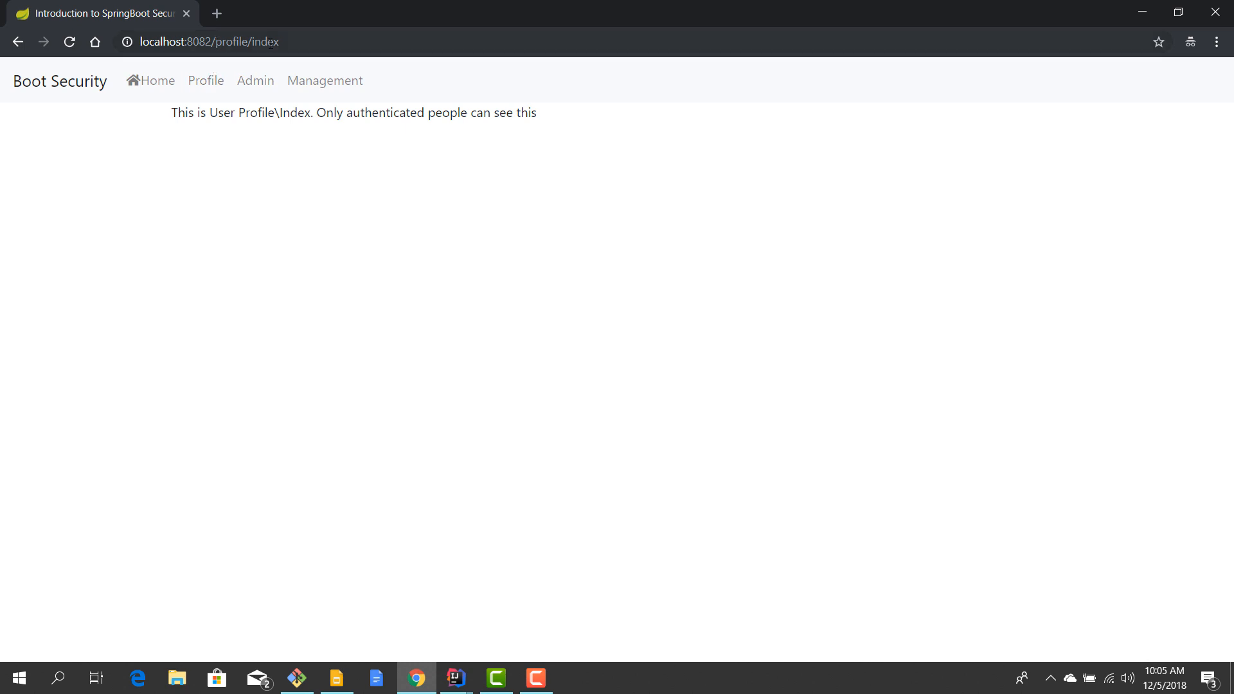
click(255, 80)
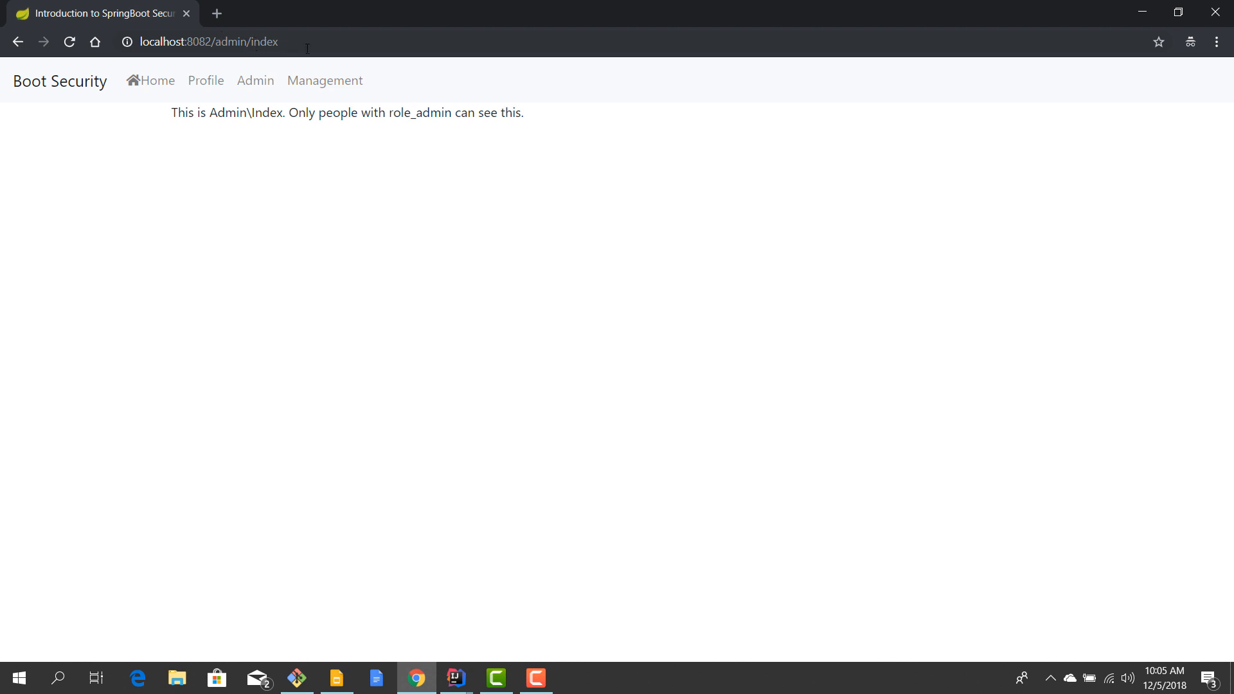
click(324, 80)
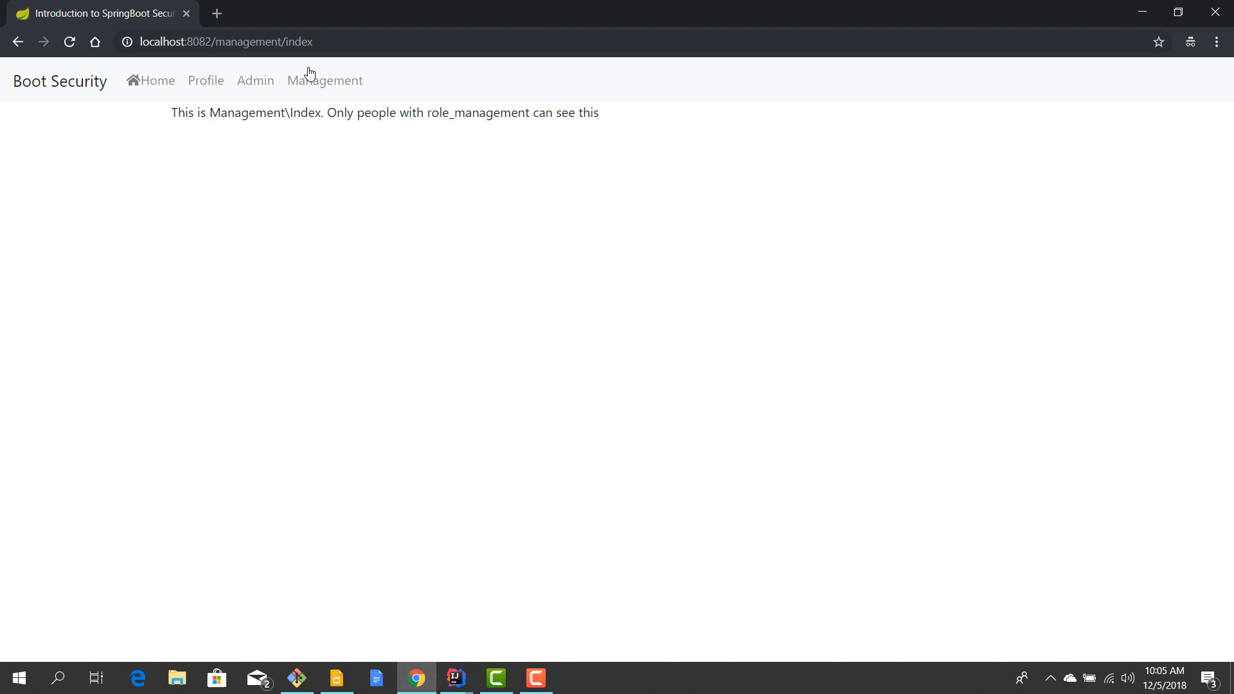
click(206, 80)
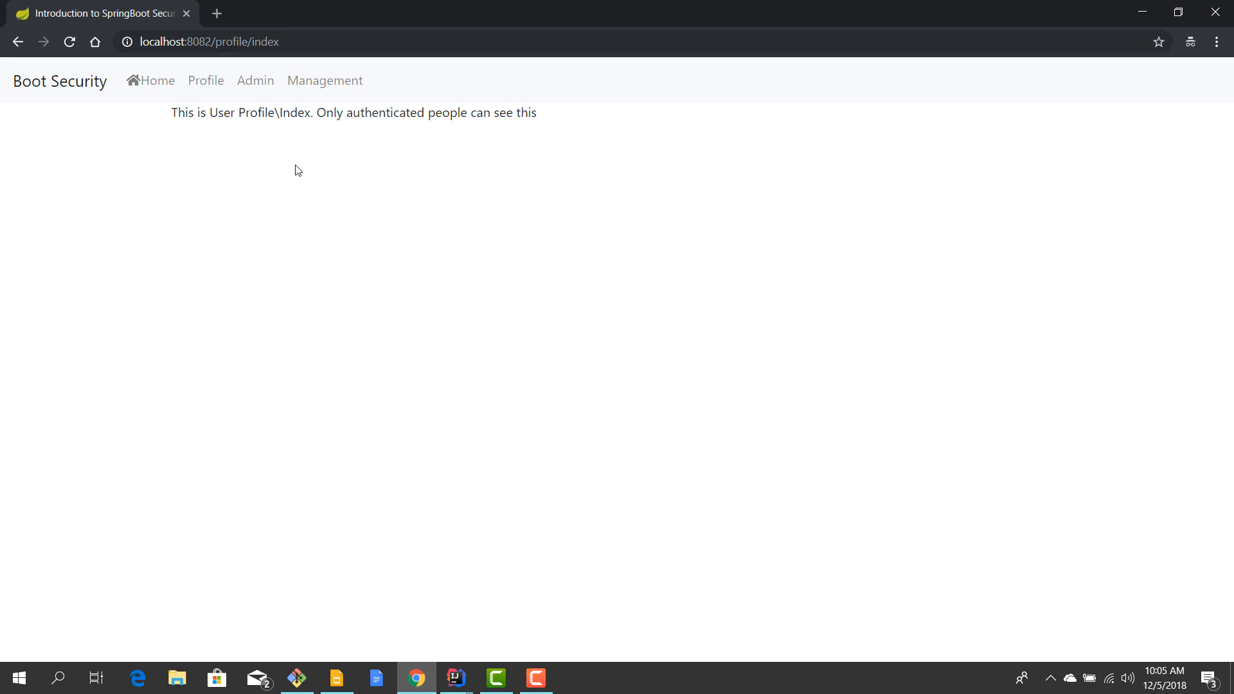
click(454, 679)
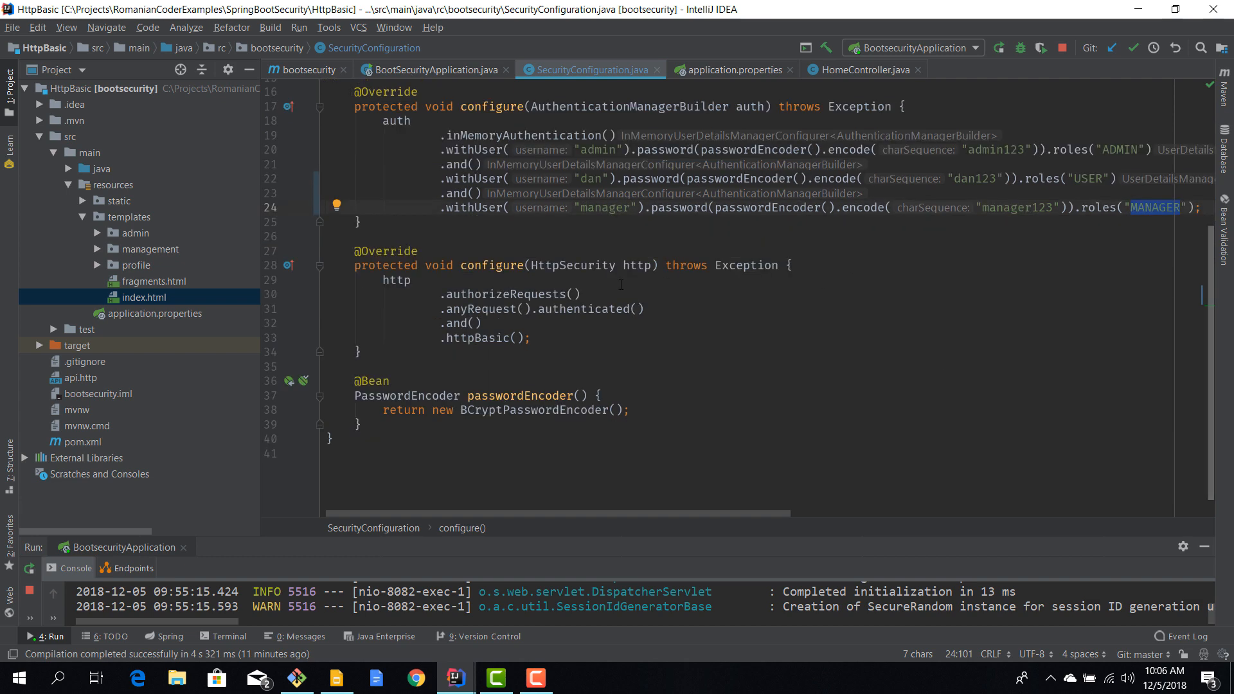
mouse_move(584, 327)
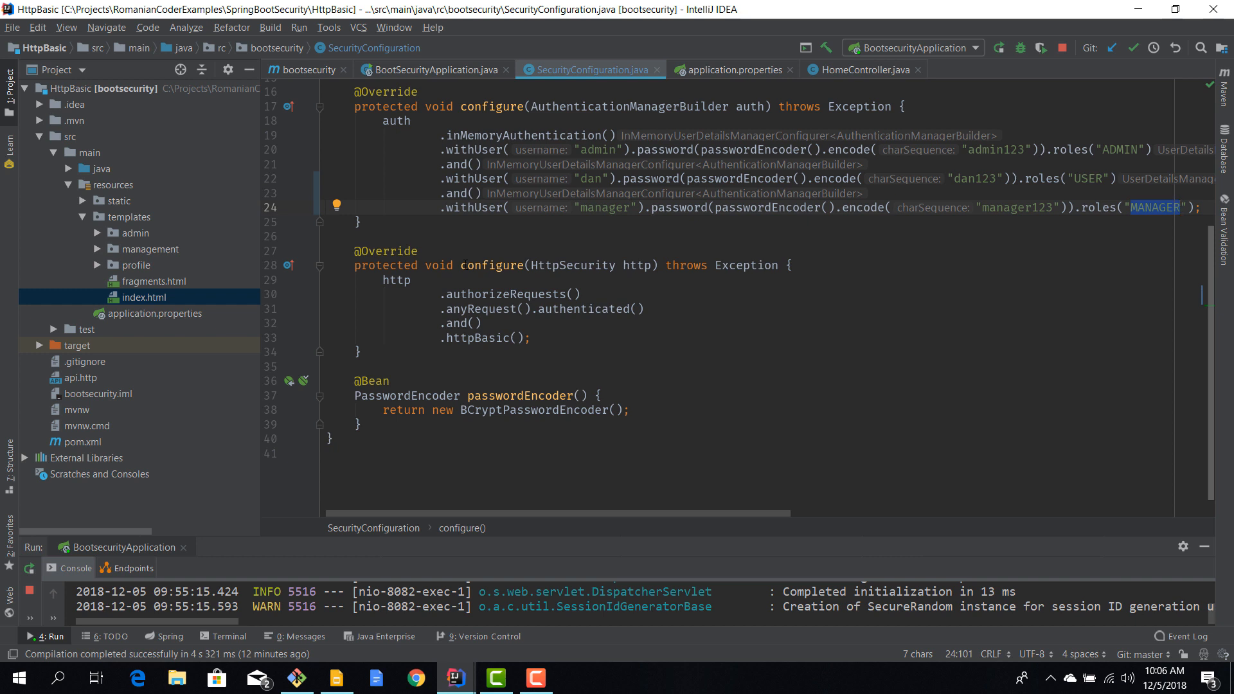
Select the anyRequest().authenticated() rule in configure(HttpSecurity) for replacement.
double_click(477, 309)
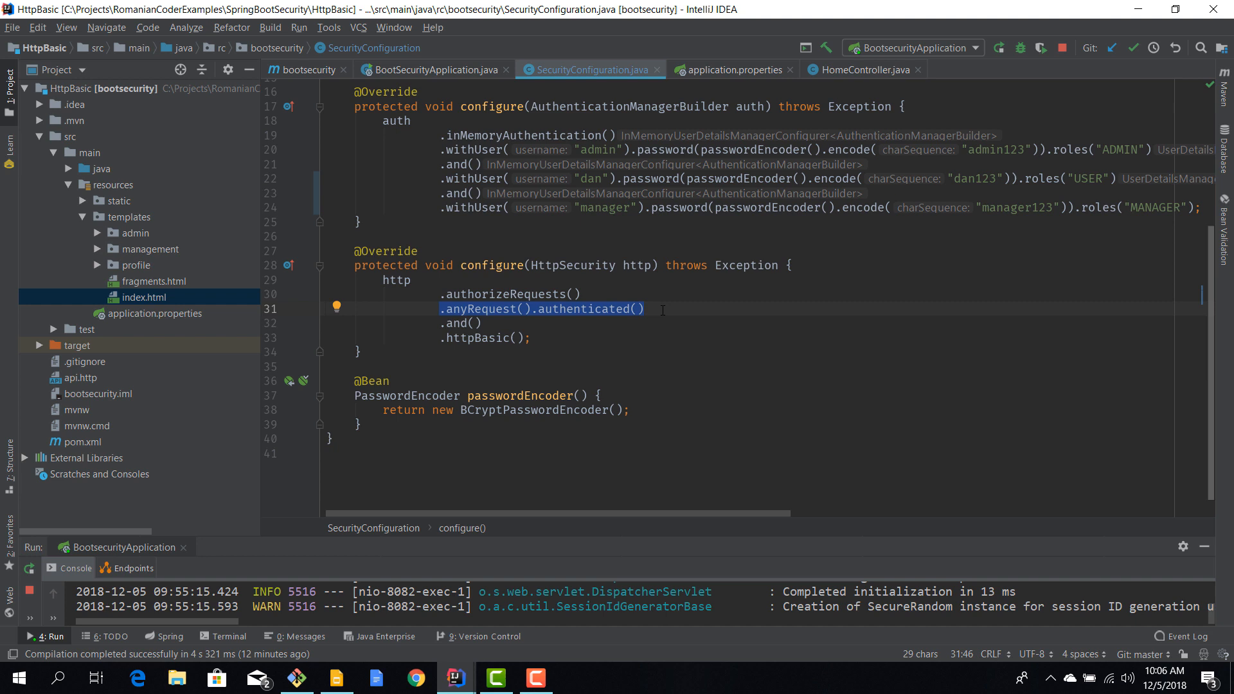
mouse_move(1015, 136)
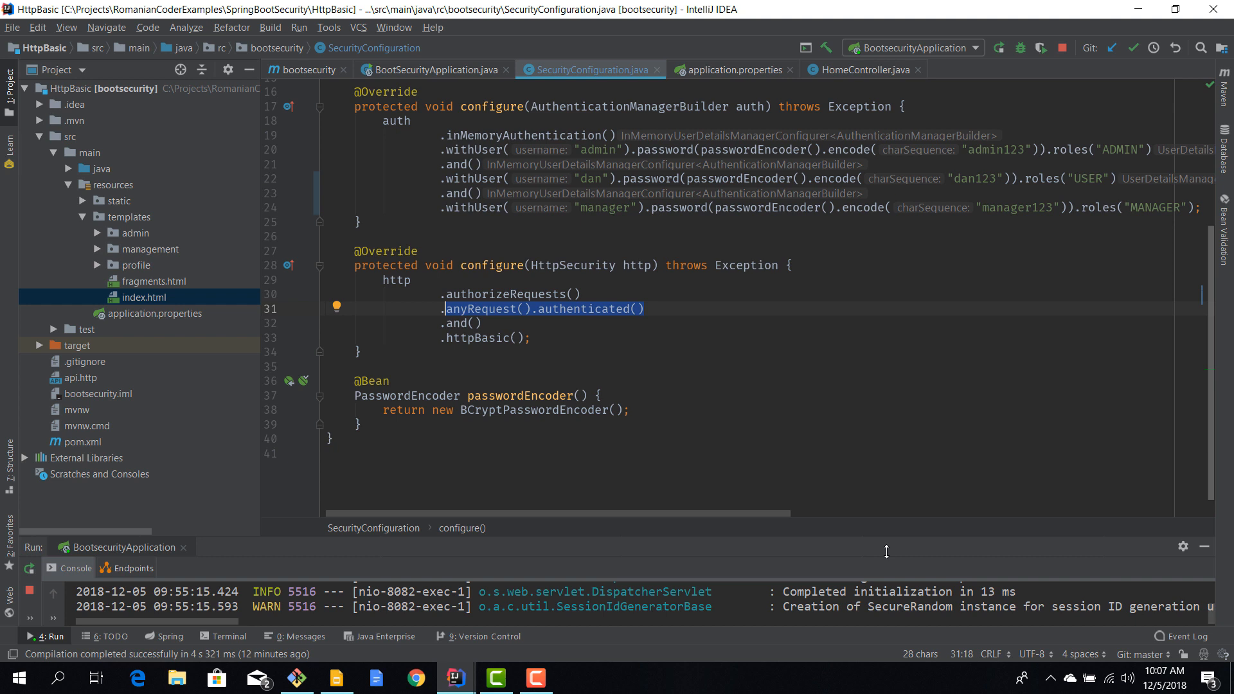
mouse_move(132, 301)
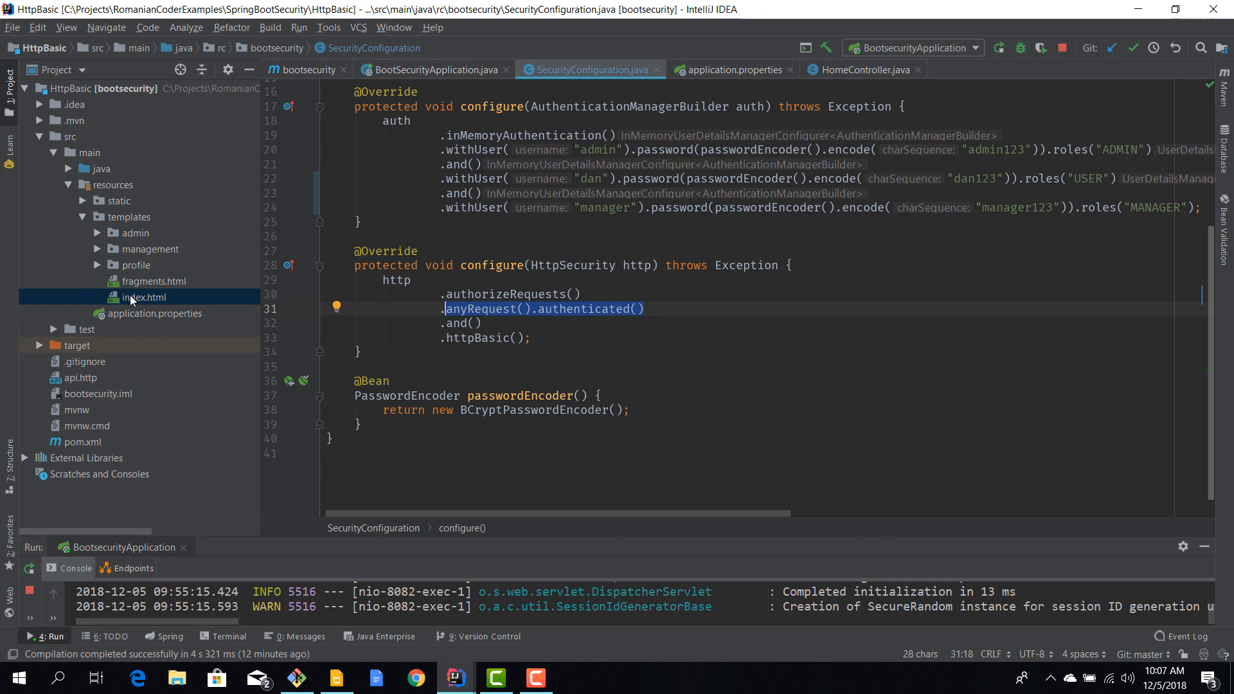
click(645, 309)
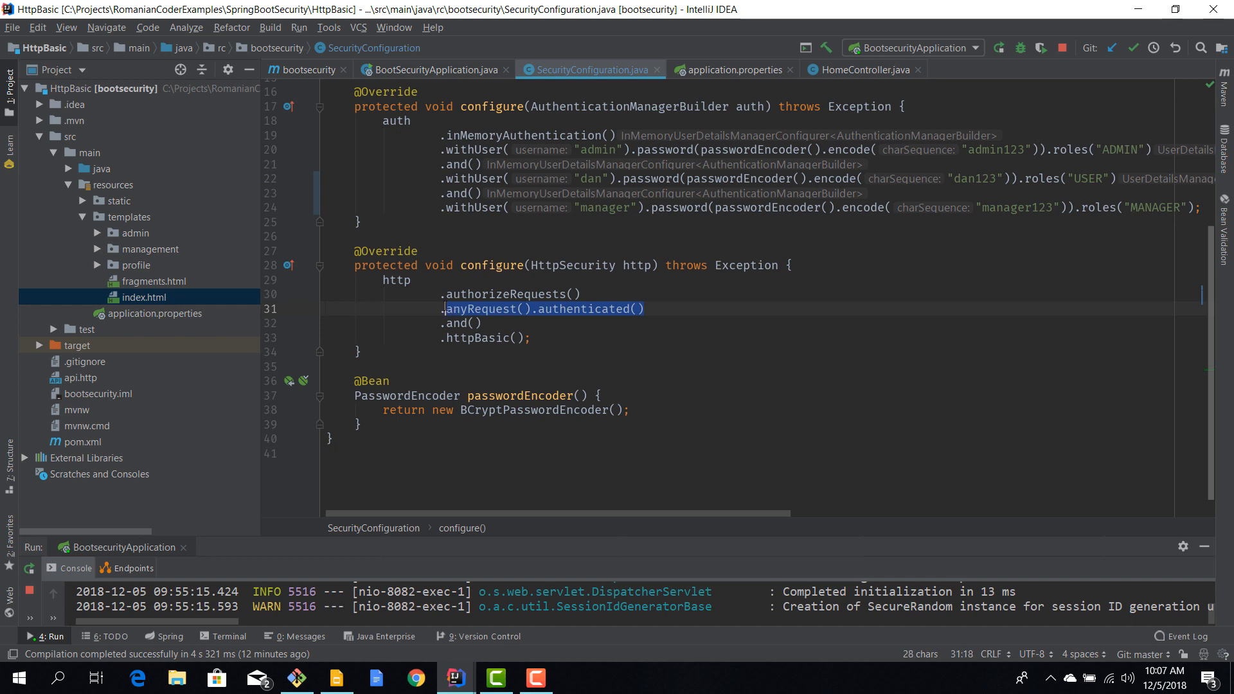
Write .antMatchers("/index.html").permitAll() and start a new line below it.
text(.antMatchers("/"))
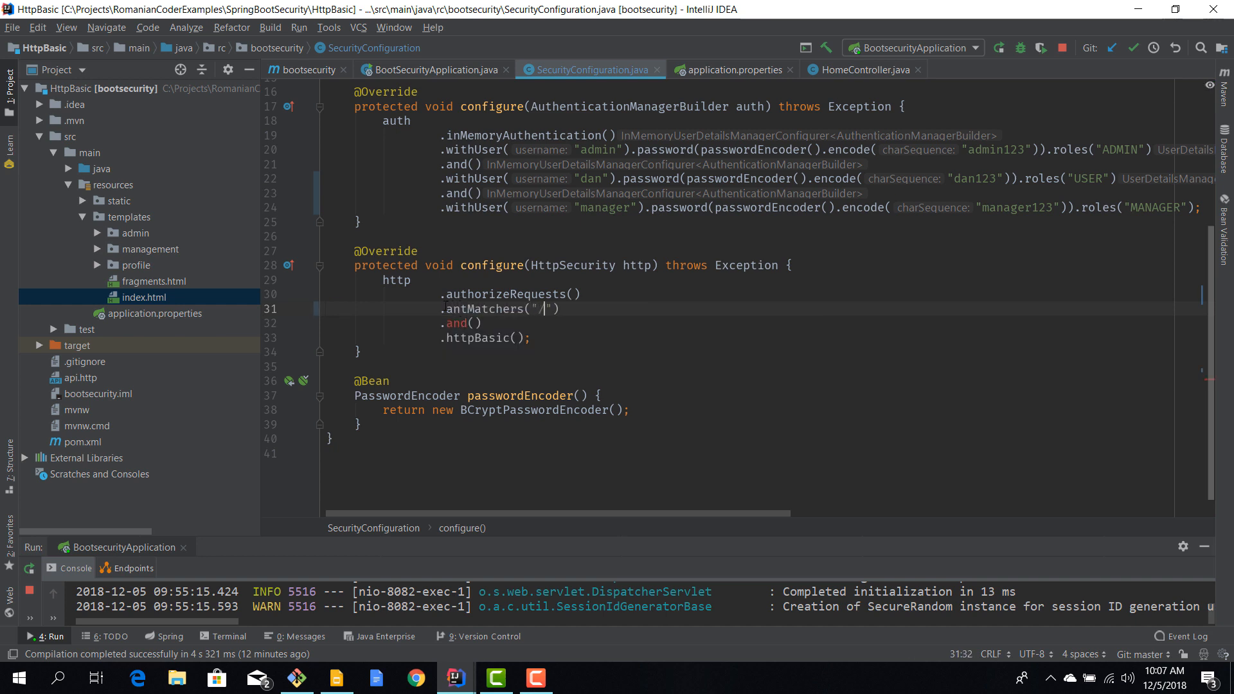
text(index.htm)
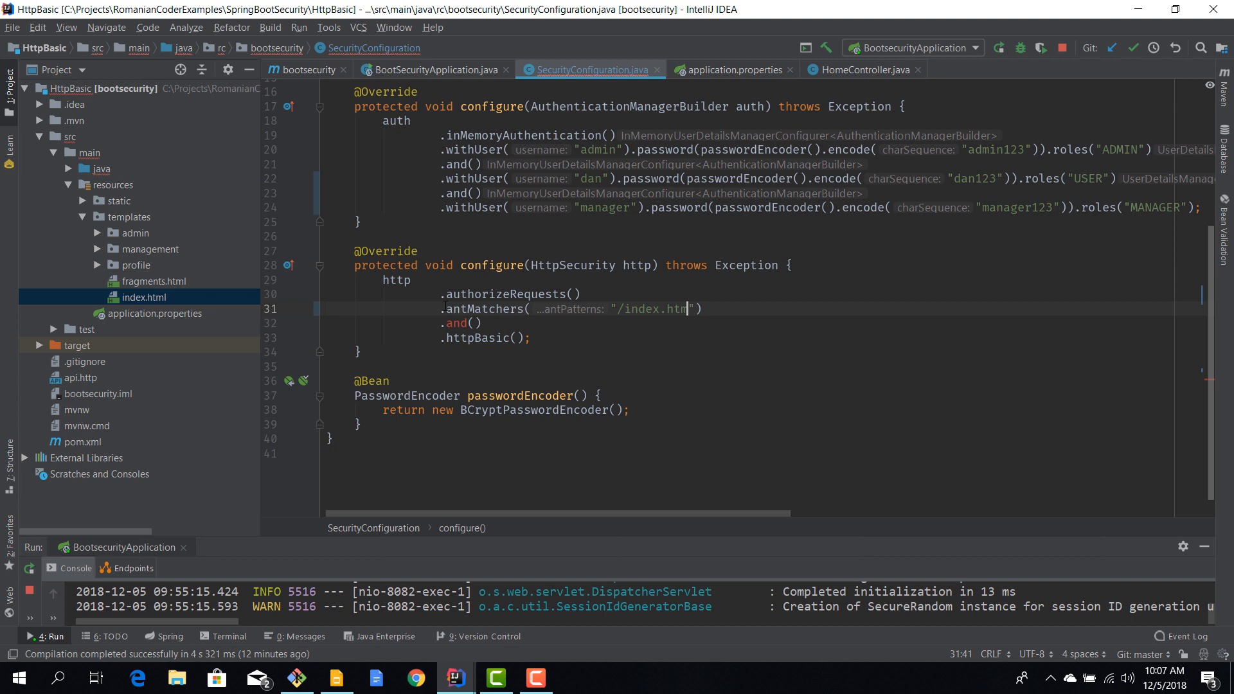
text(l"))
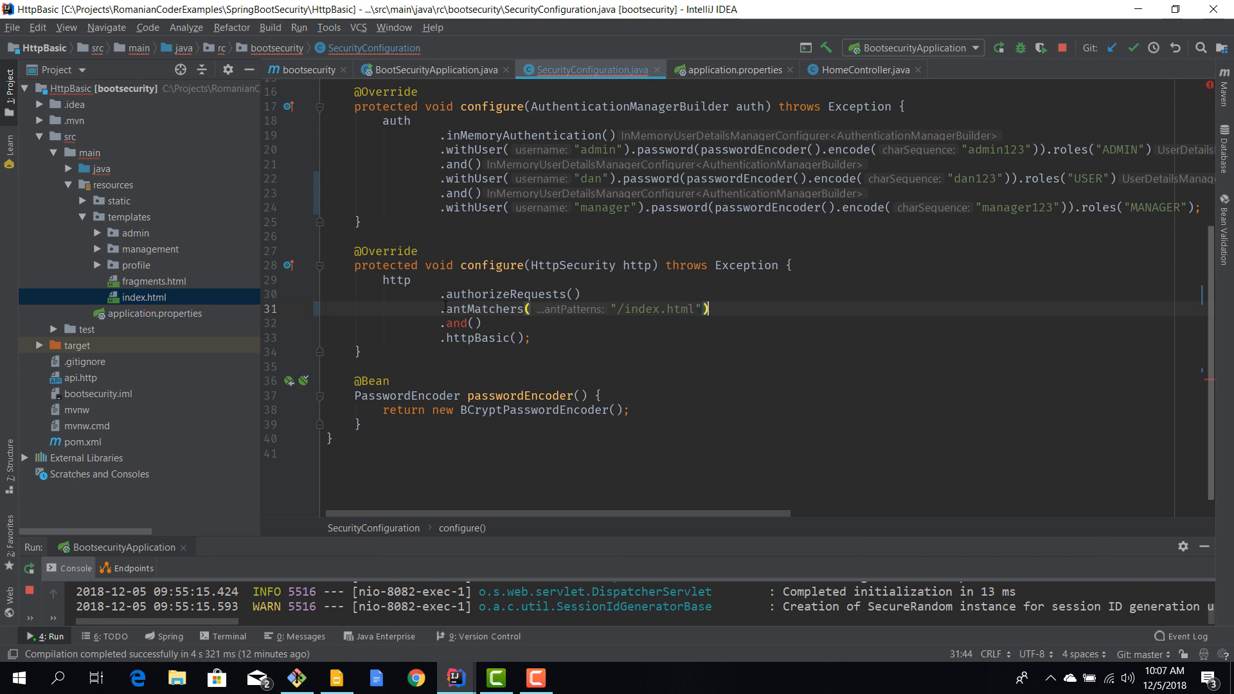
text(.permitAll())
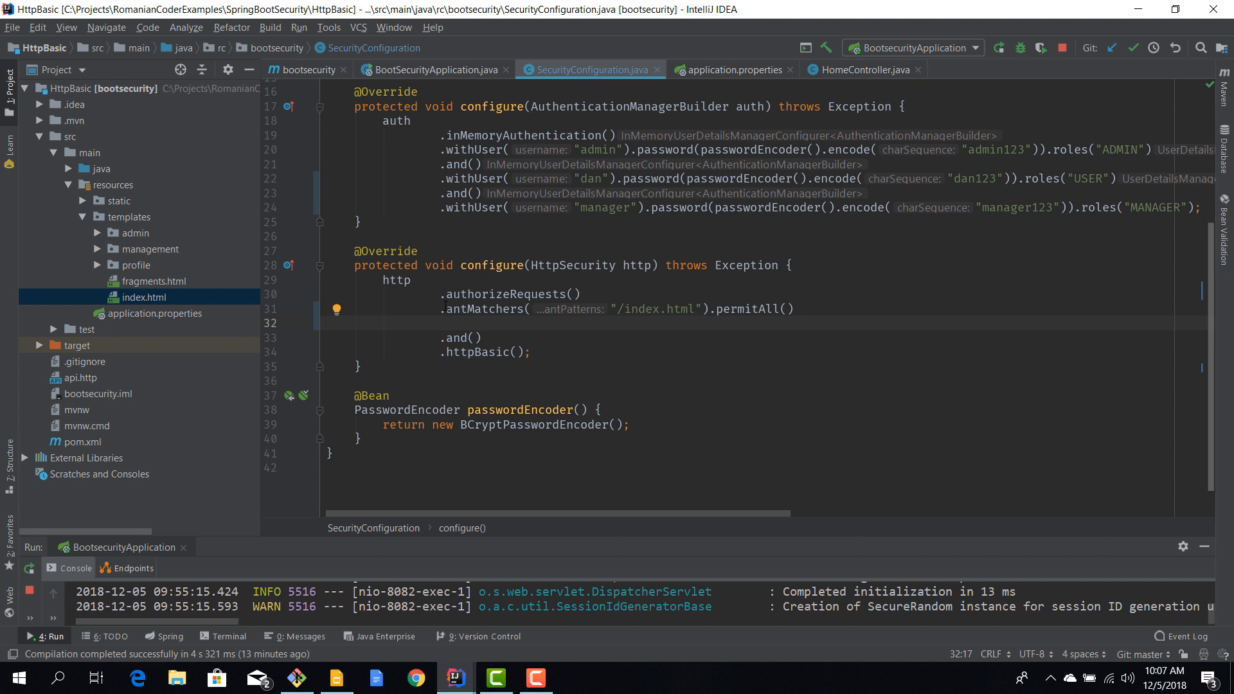
click(137, 265)
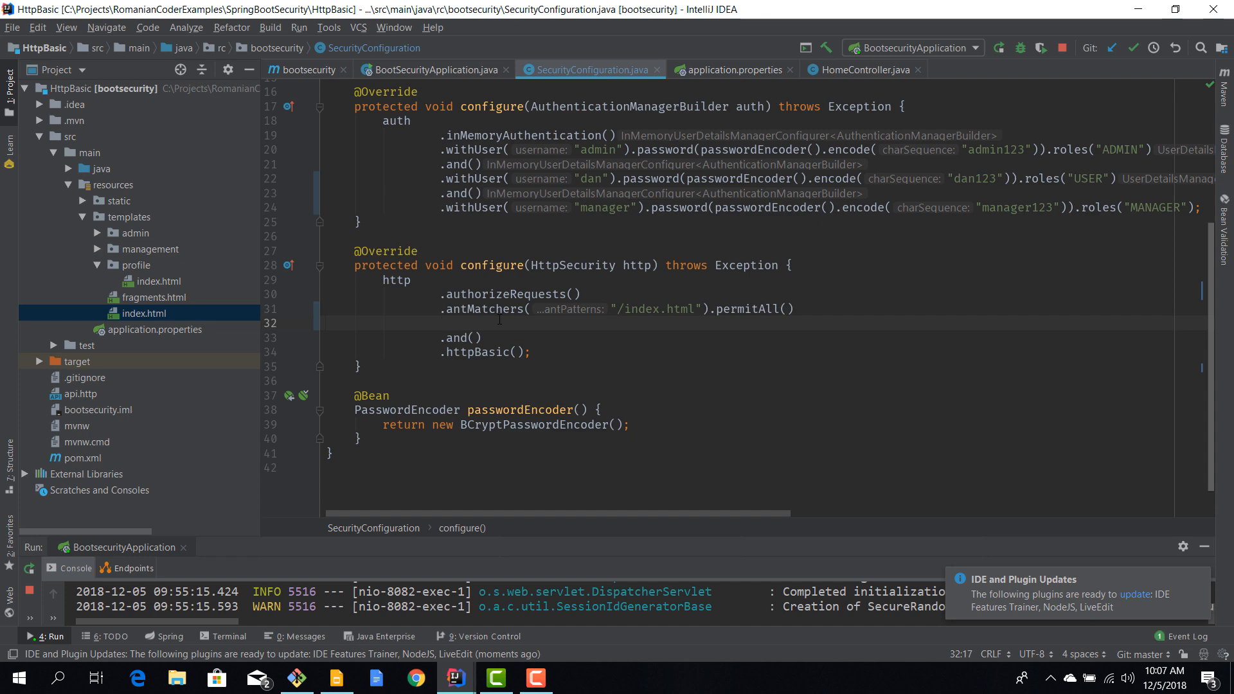
Write .antMatchers("/profile/index").authenticated() below the permitAll rule.
text(.antMatchers("/"))
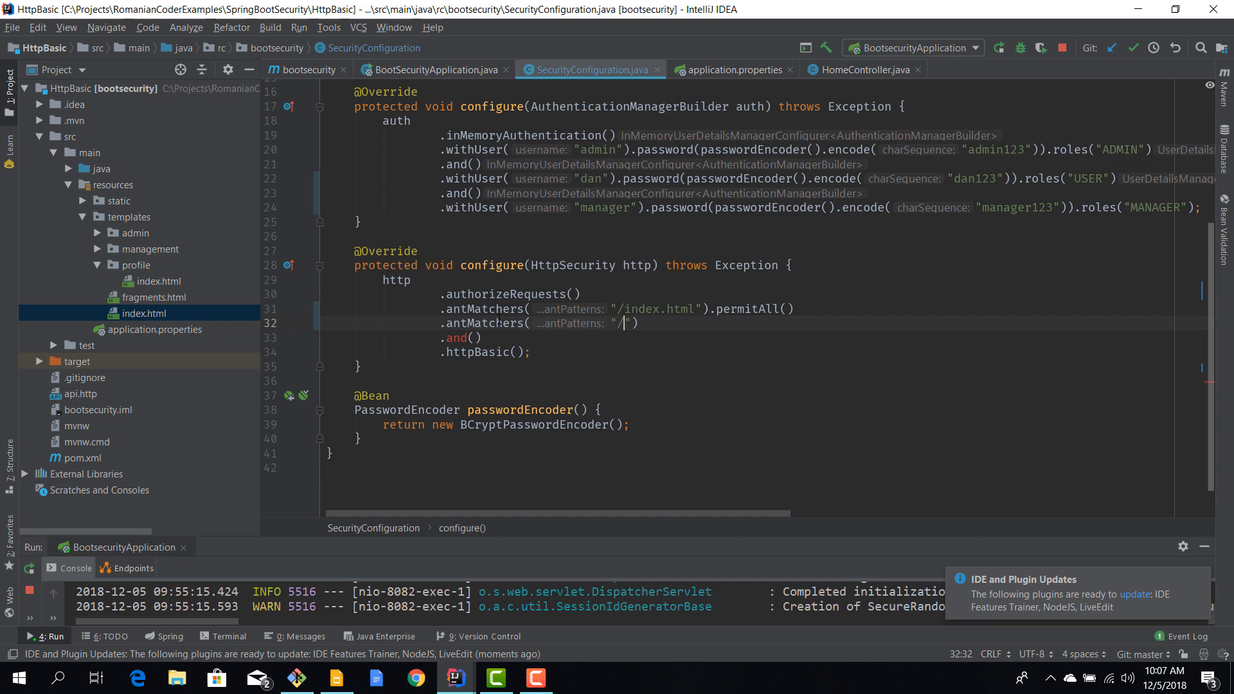
text(profile/)
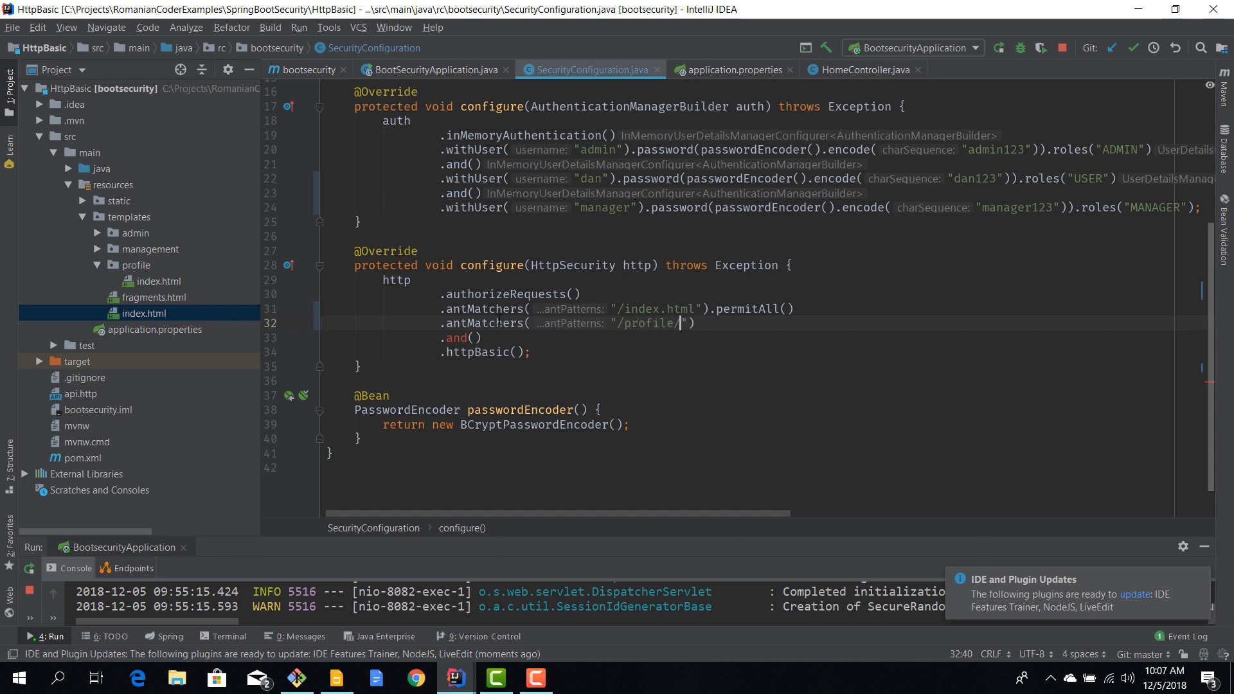
text(index").)
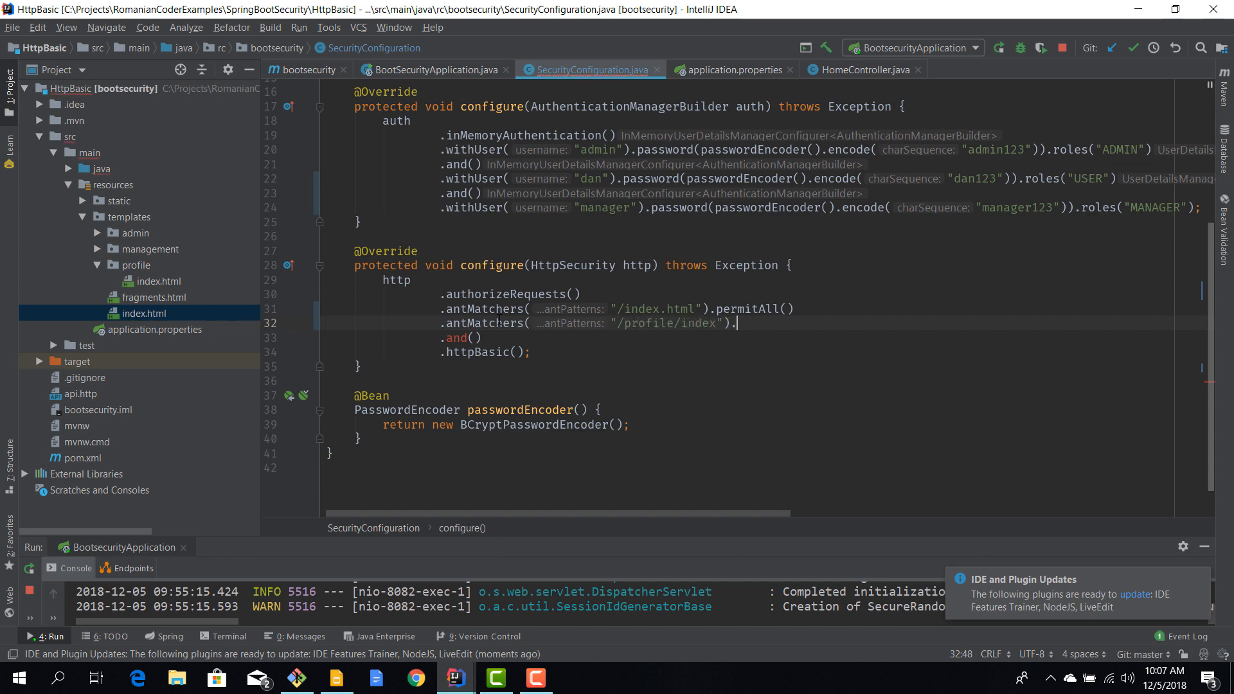
text(authenticated())
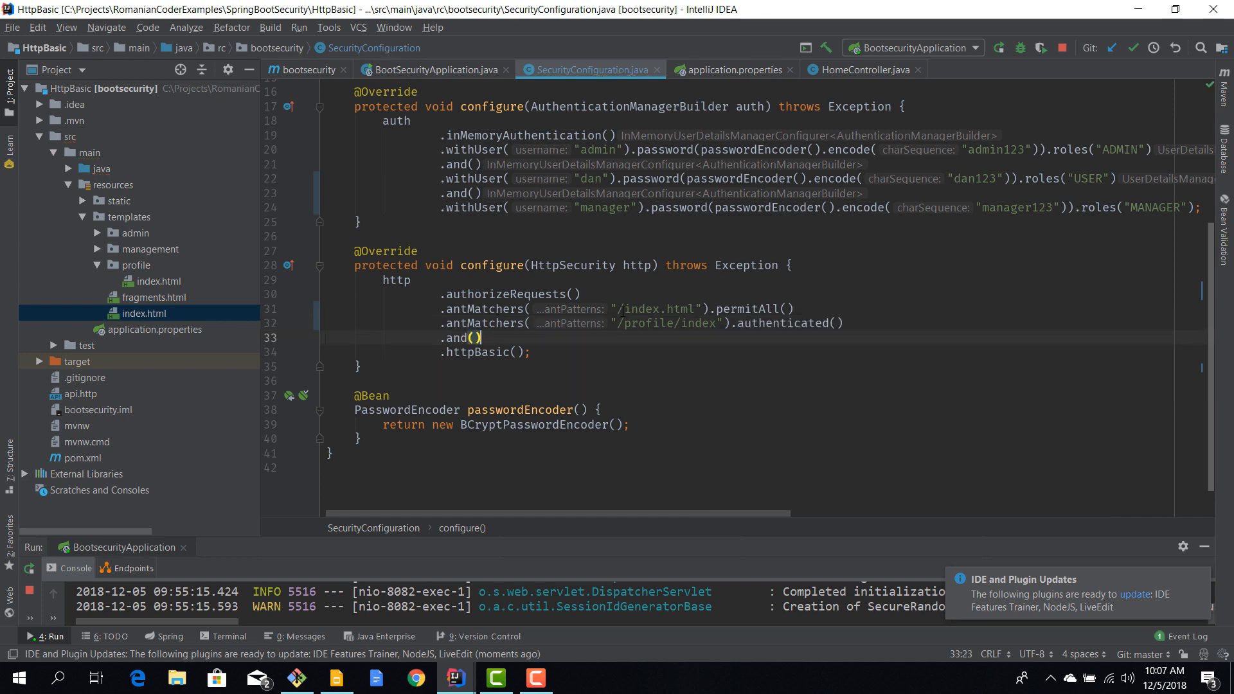
click(628, 323)
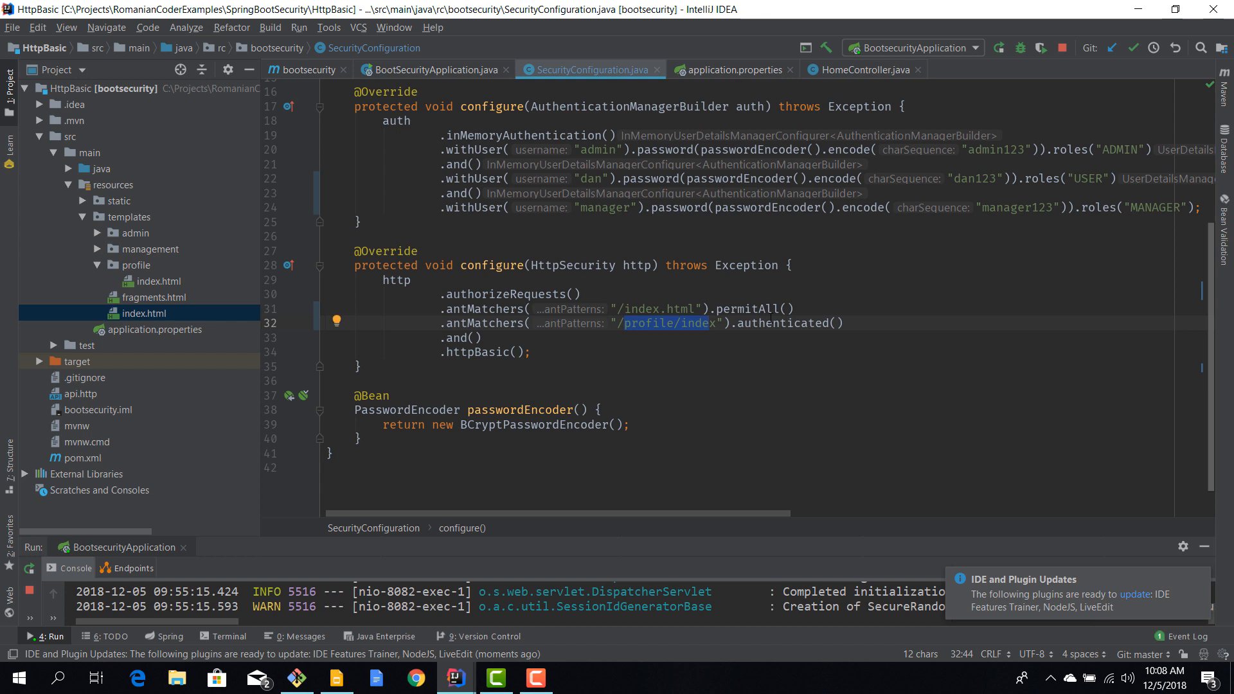
click(715, 322)
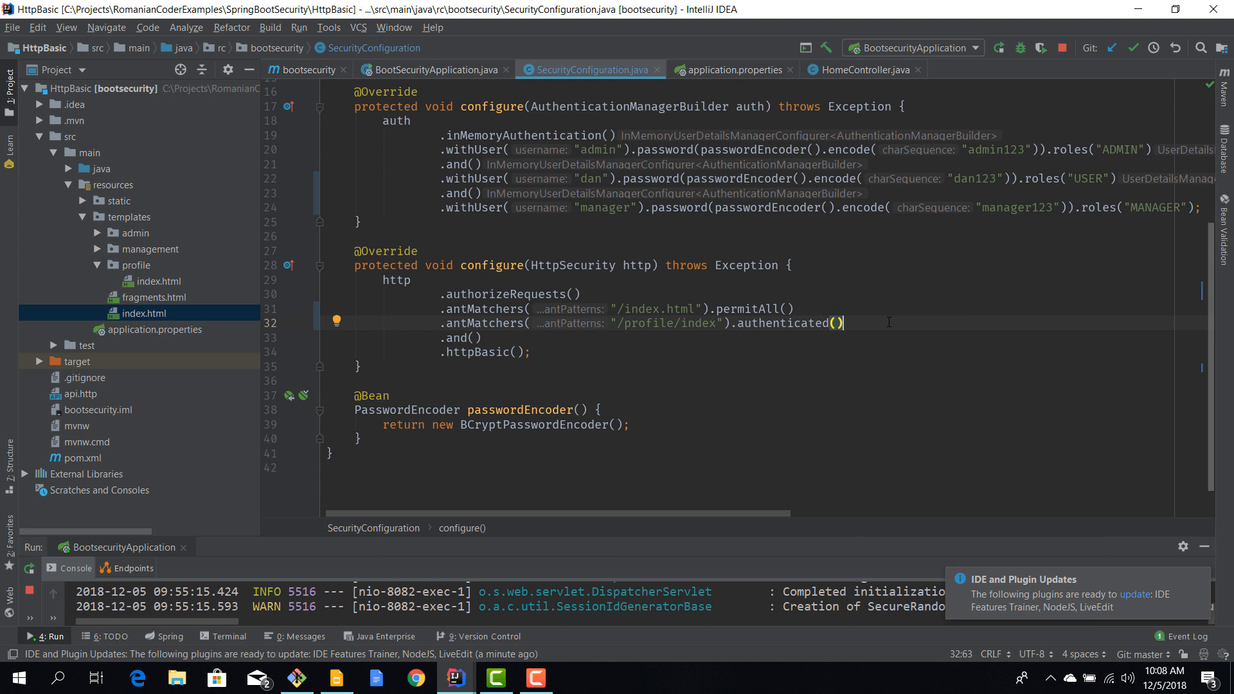
Write .antMatchers("/admin/index").hasRole("ADMIN") as the third rule.
text(.antMatchers("/)
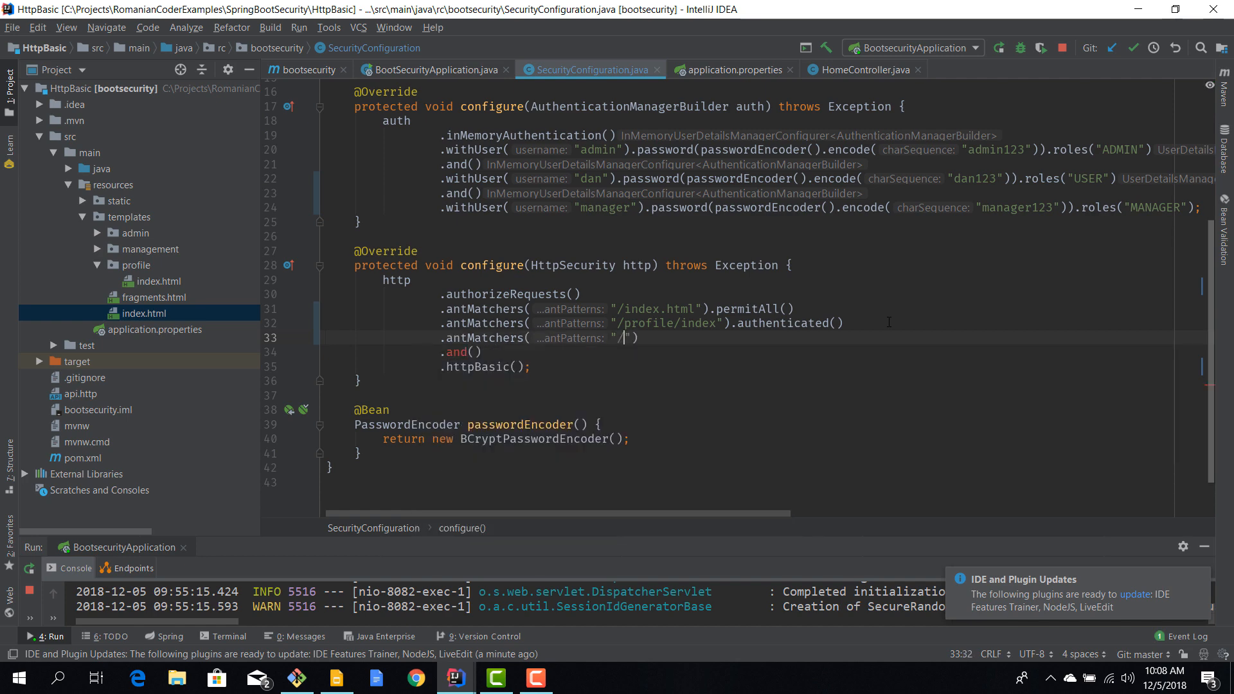
text(admin)
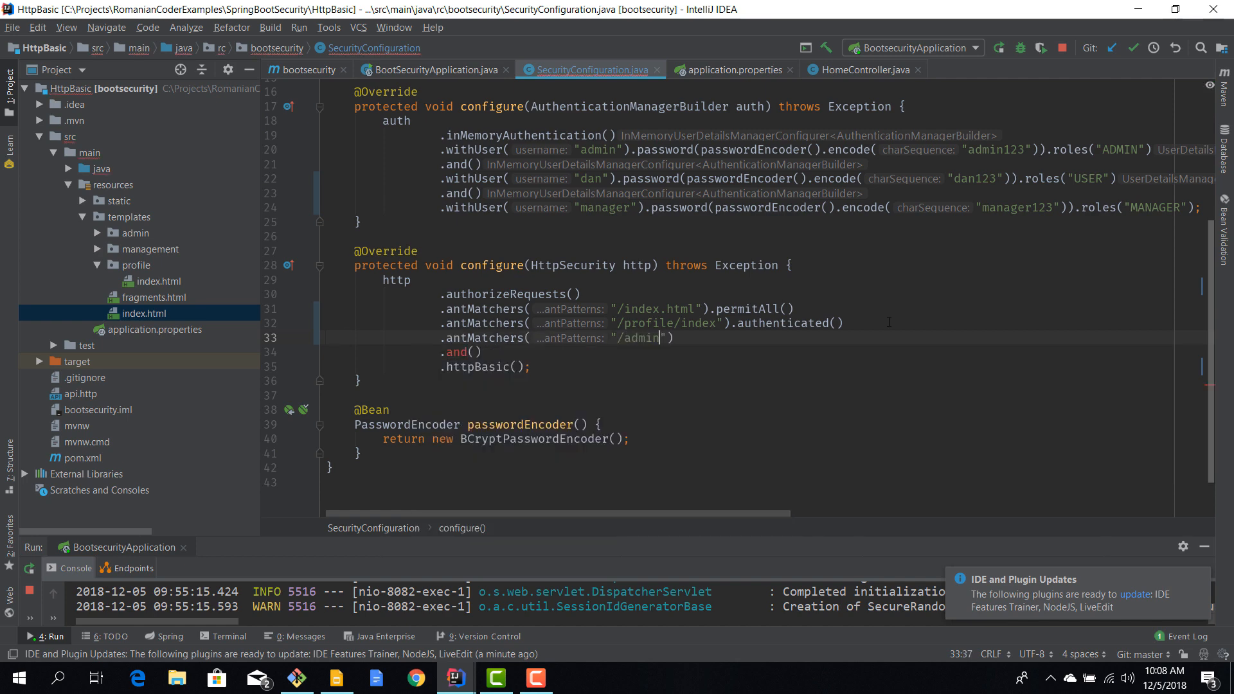
text(/index)
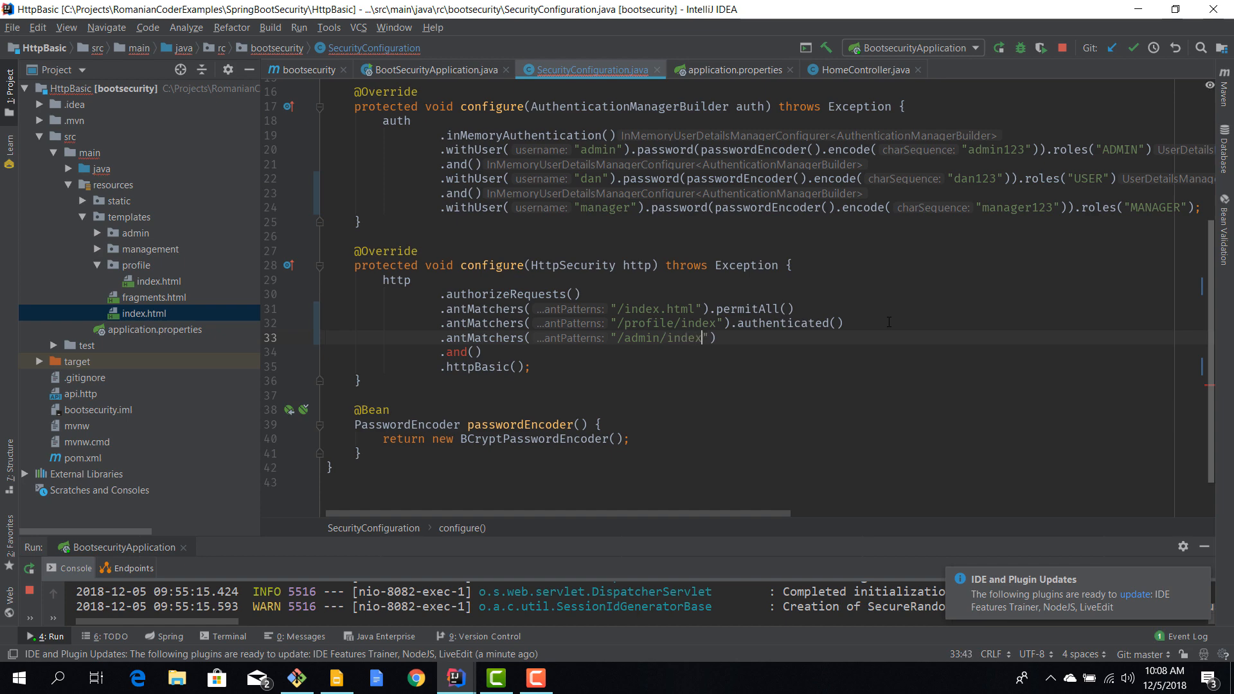
text())
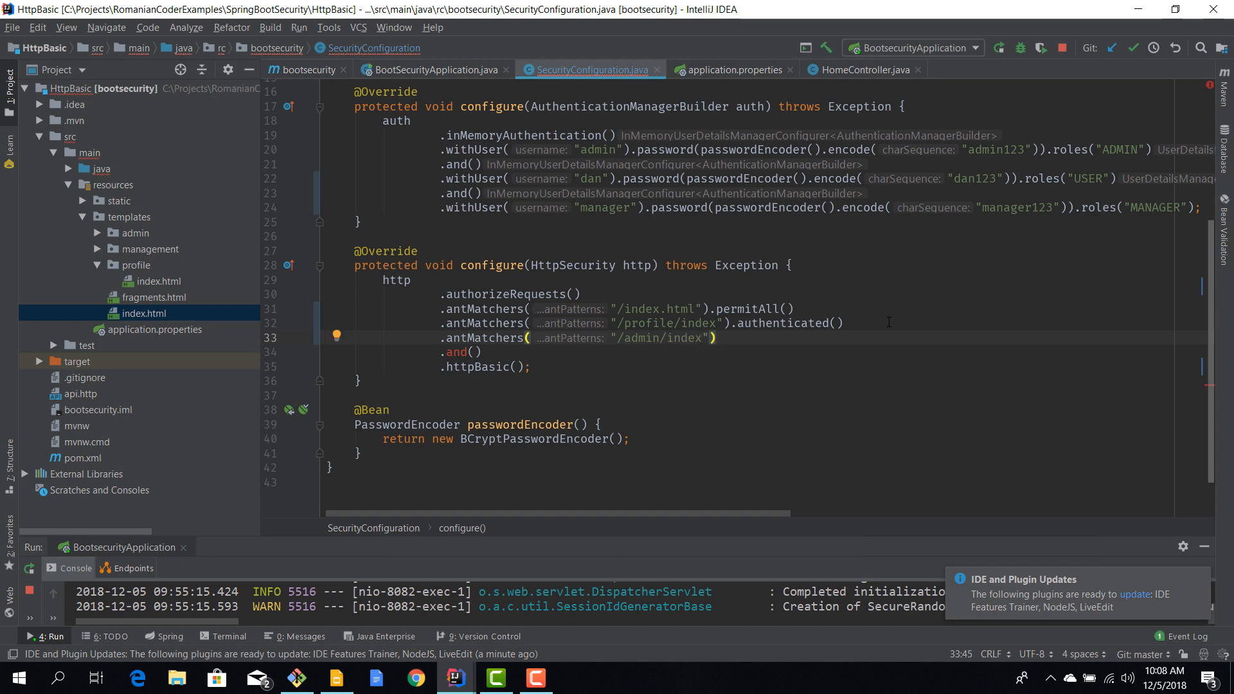
text(.hasRole(""))
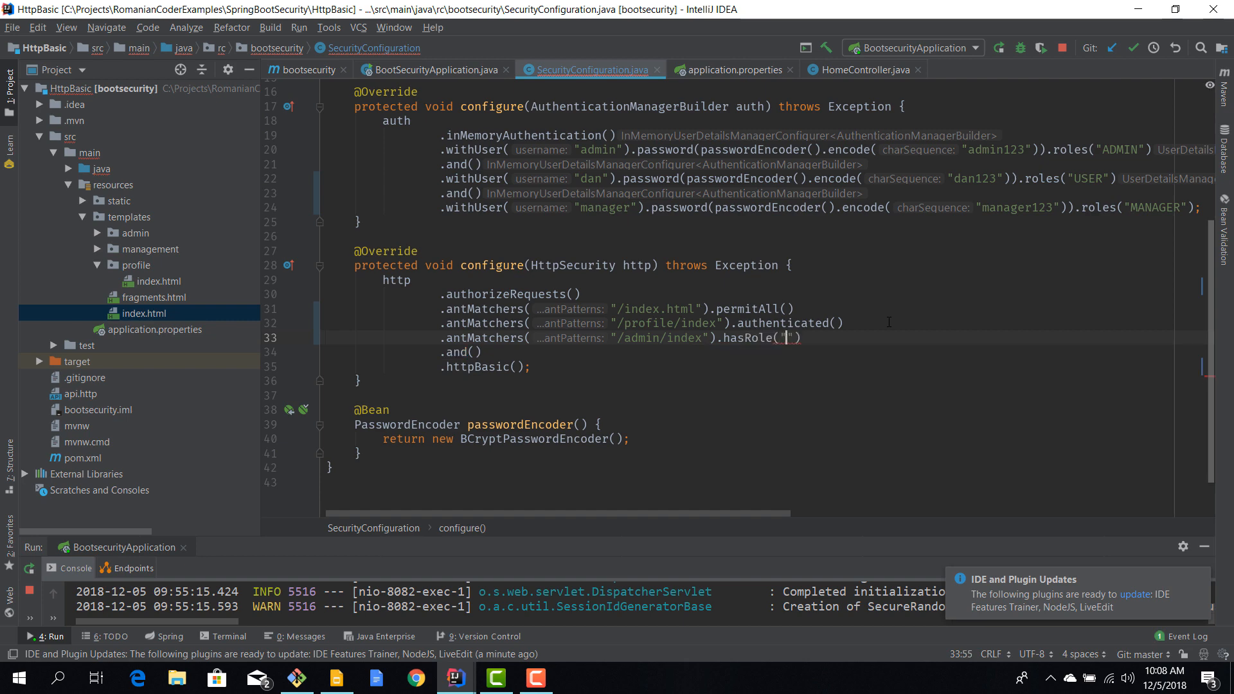
text(ADMIN)
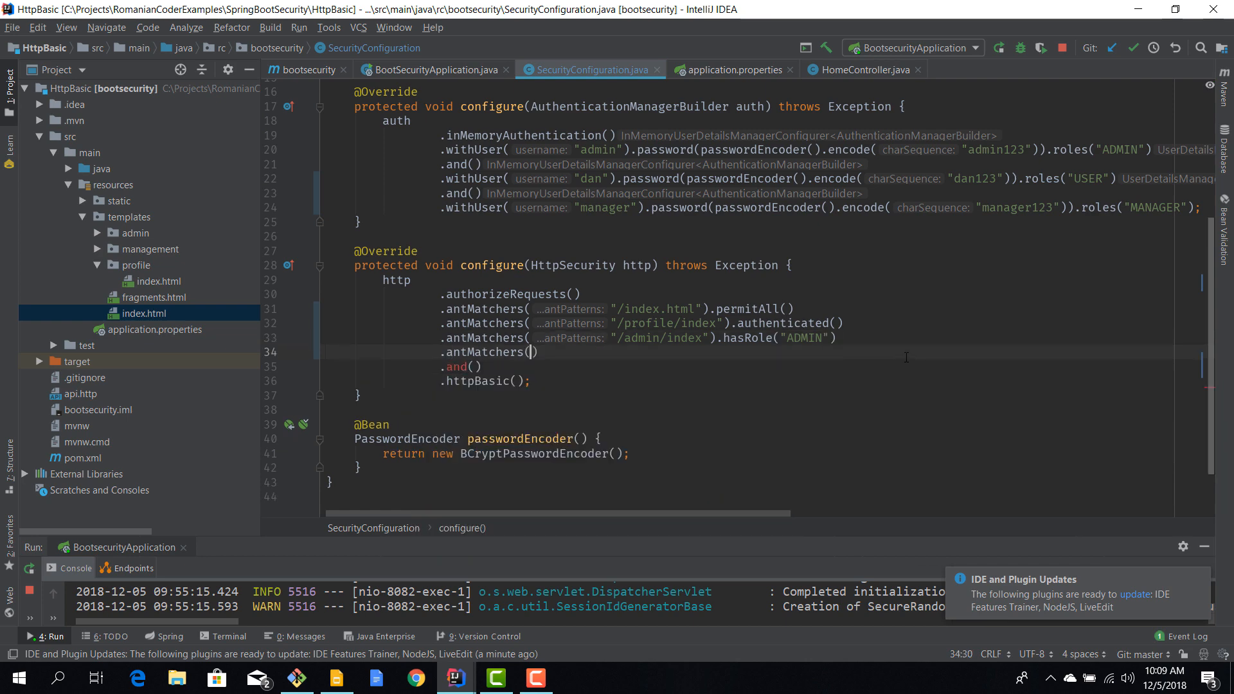
Write .antMatchers("/management/index").hasAnyRole("ADMIN","MANAGER") as the fourth rule.
text("/)
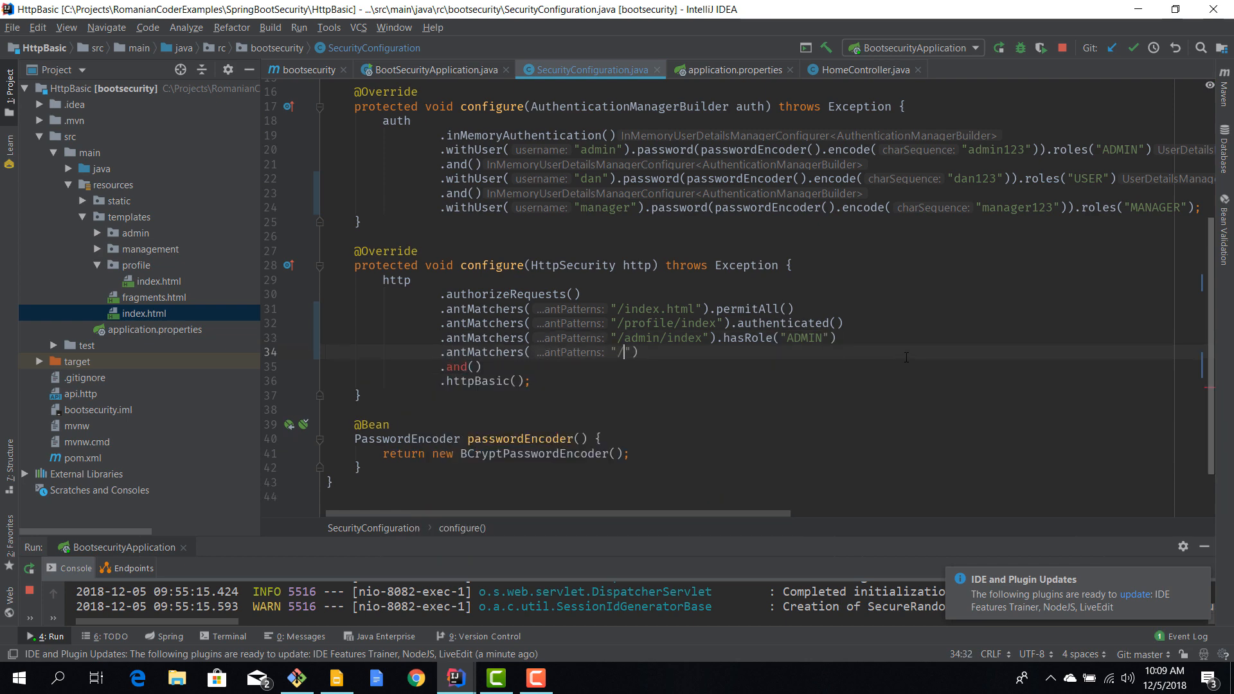
text(management/)
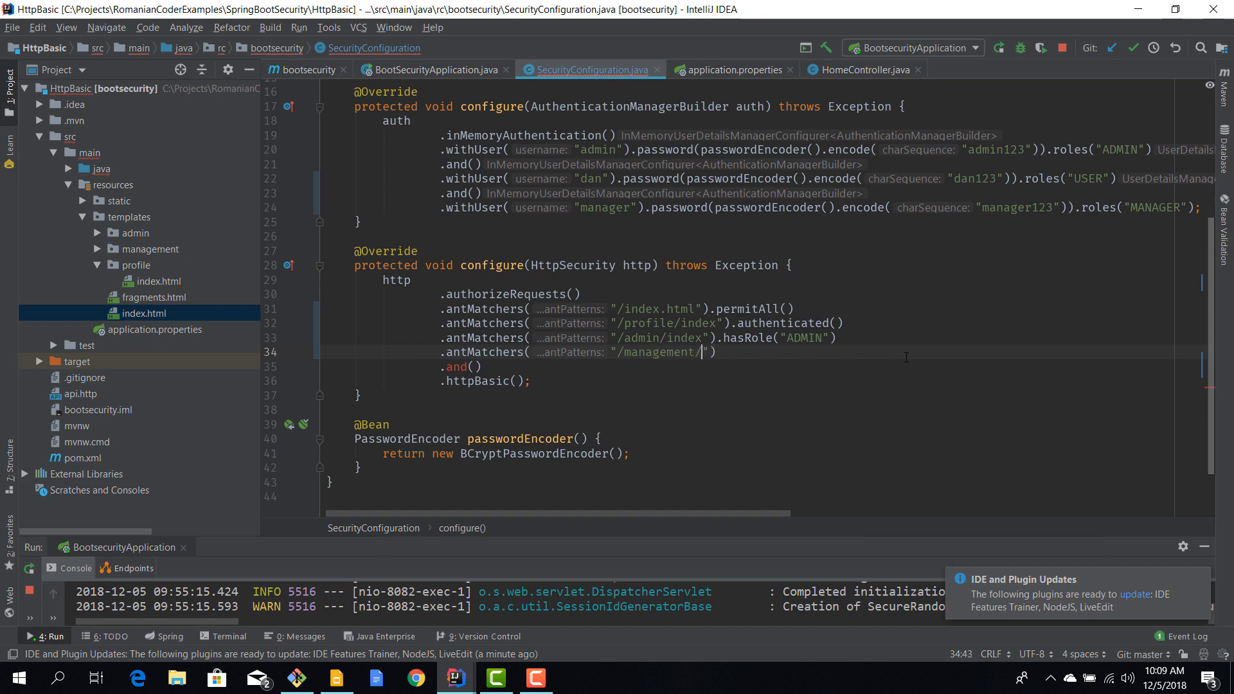
text(index)
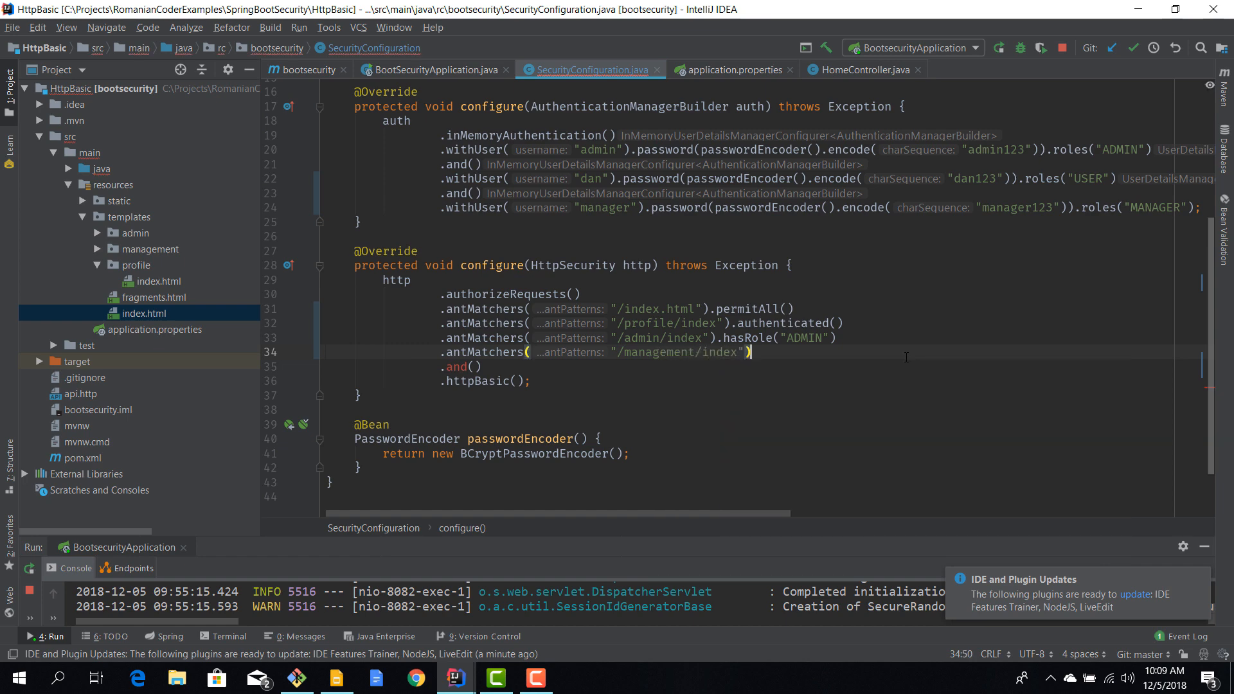
text(.hasAnyRole("ADMIN",""))
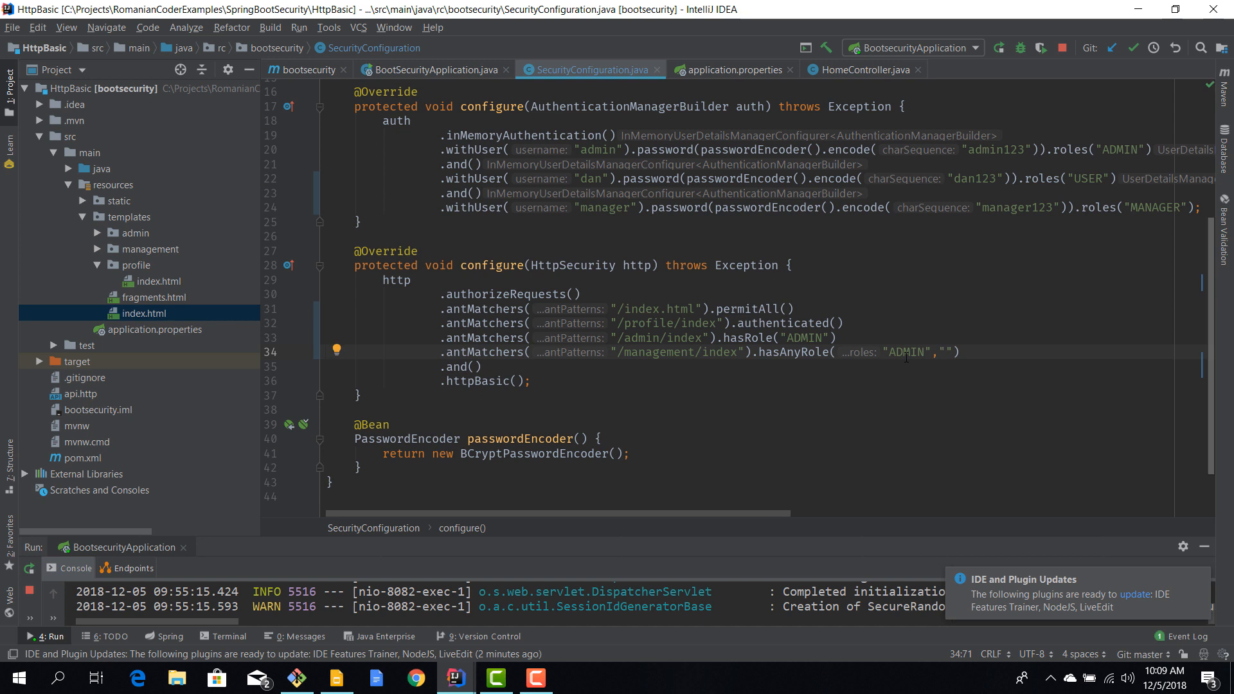
text(MANAGER)
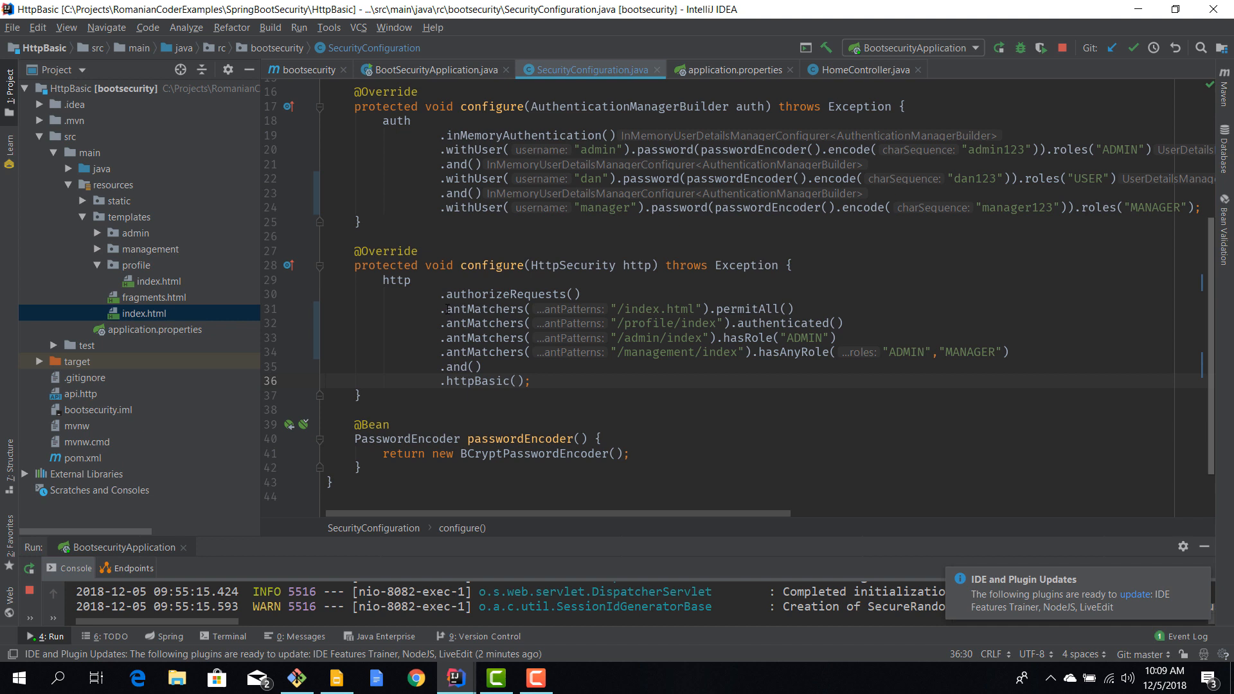
Review the index.html permitAll rule, then run BootsecurityApplication.
double_click(484, 308)
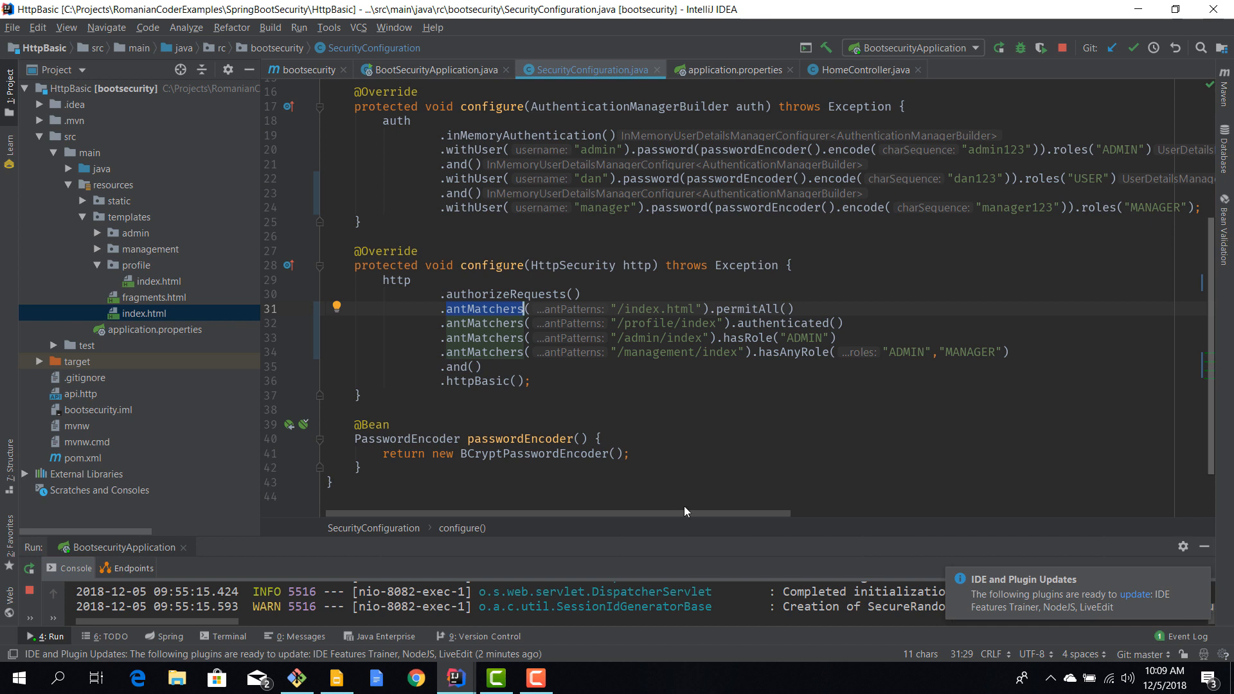
double_click(745, 309)
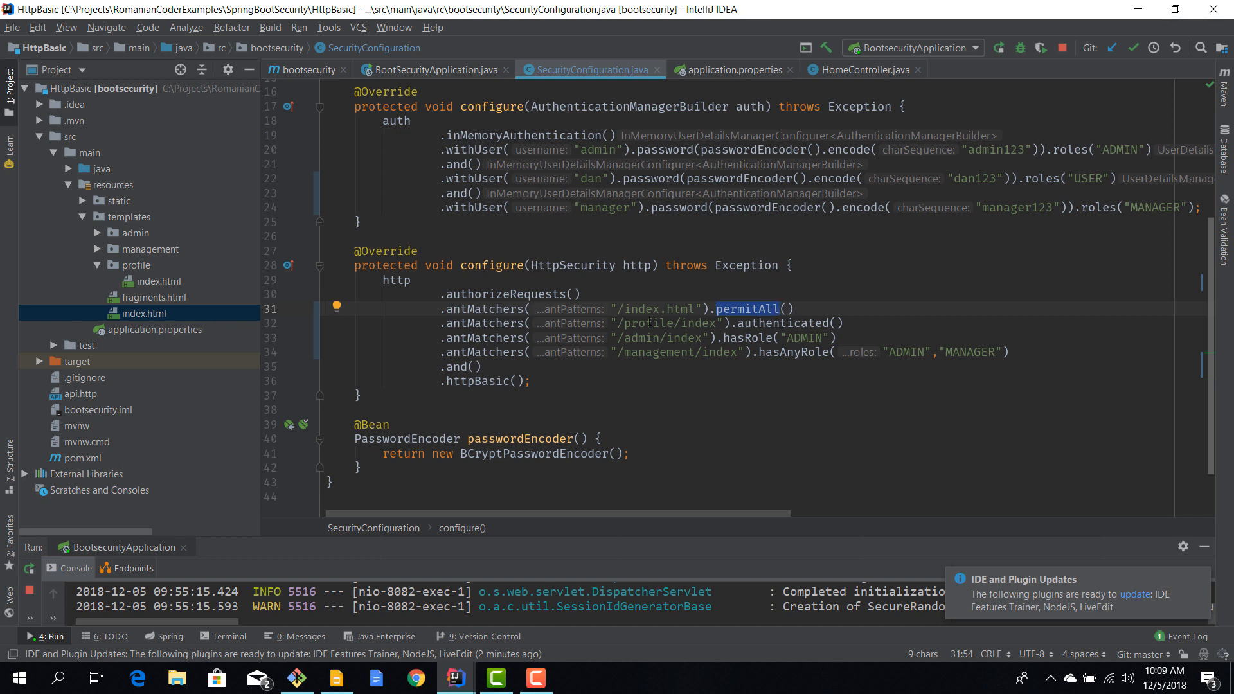
click(1062, 48)
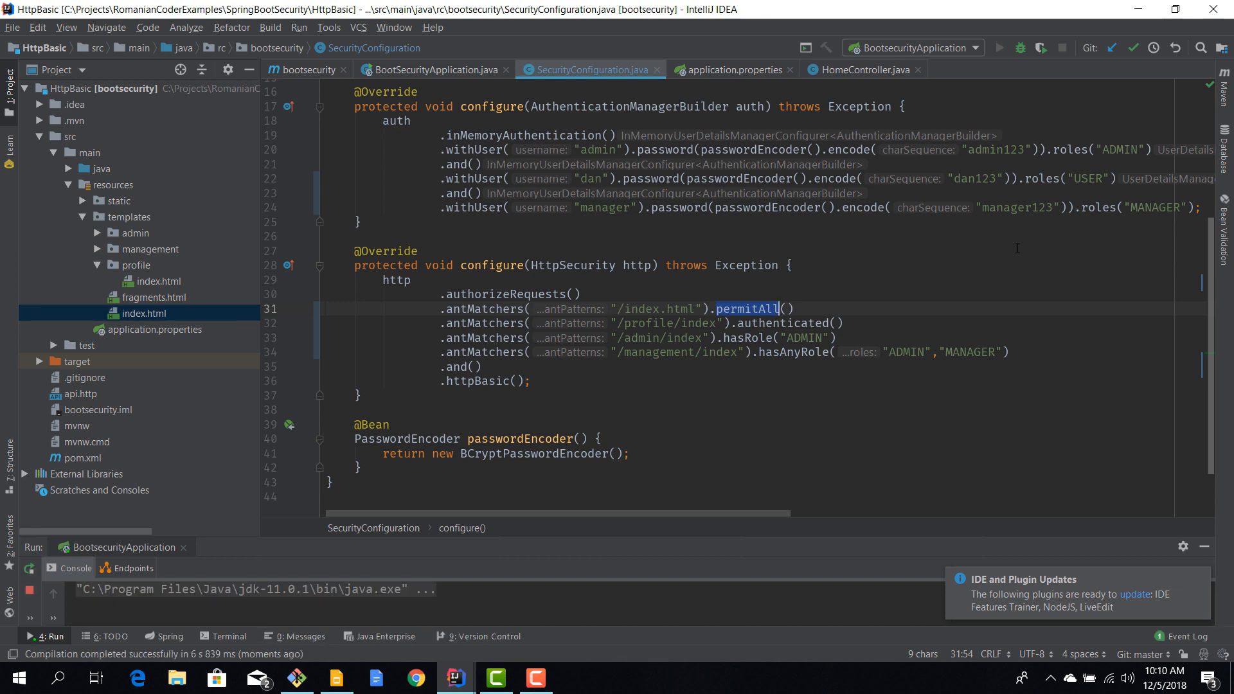
Follow the Spring Boot startup log in the Run tool window.
click(998, 49)
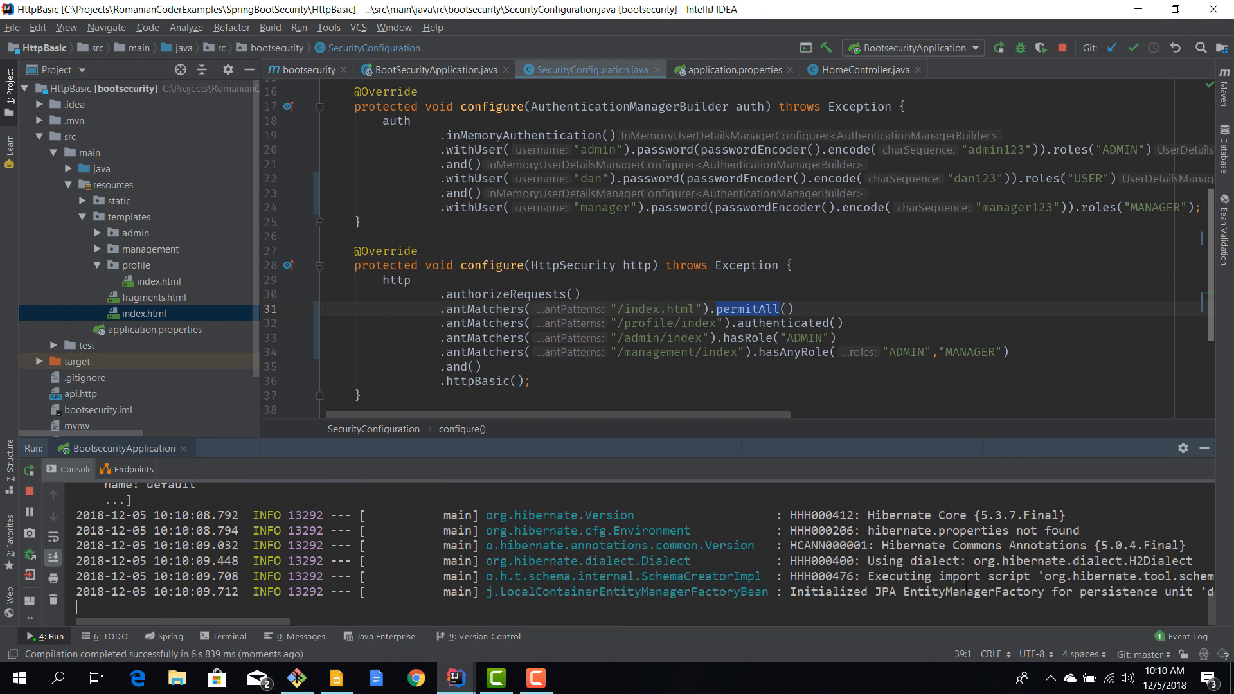
scroll(down, 3)
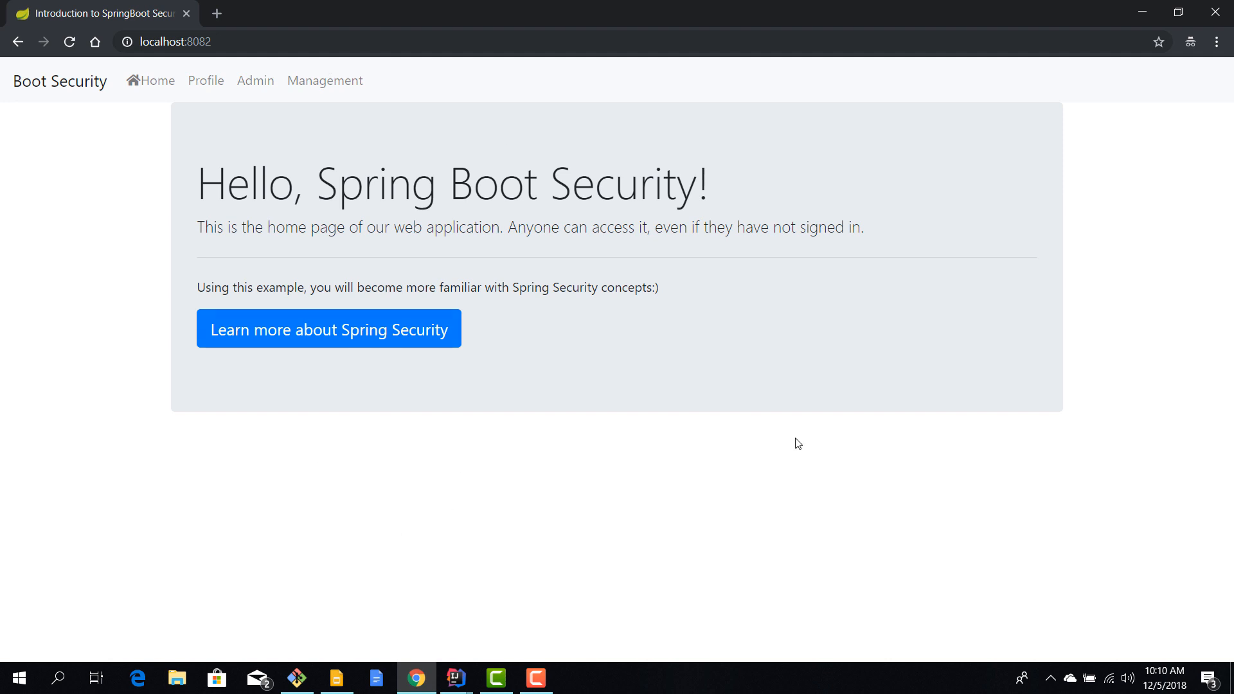
mouse_move(908, 427)
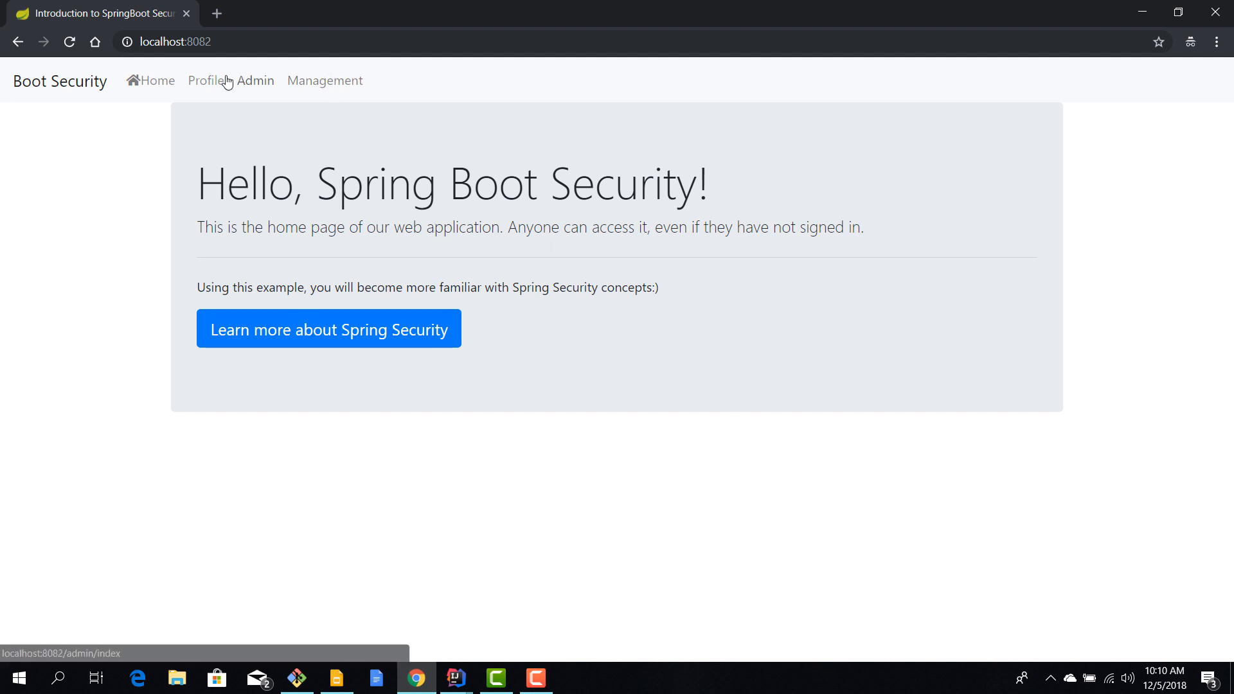
Sign in as the USER account on the profile page, then get 403 Forbidden on Admin.
click(206, 81)
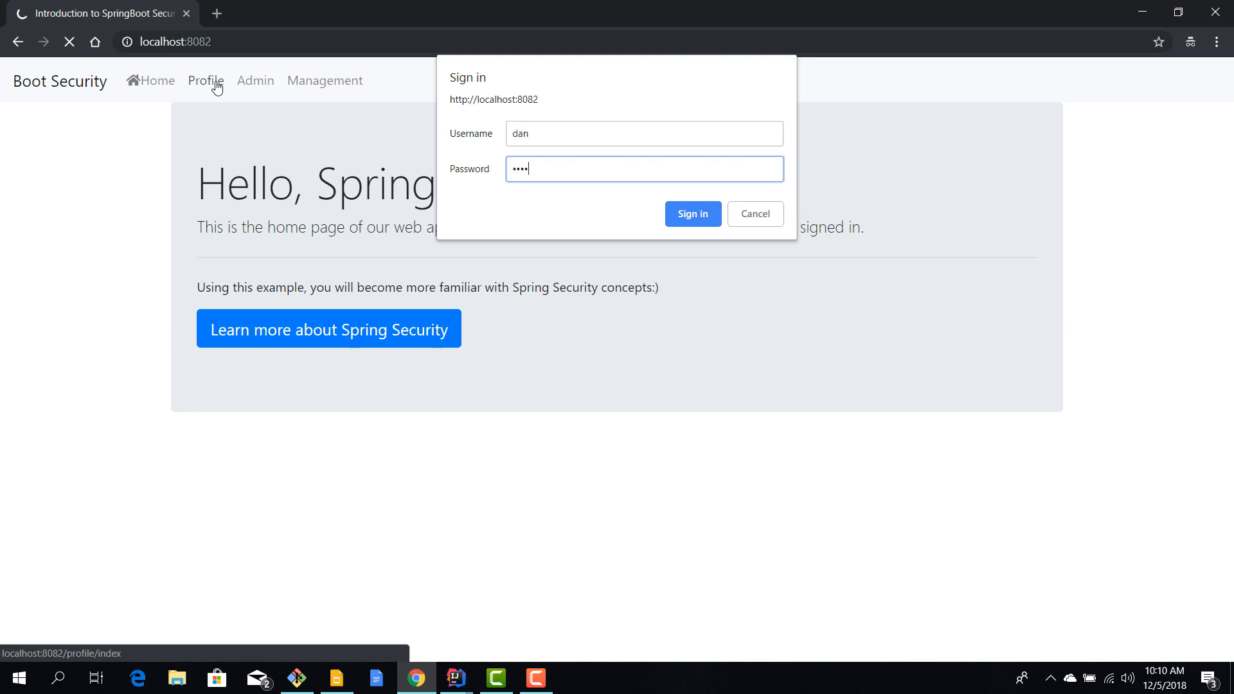
click(692, 213)
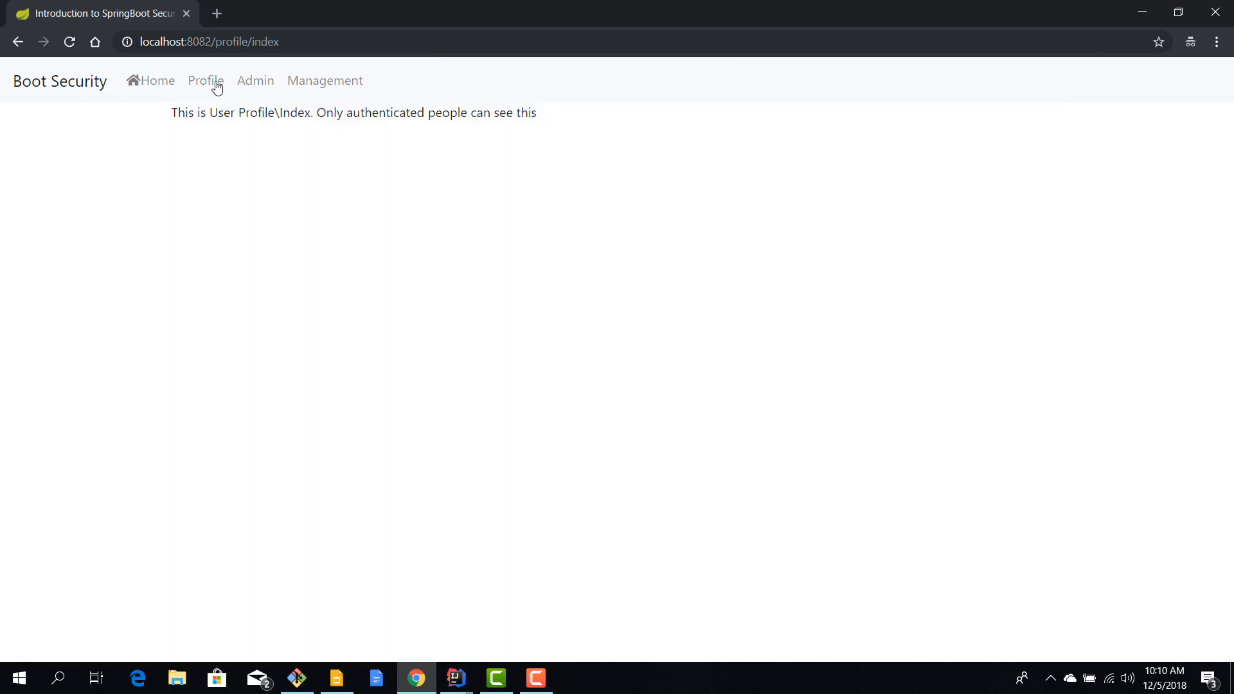
mouse_move(212, 127)
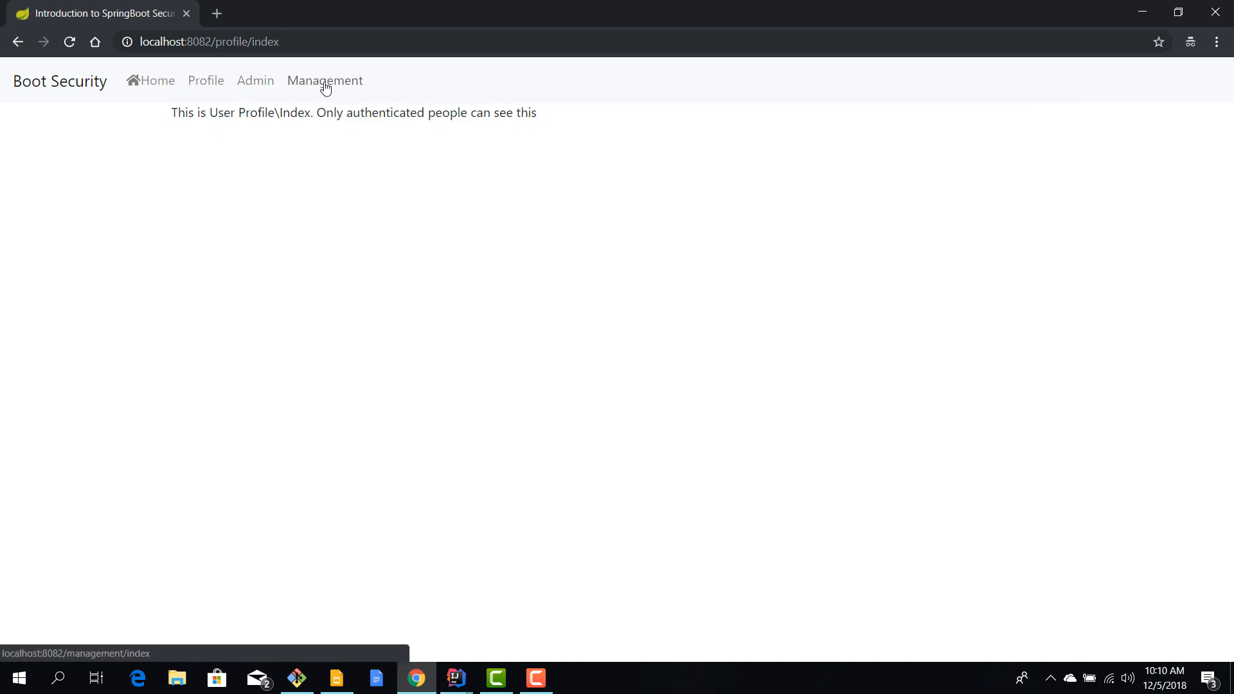
click(255, 80)
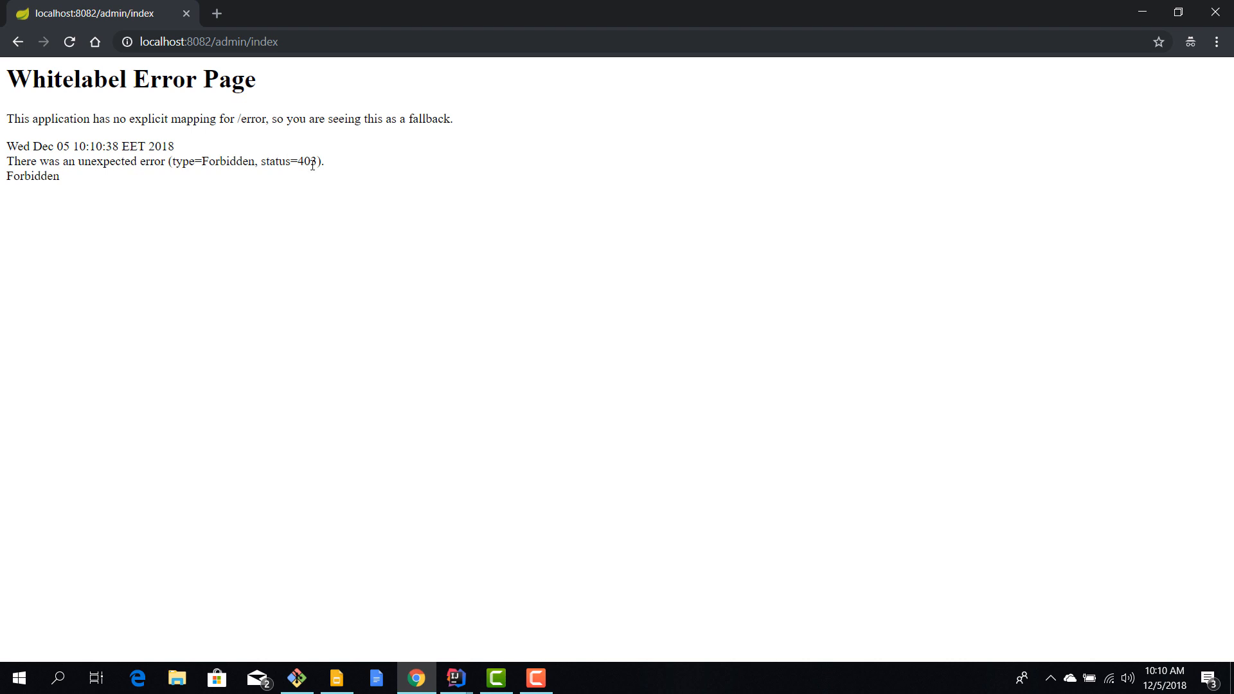
mouse_move(1196, 4)
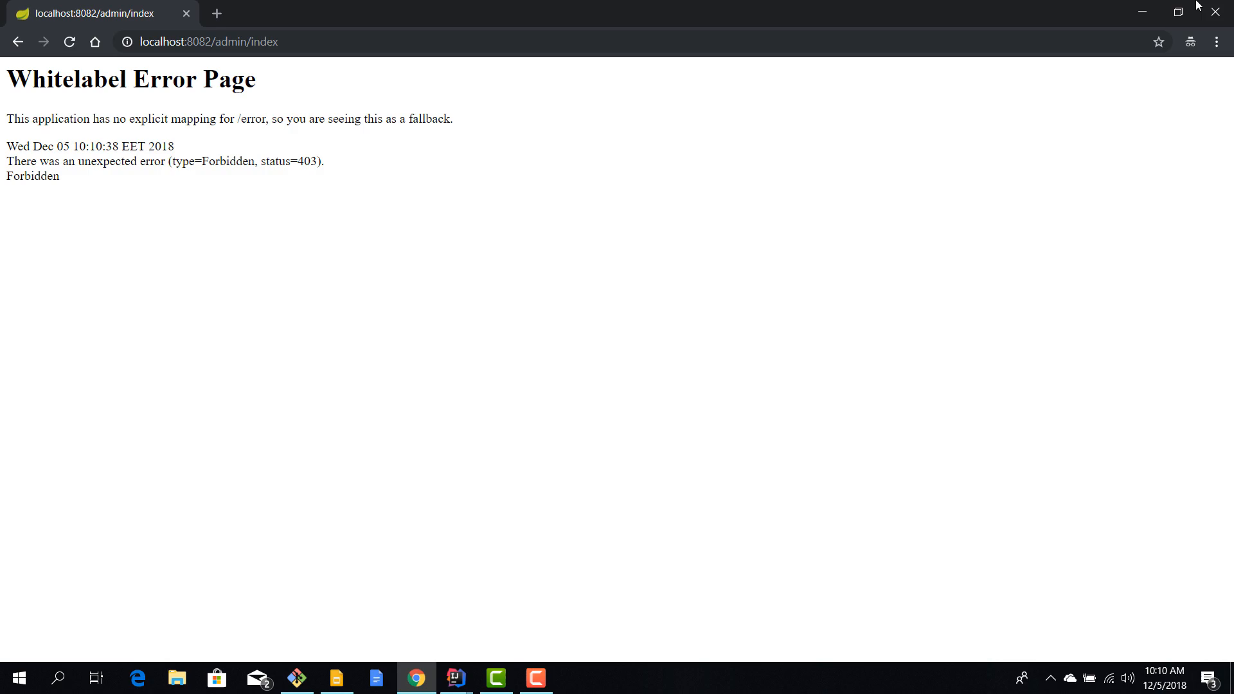
Close Chrome, open a new incognito window and sign in as admin.
click(456, 677)
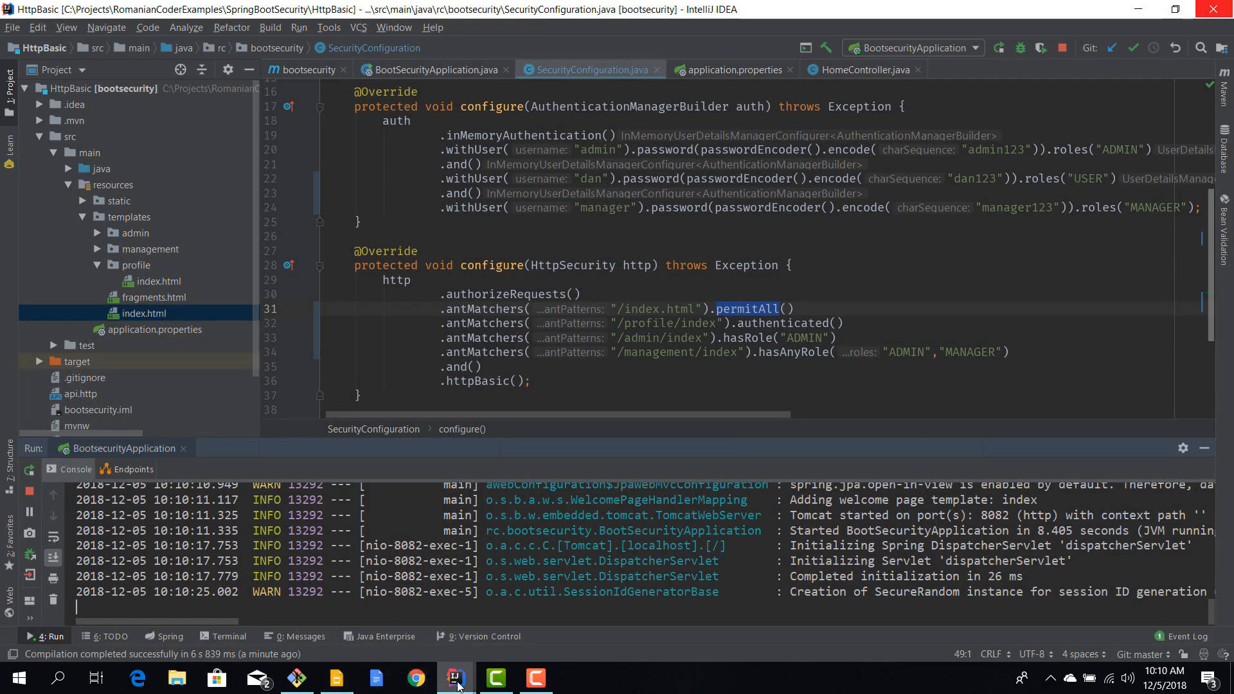
right_click(417, 677)
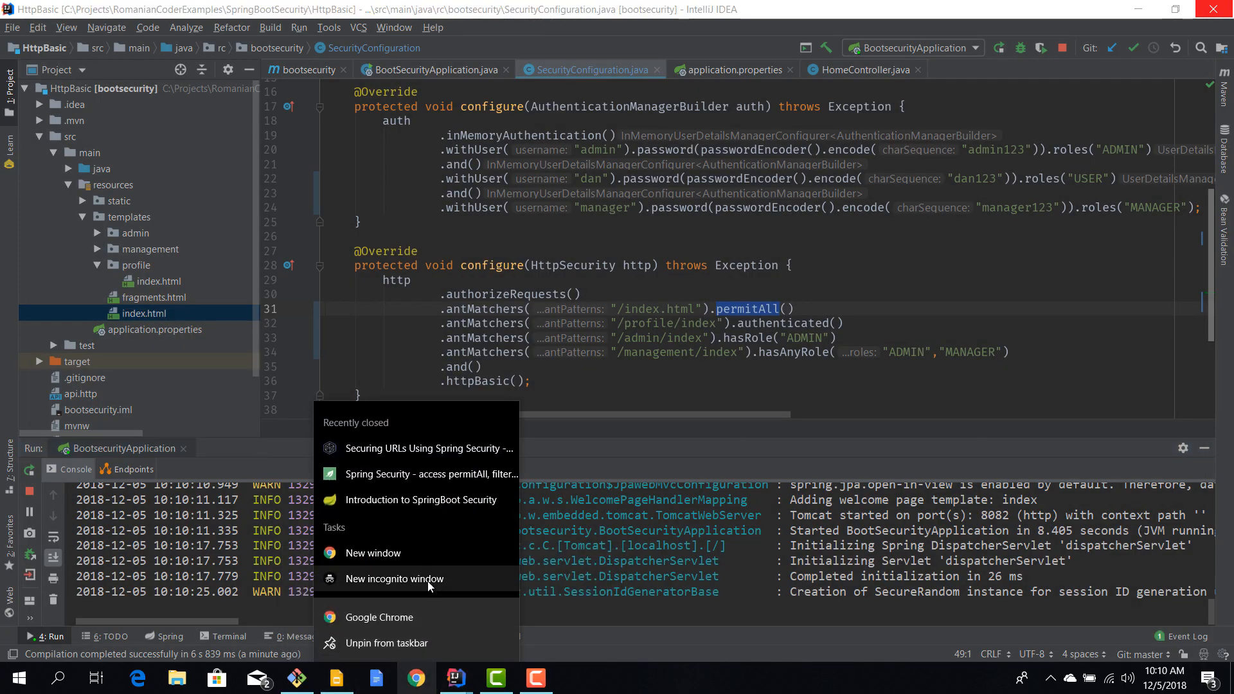
click(394, 578)
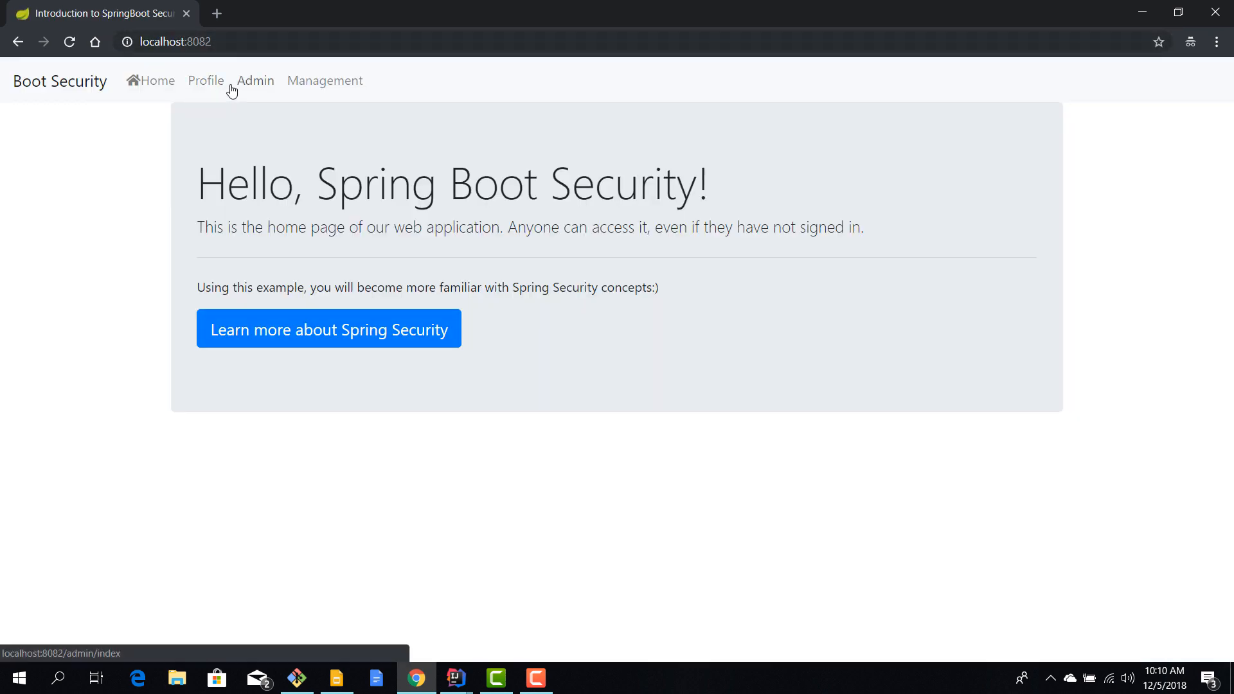
mouse_move(292, 96)
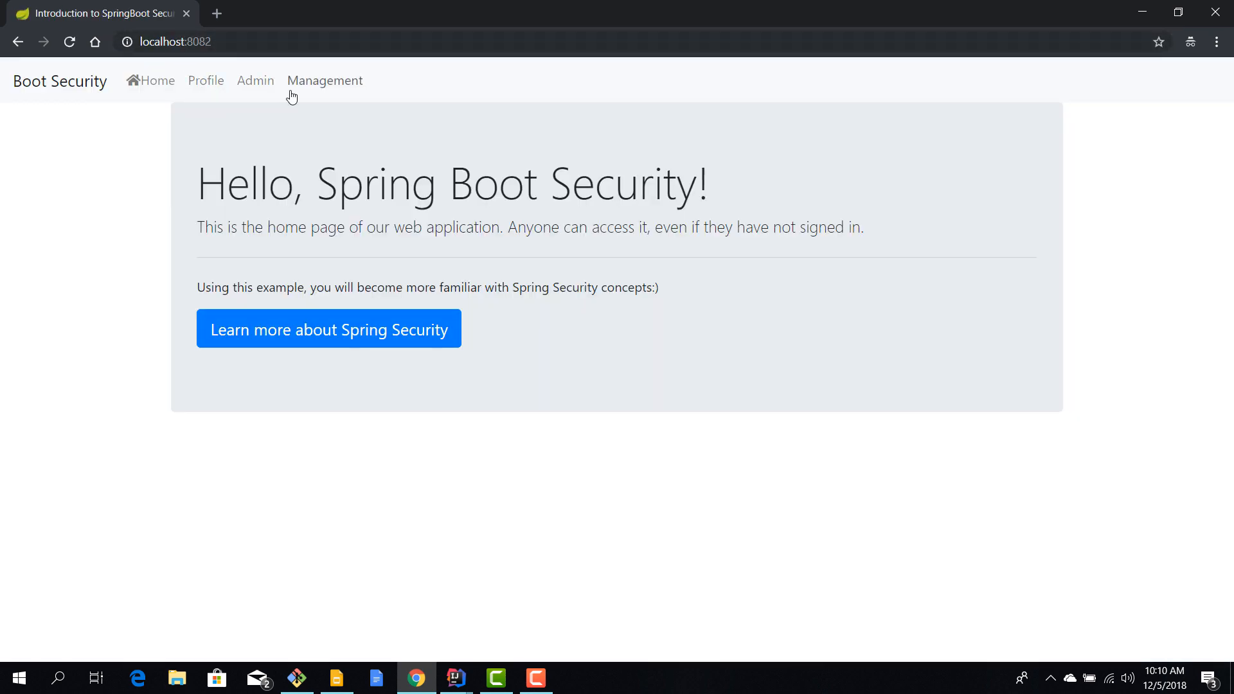
mouse_move(157, 80)
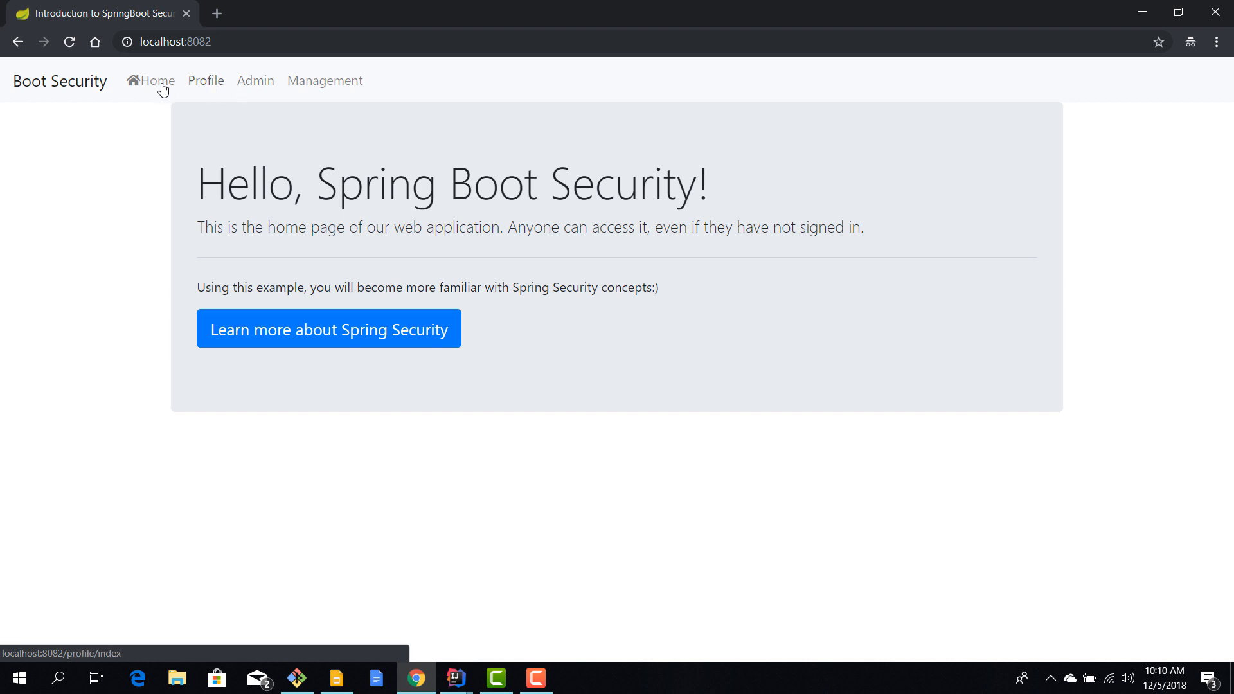
text(admin)
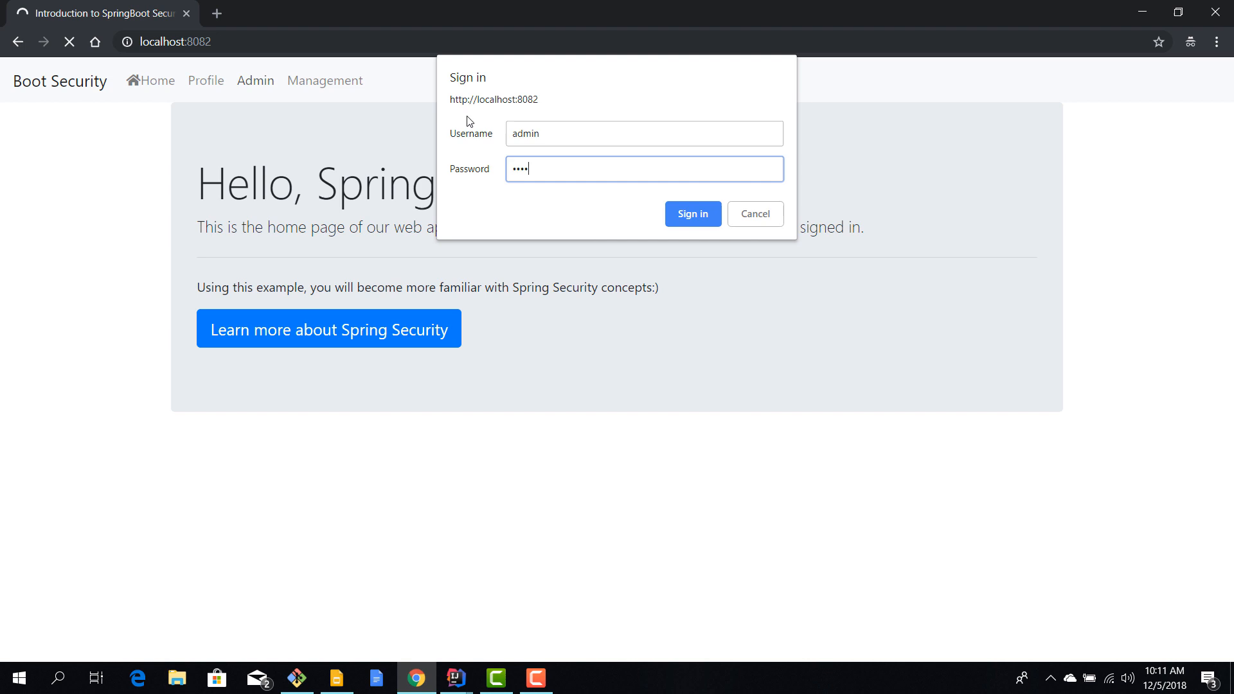
click(692, 213)
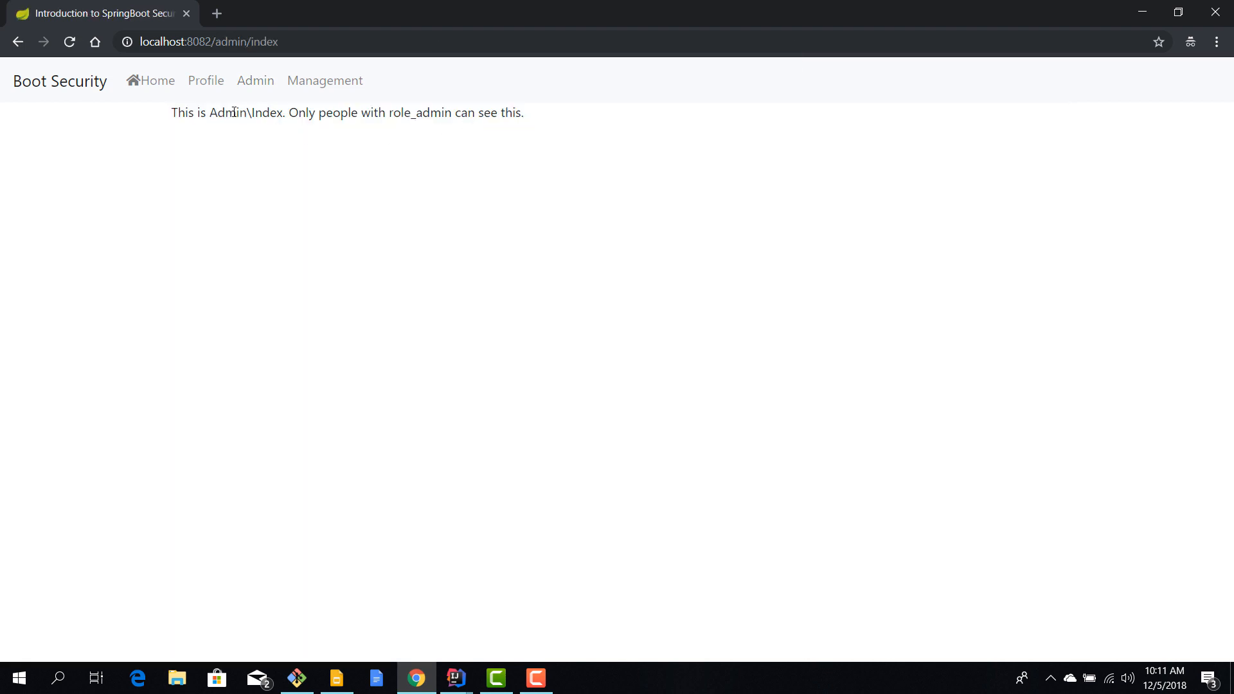
Confirm the Profile and Management pages open as admin, ending on Home.
click(206, 80)
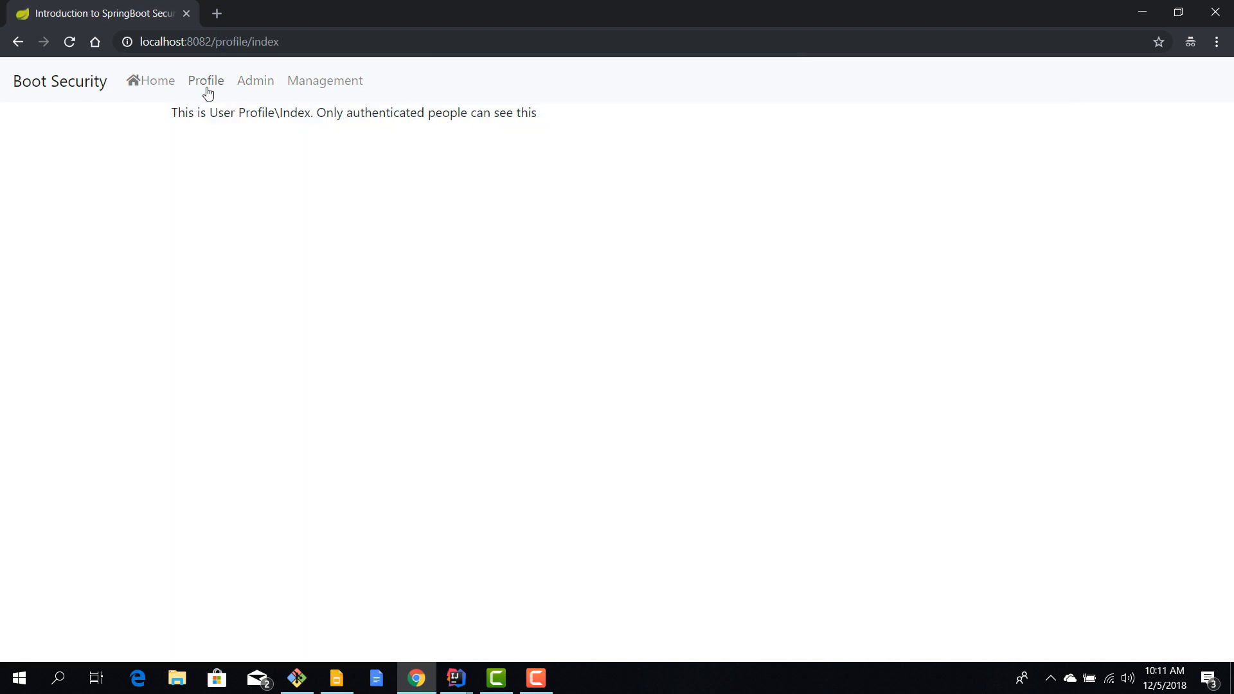
click(324, 81)
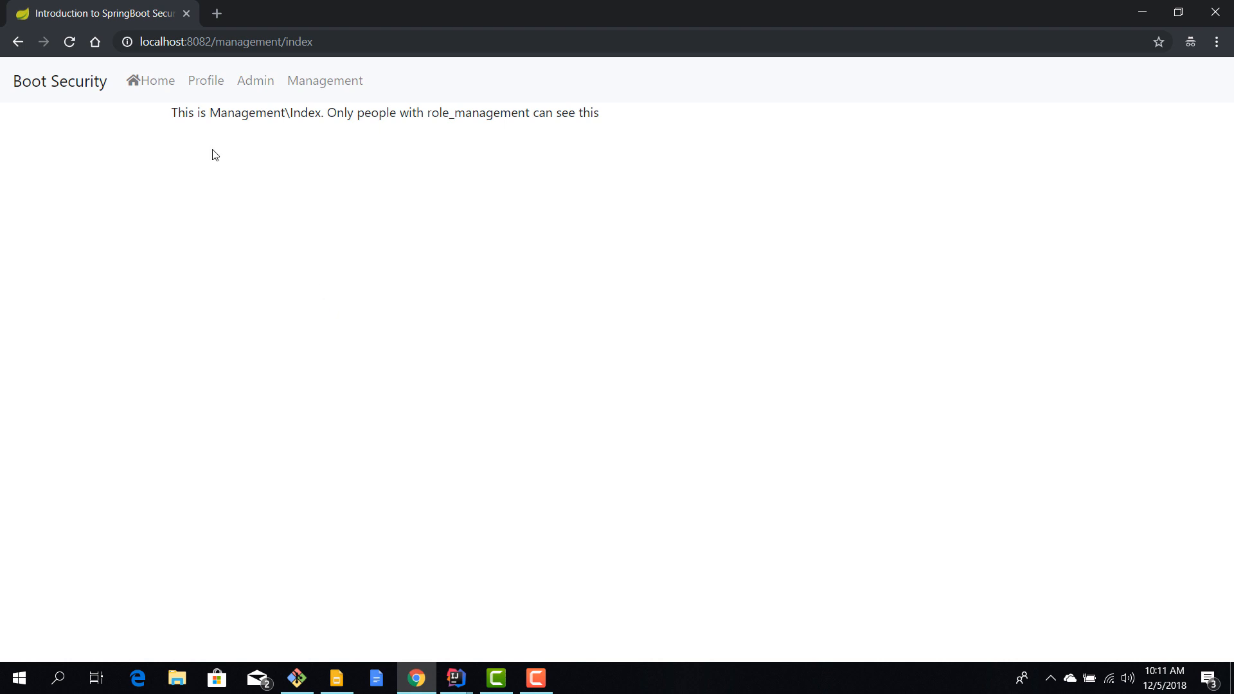
click(157, 81)
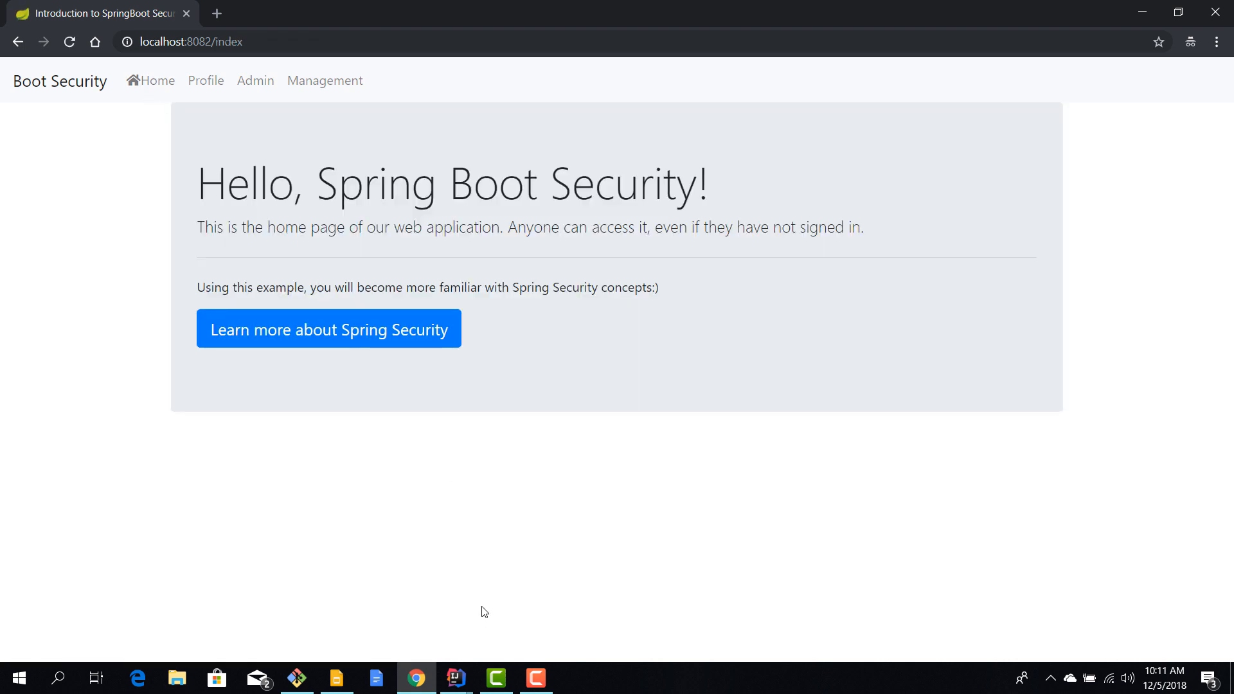
mouse_move(463, 615)
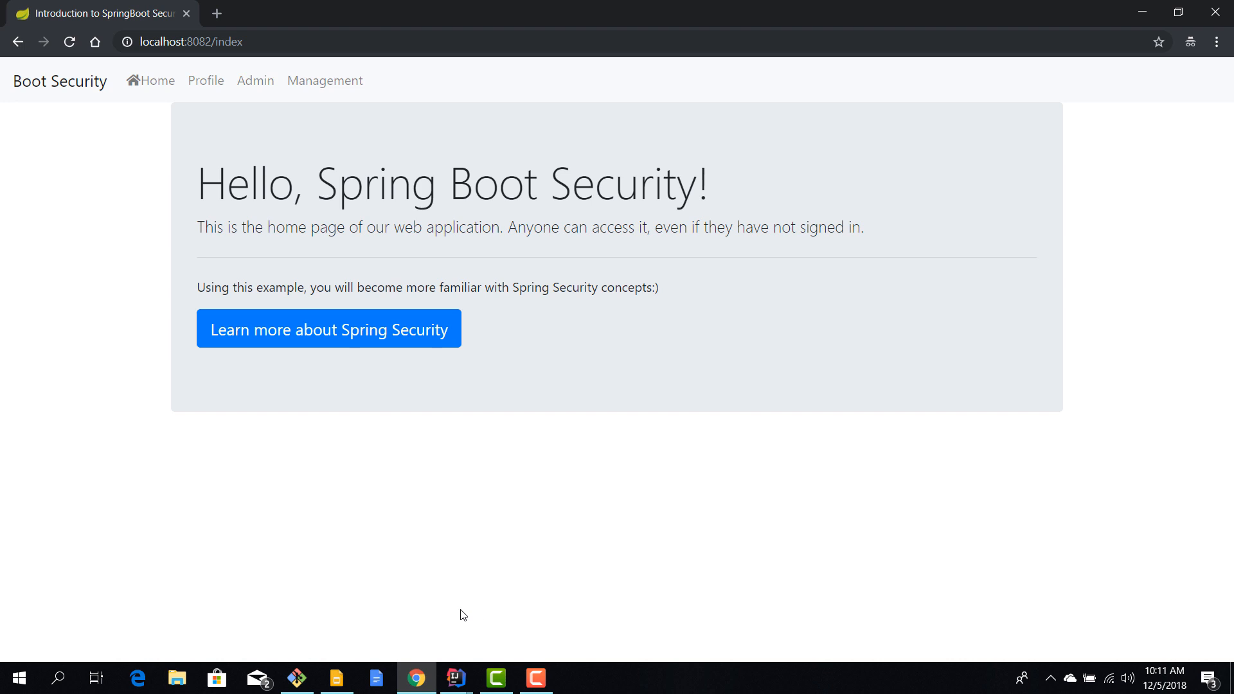
mouse_move(1142, 11)
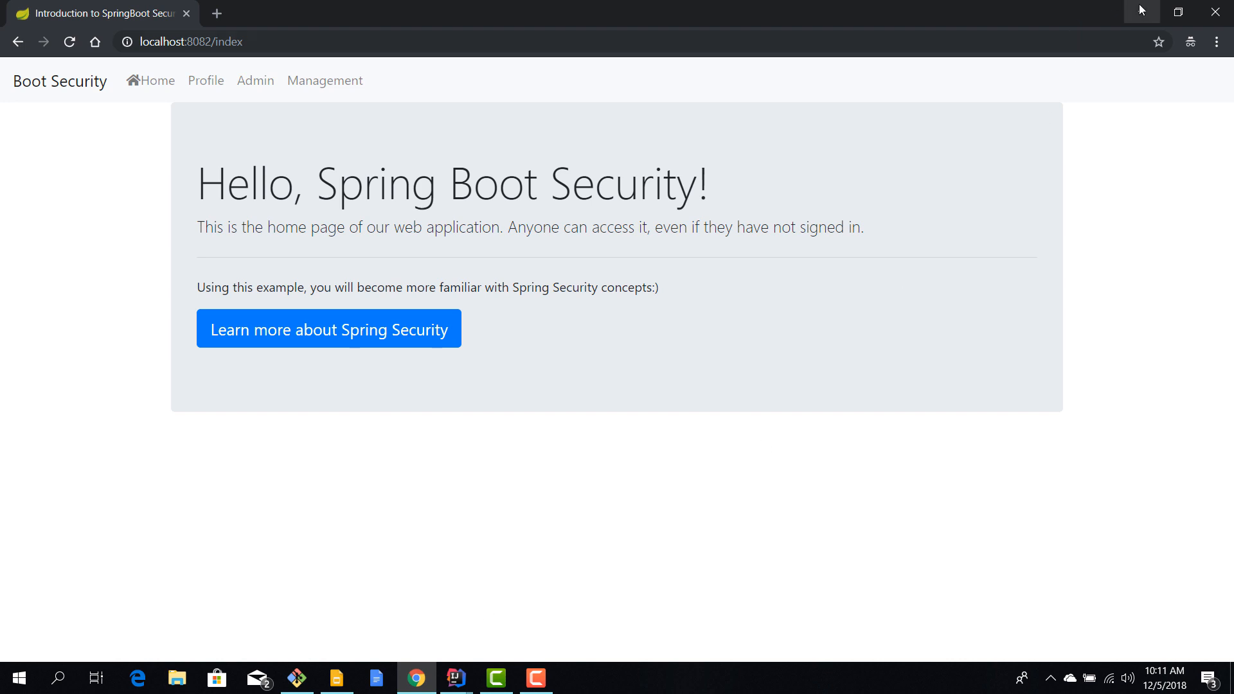
mouse_move(1143, 11)
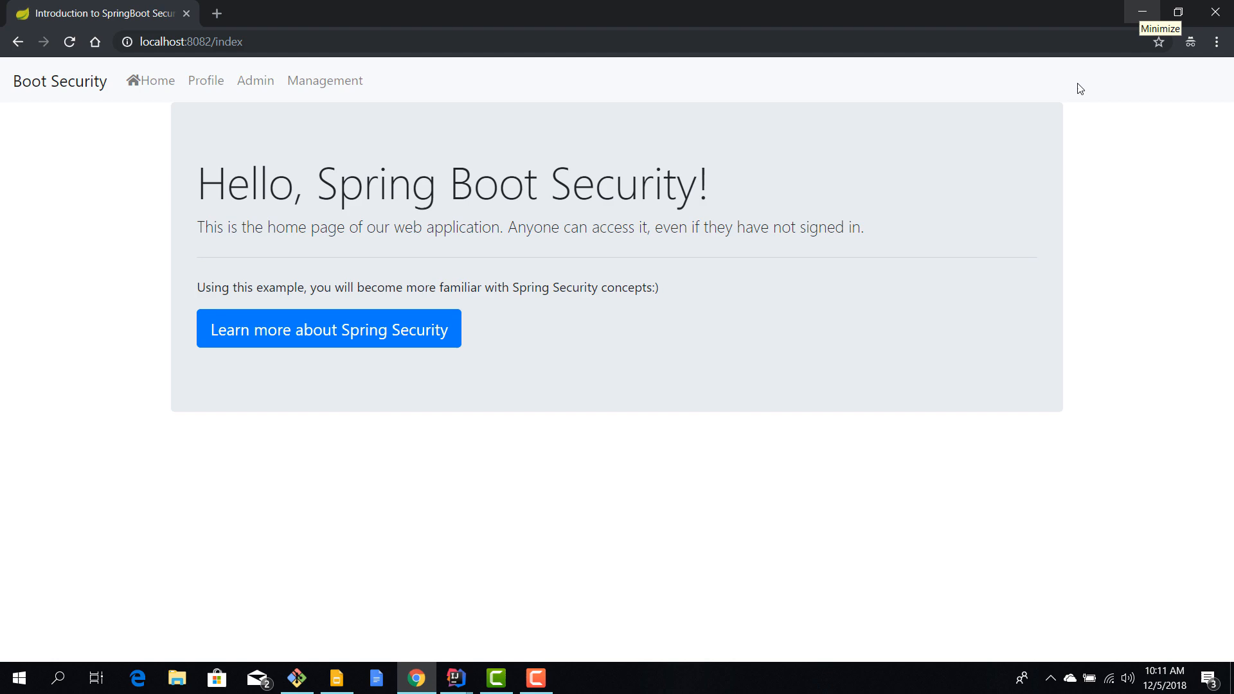
mouse_move(853, 564)
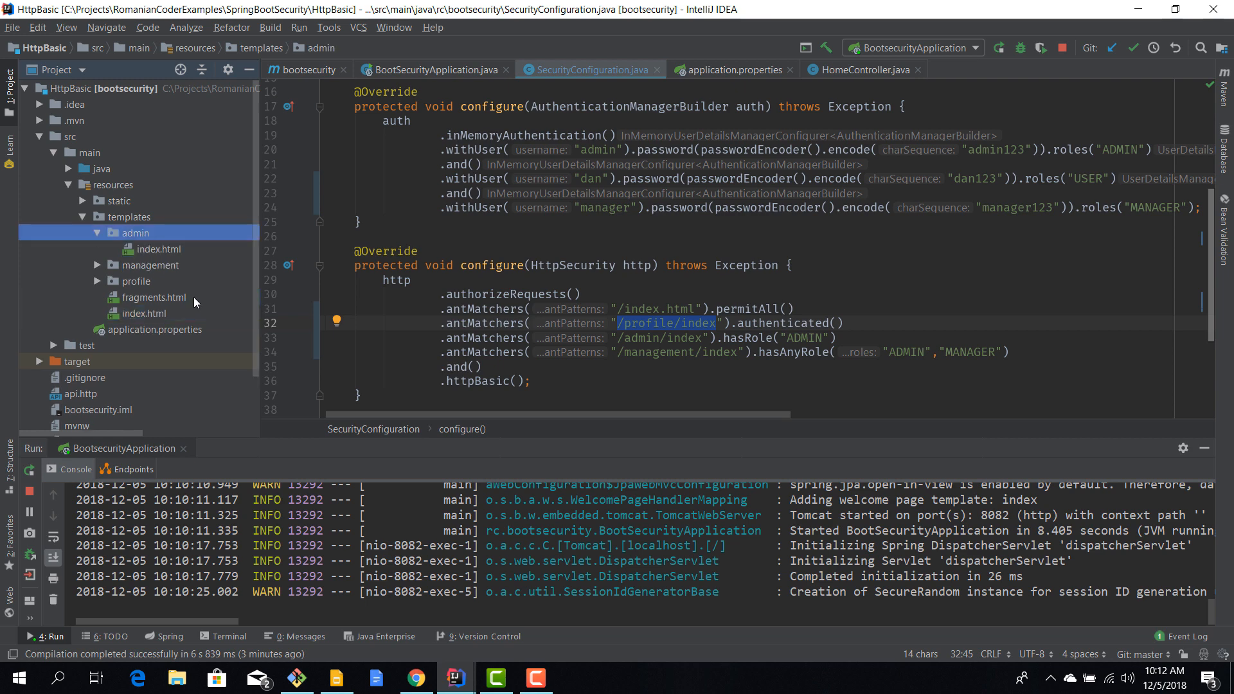
mouse_move(194, 295)
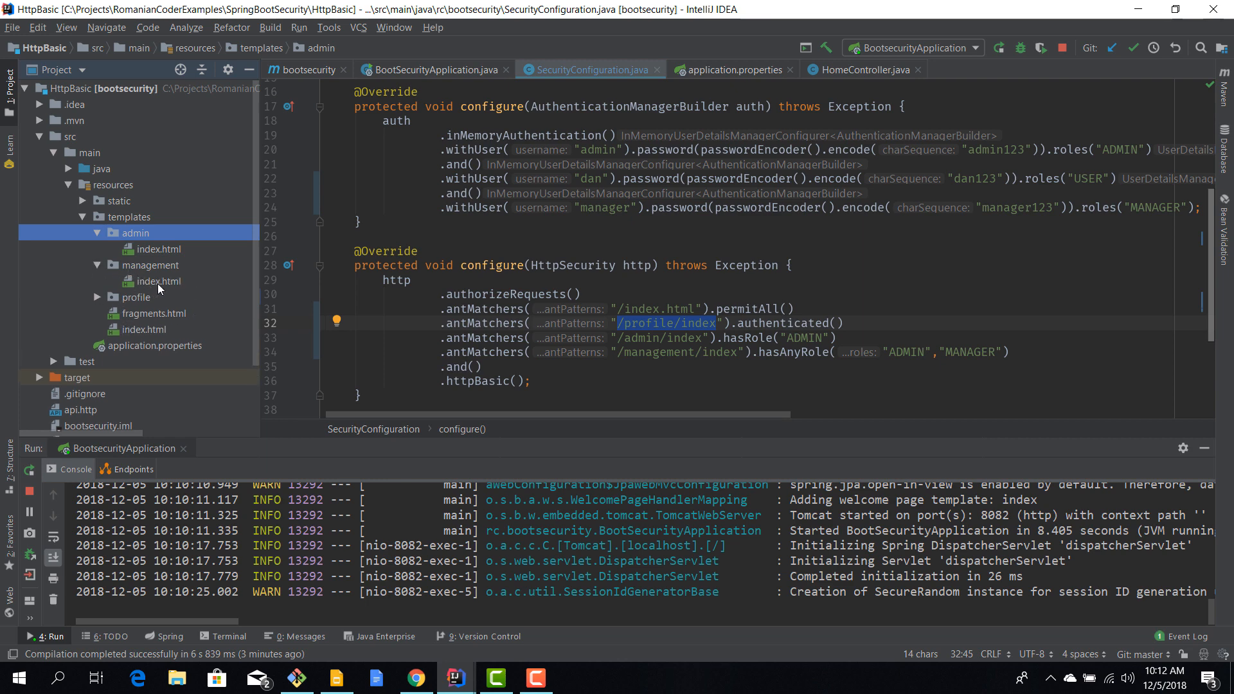
Review the management and admin page templates in the Project tree.
click(160, 280)
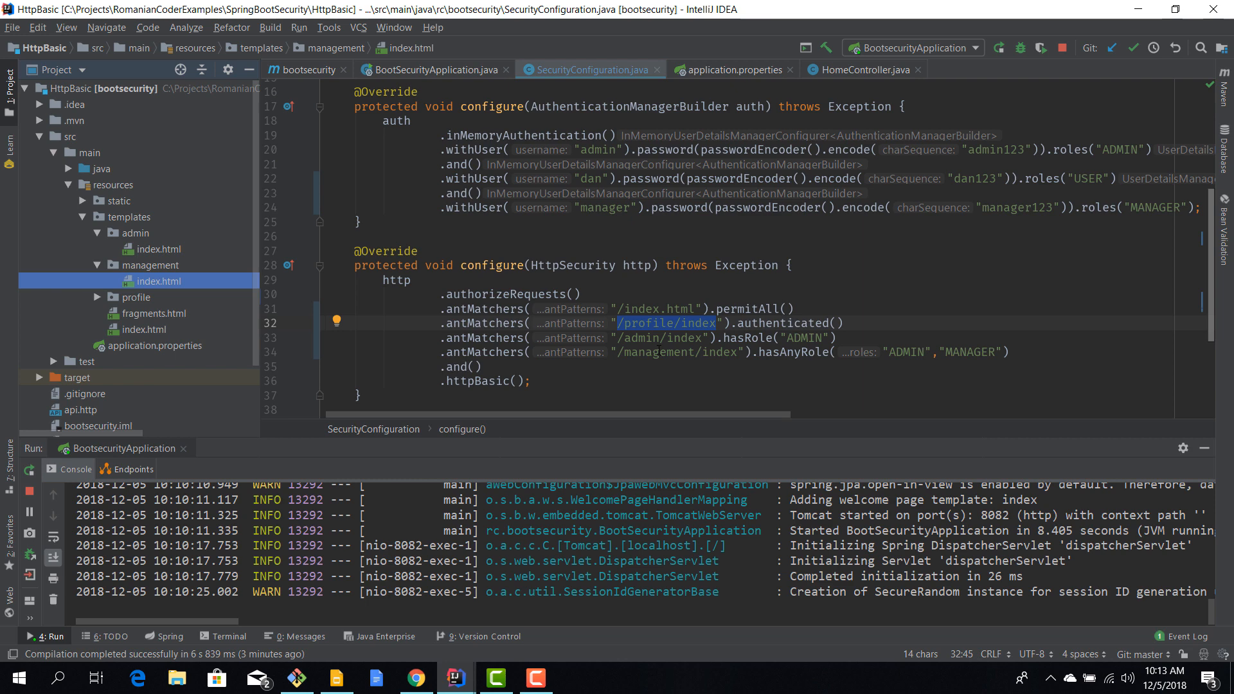
click(136, 232)
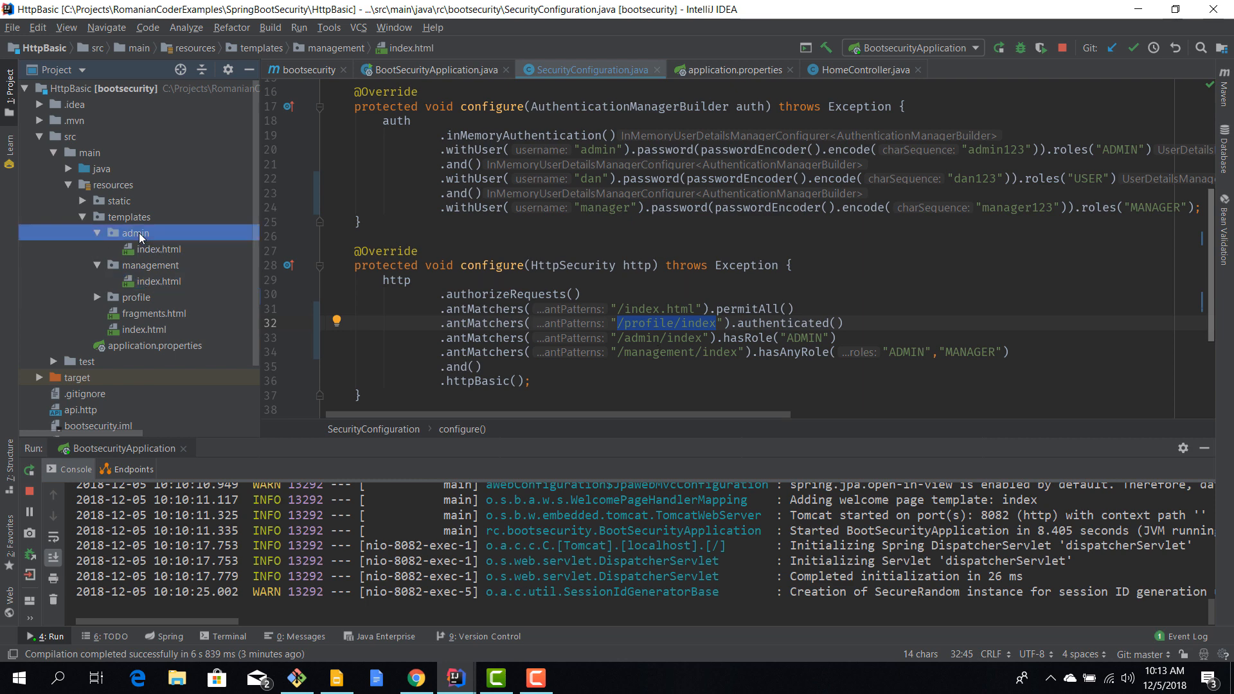
click(157, 249)
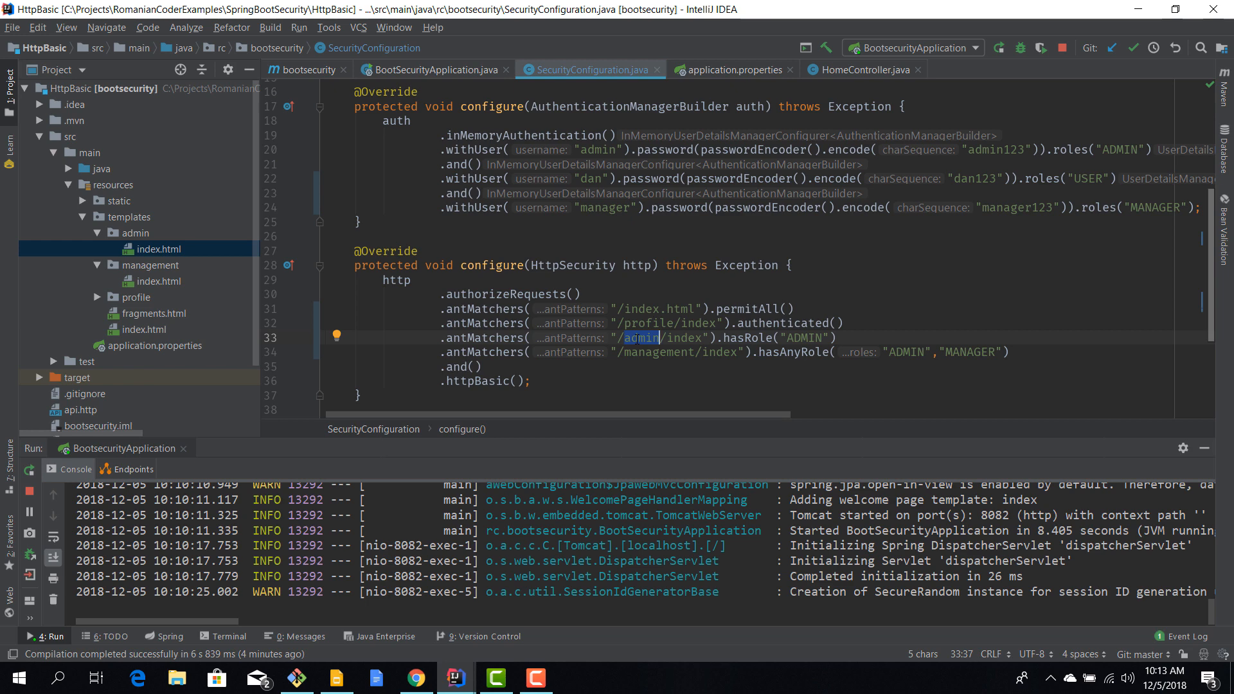
mouse_move(645, 344)
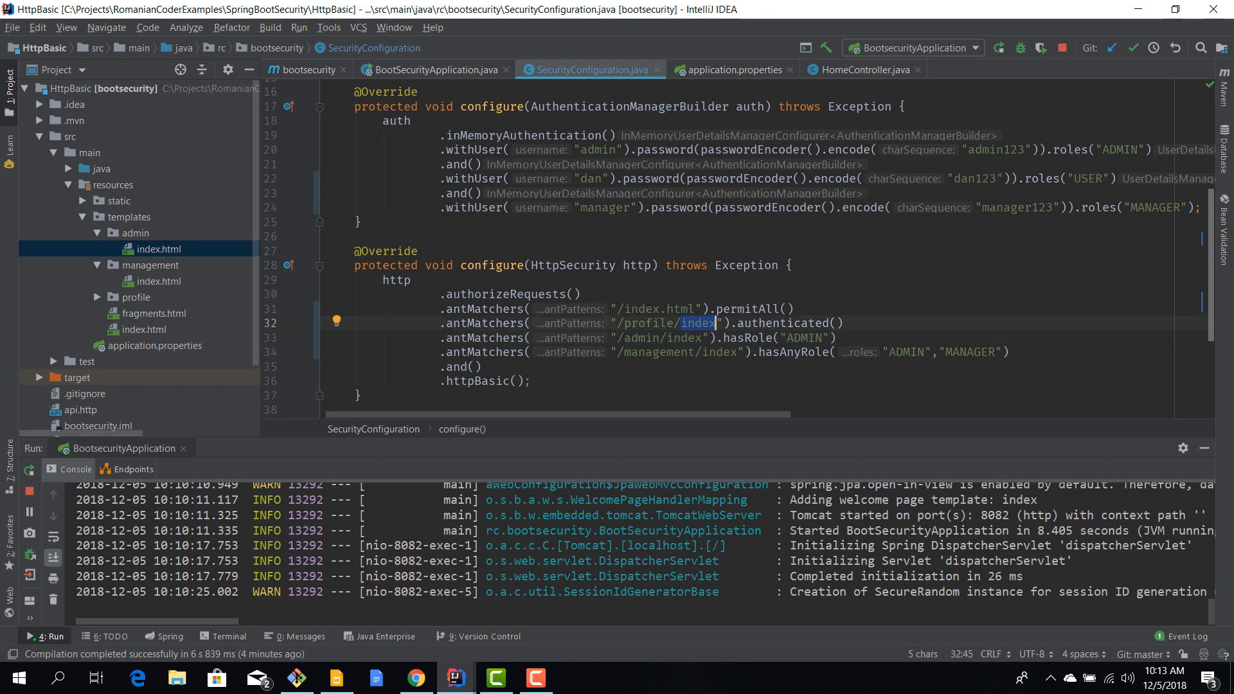
Change the /profile, /admin and /management antMatchers to end in /** wildcards.
key(Delete)
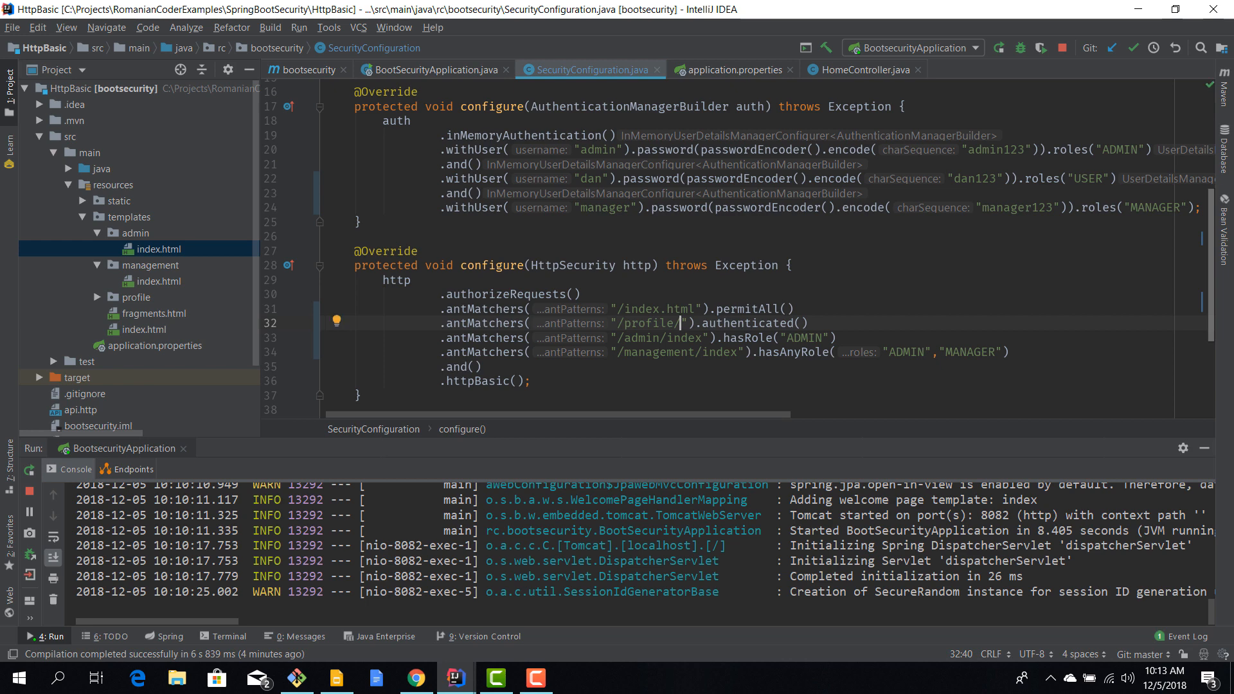
text(**)
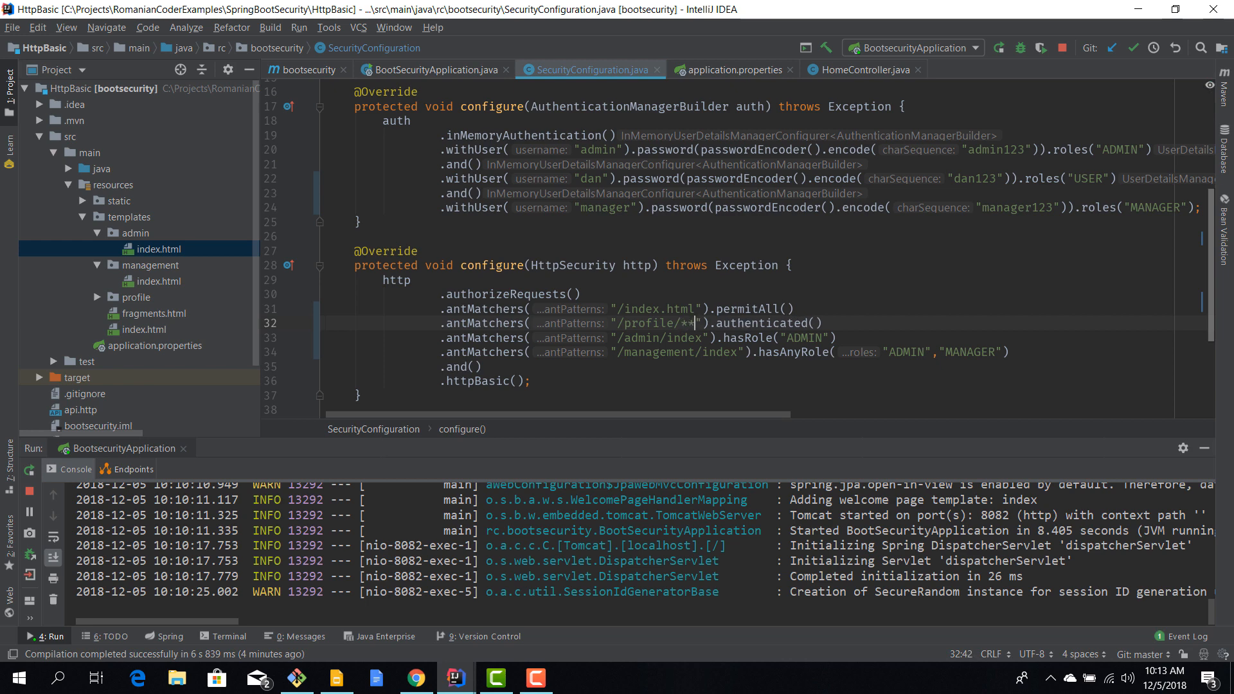
double_click(680, 338)
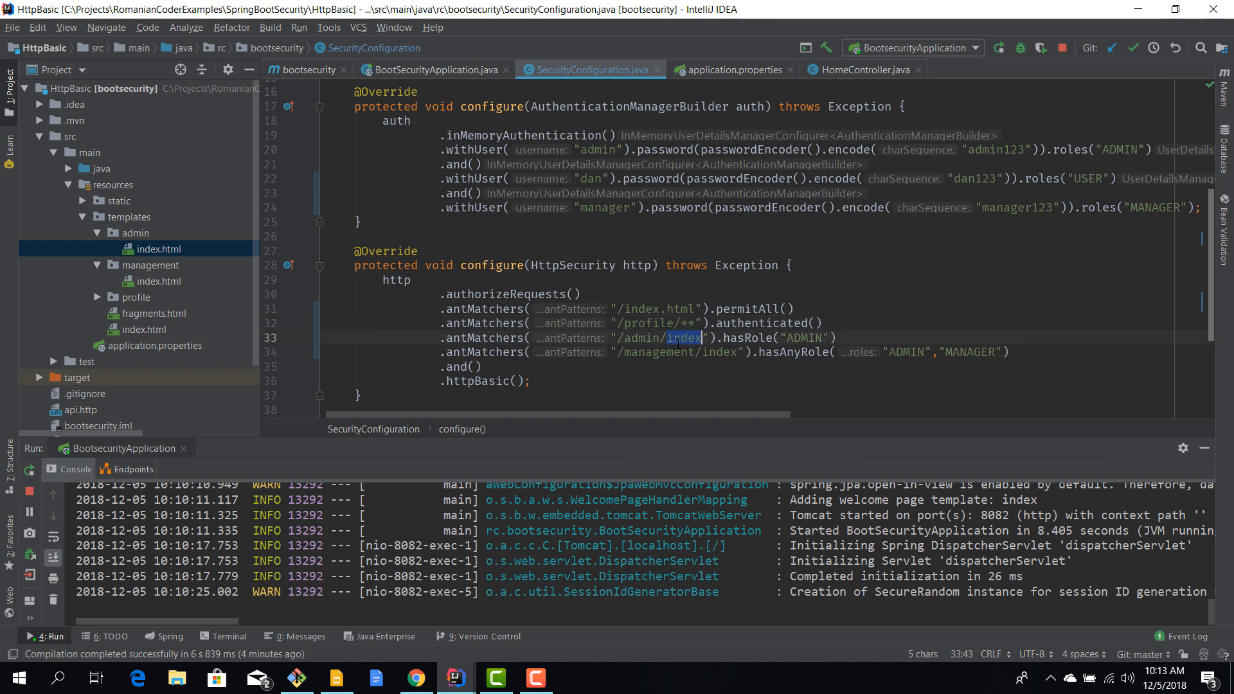
text(**)
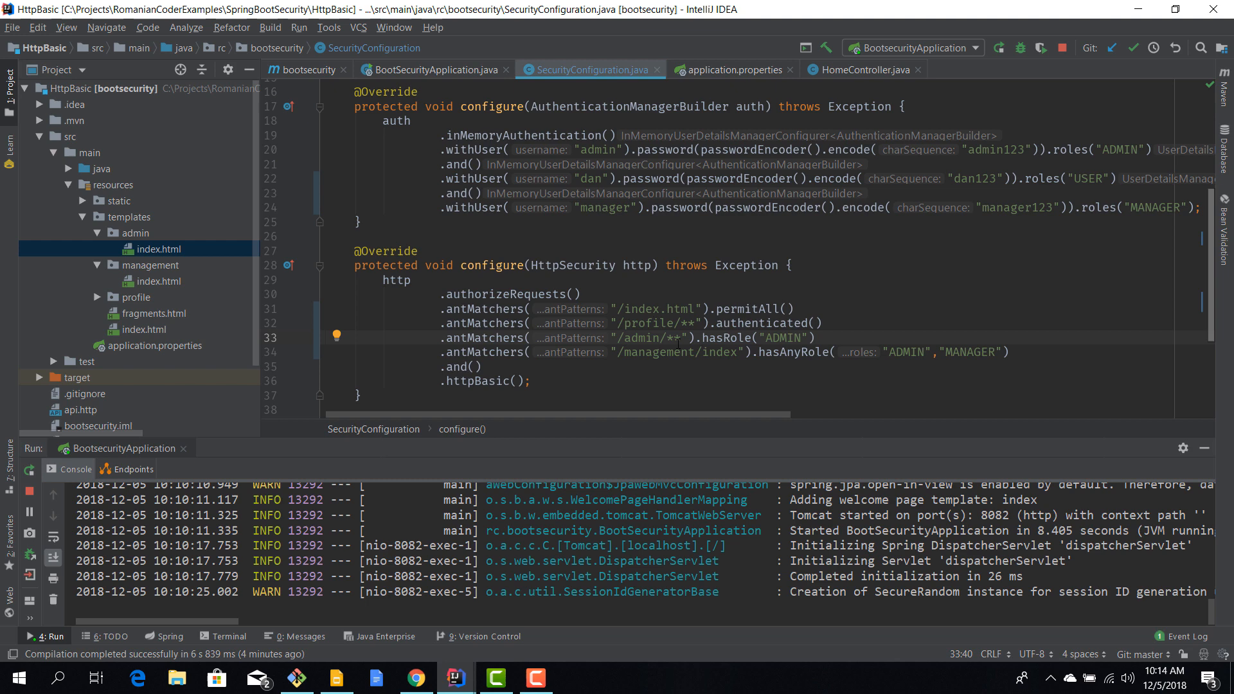
click(722, 351)
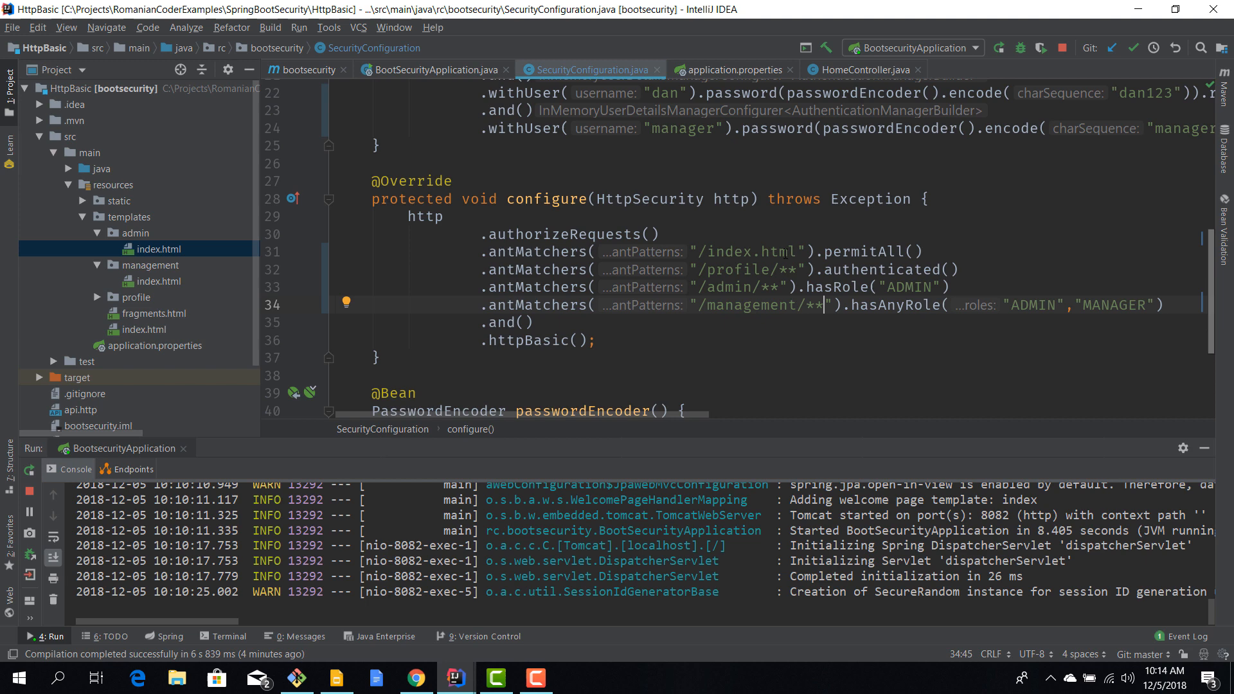
double_click(752, 306)
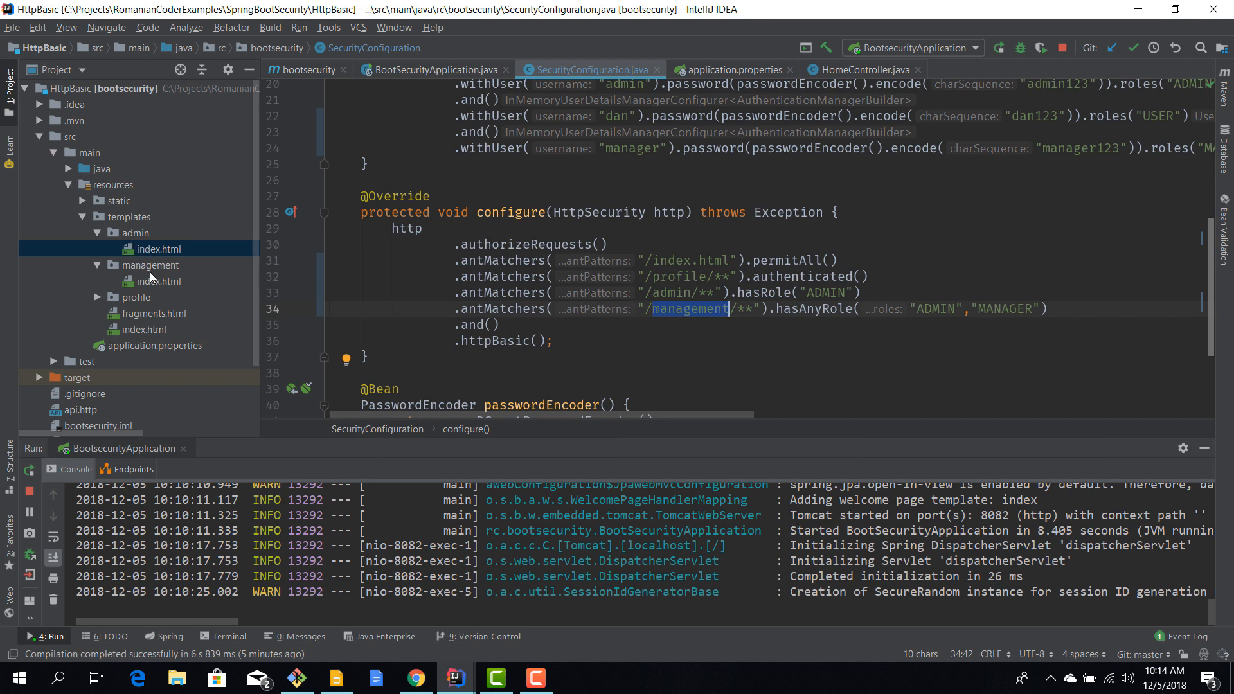
Show the management index template and expand the profile templates folder.
click(159, 281)
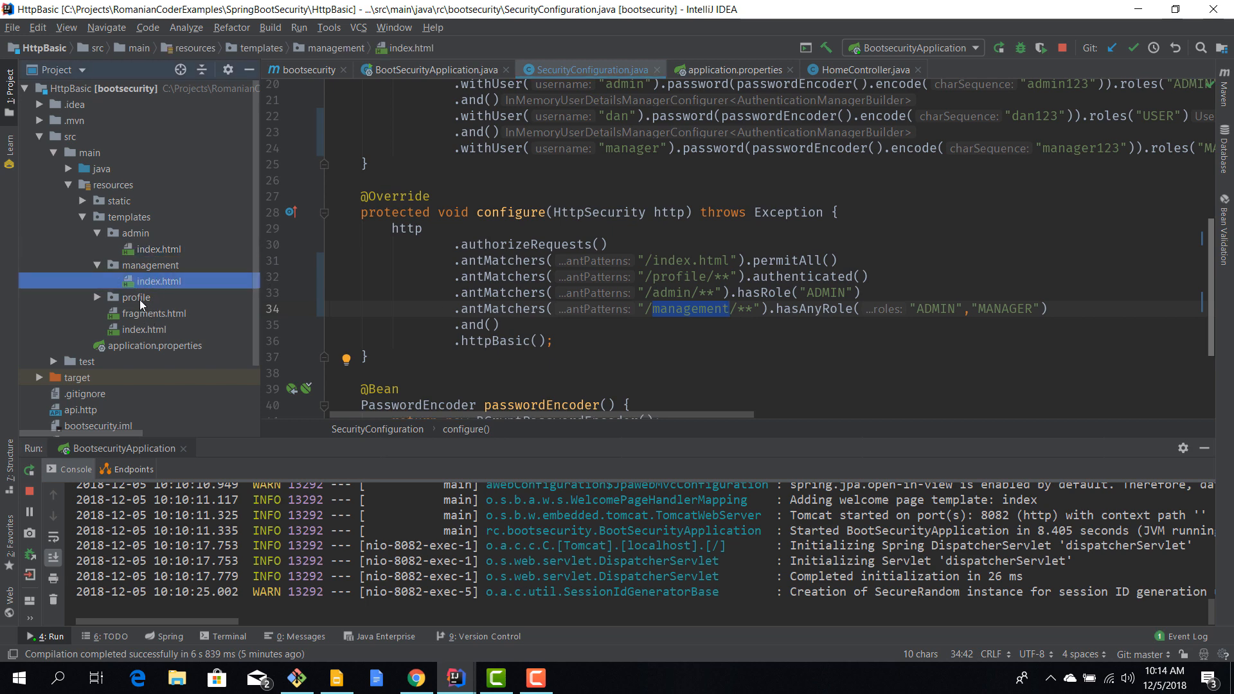
click(135, 297)
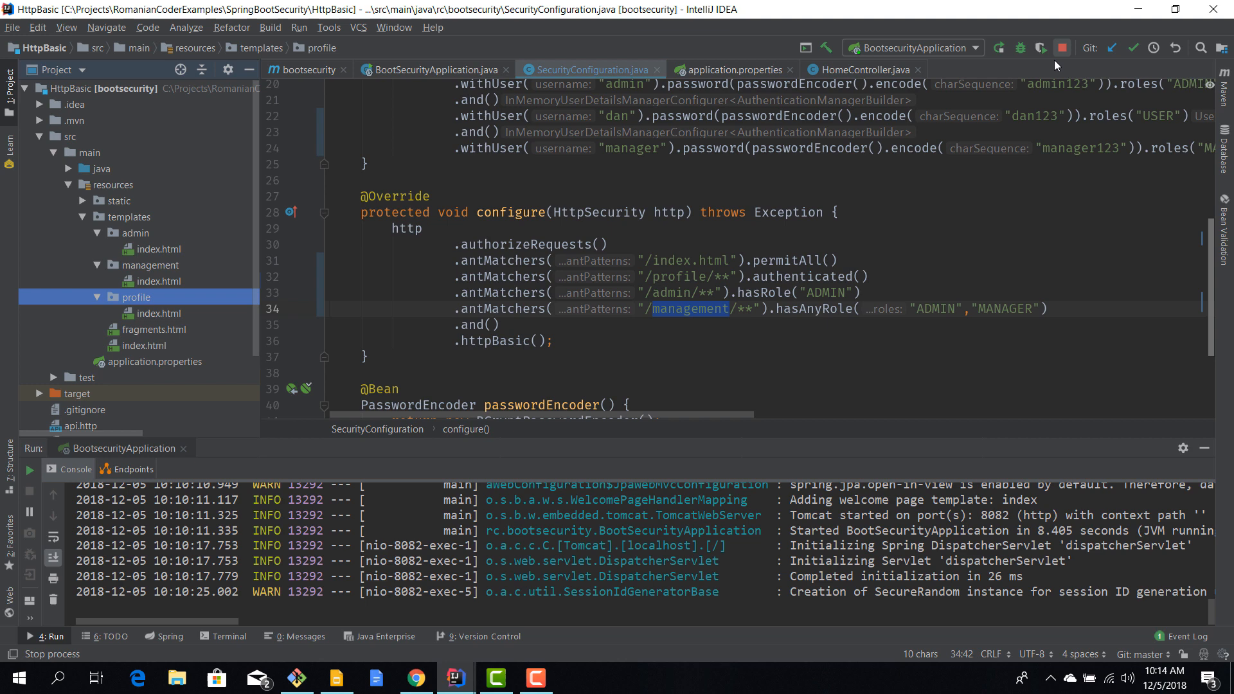
Rerun BootSecurityApplication with the wildcard rules and switch to Chrome.
click(1062, 48)
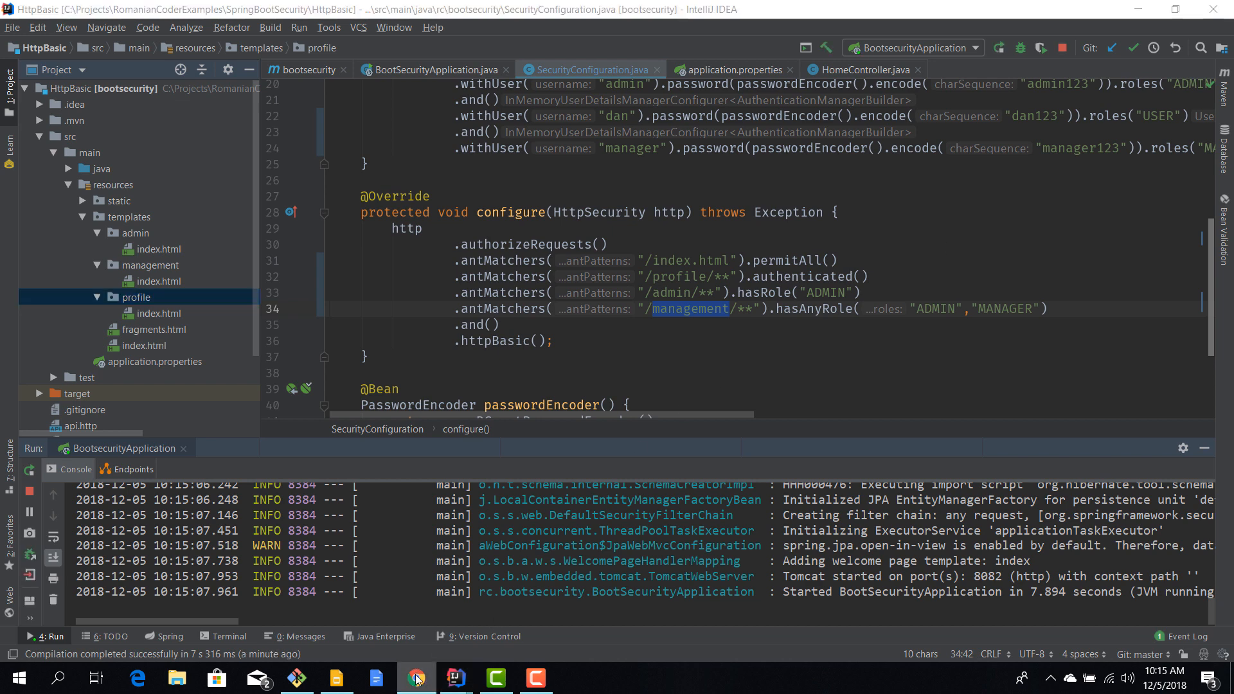
click(416, 678)
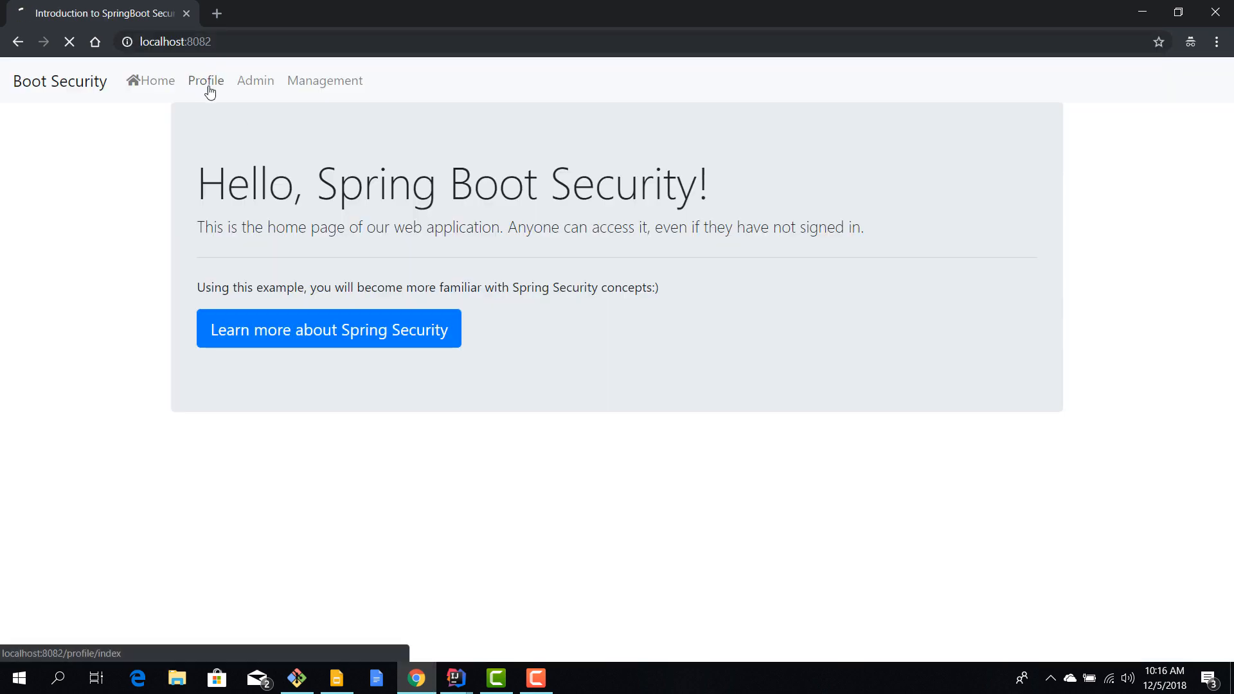
Sign in as manager on Profile, then hit Admin to get 403 Forbidden, and close Chrome.
click(206, 80)
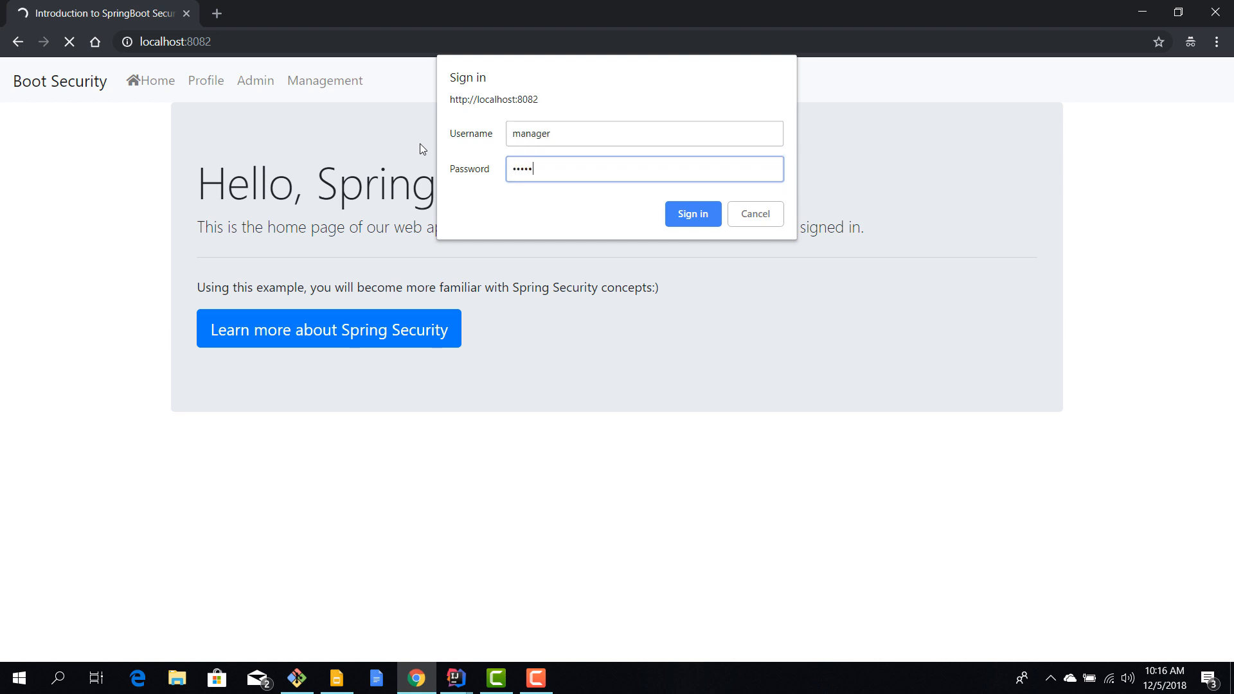
click(692, 214)
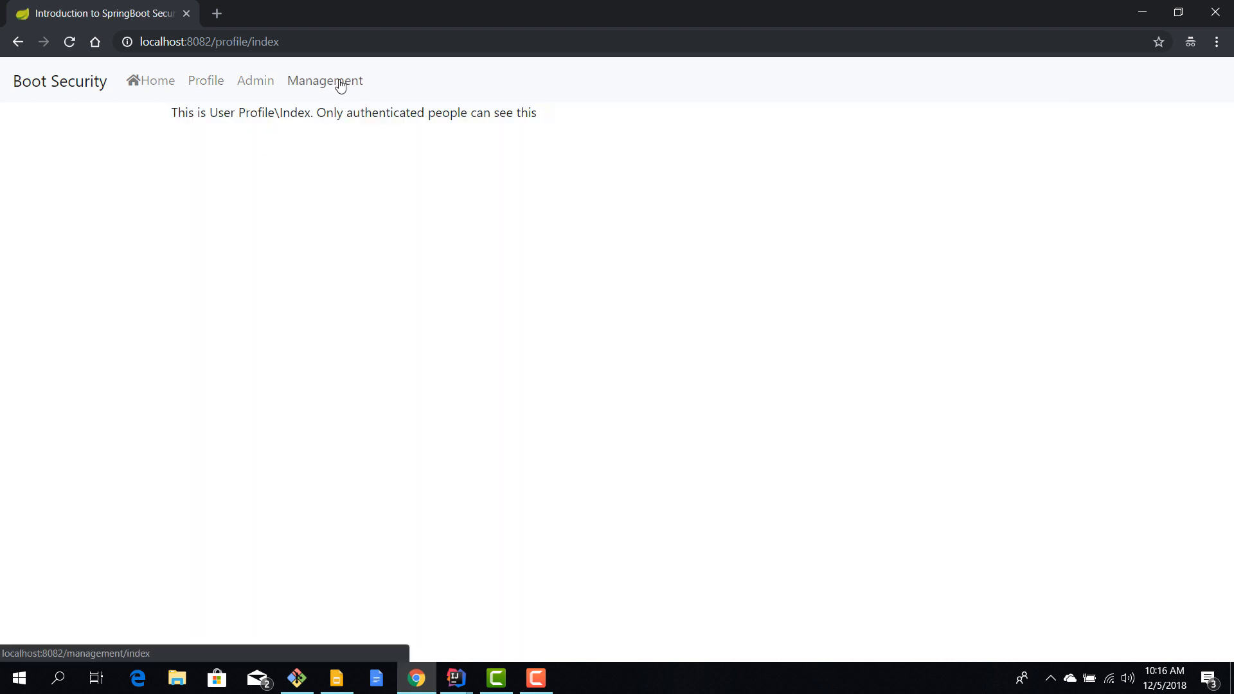
click(256, 80)
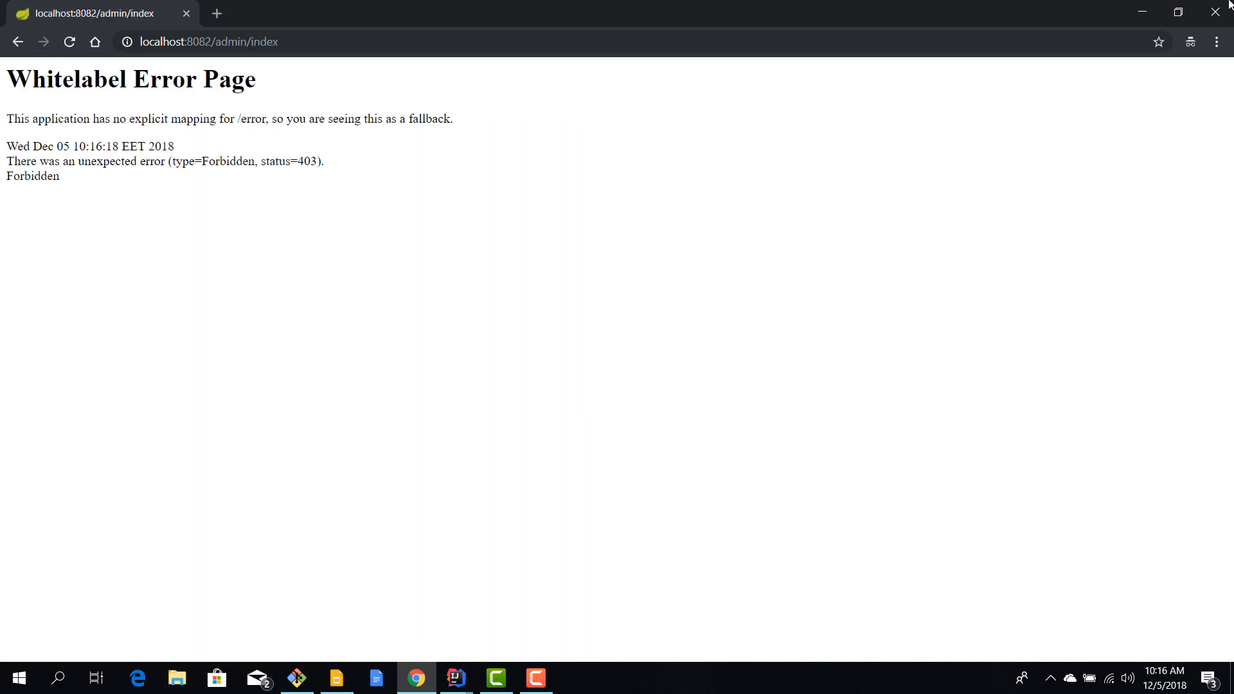
click(452, 677)
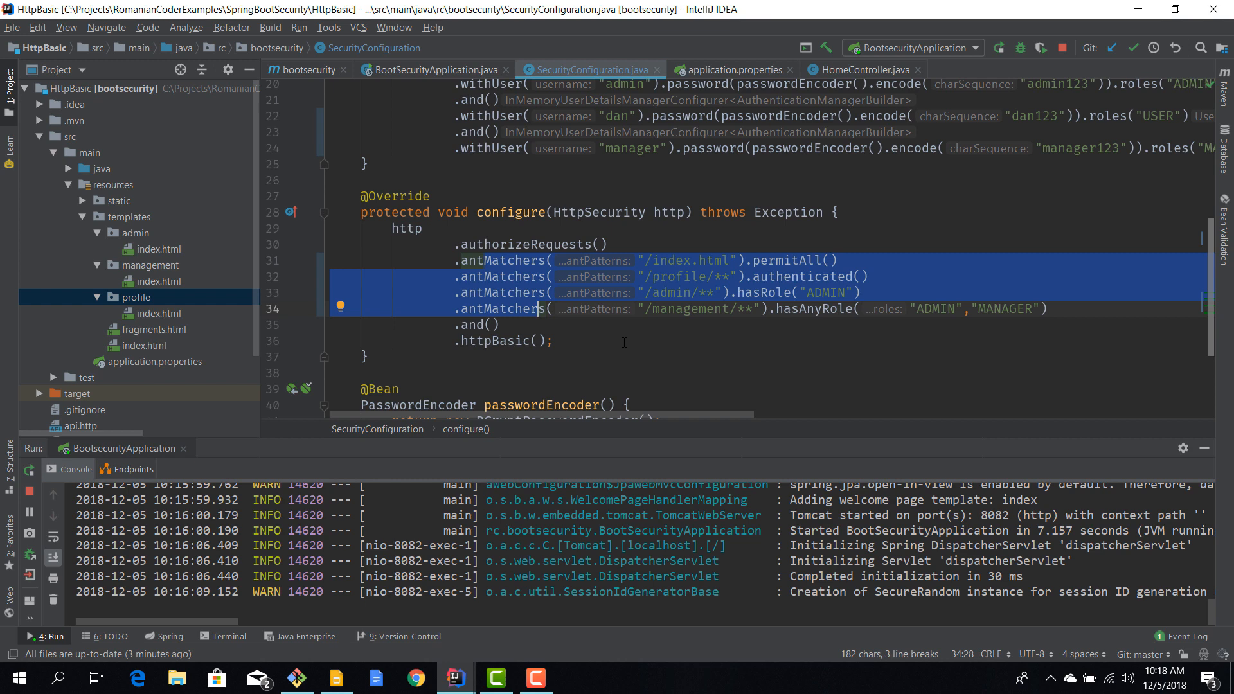
Add .anyRequest().permitAll() above the four antMatchers rules and rerun the application.
click(522, 260)
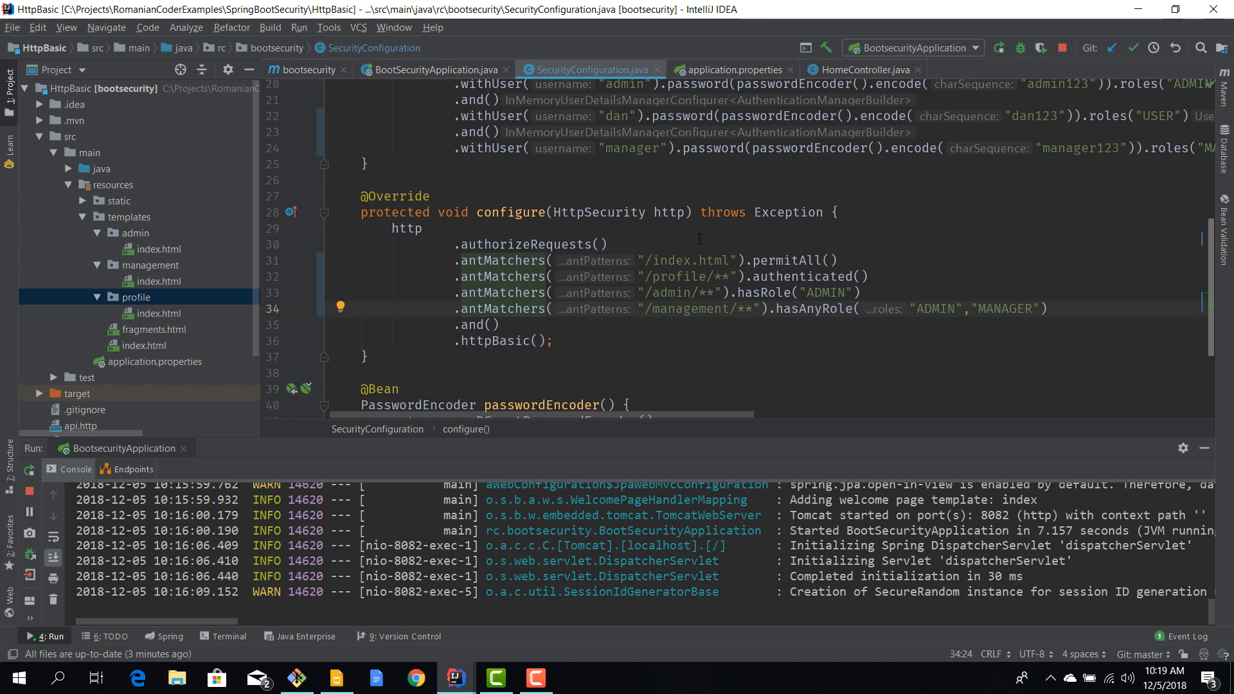
text(.anyRequest().permitAll()
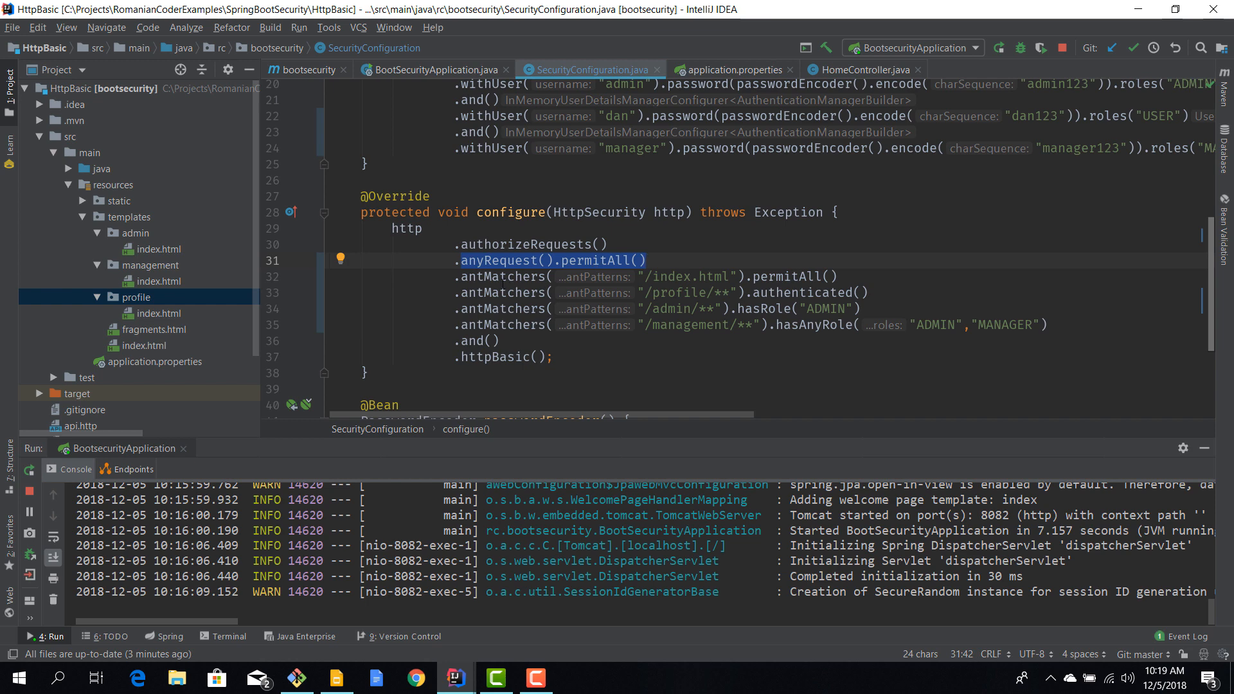
drag(461, 276, 1047, 325)
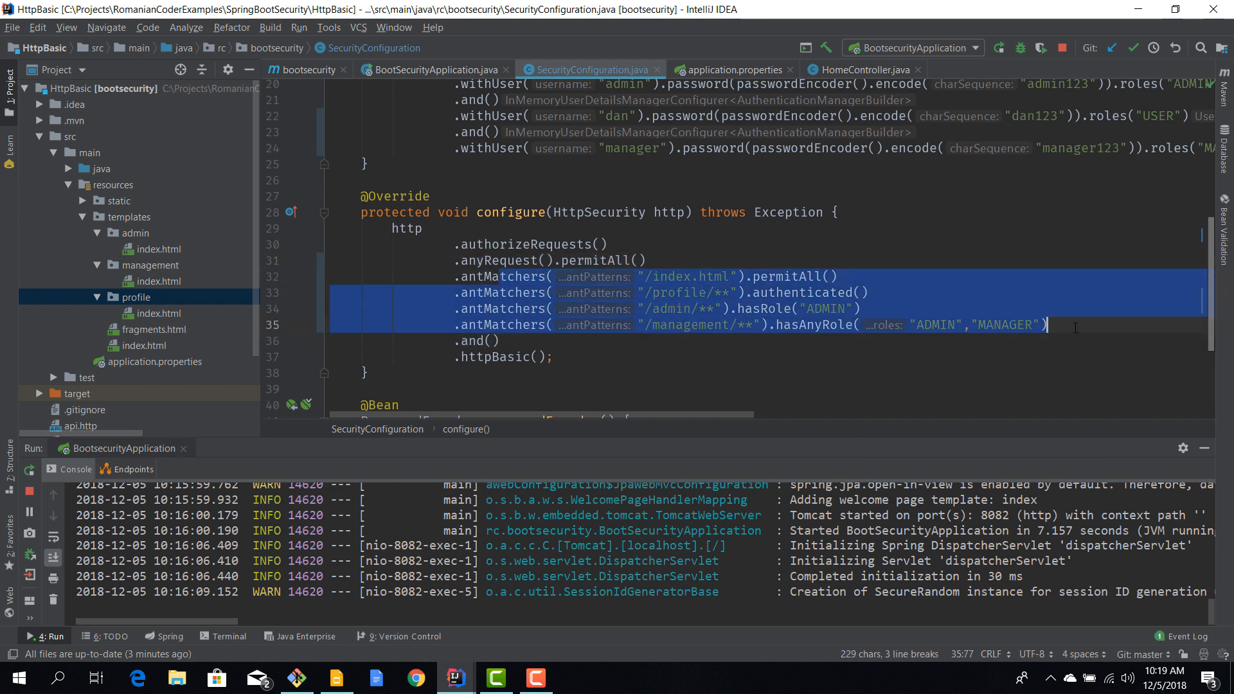
click(1061, 47)
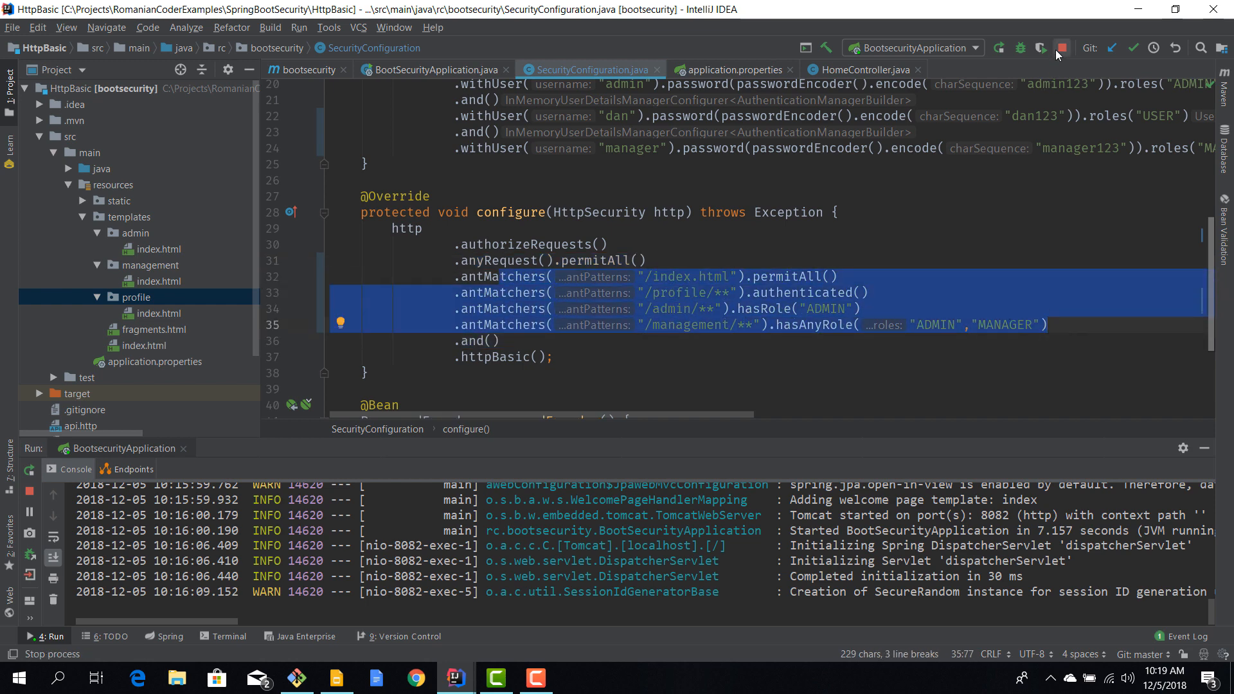
click(1062, 48)
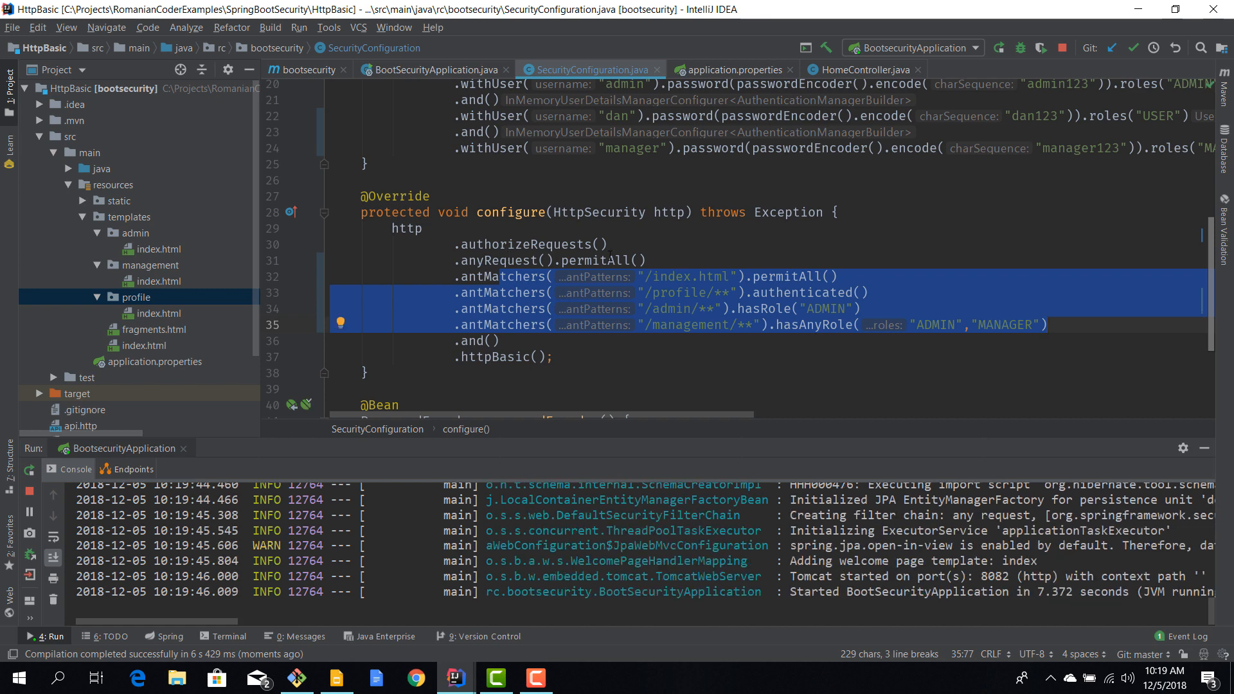
In a new incognito window, open Admin and Management without signing in, then return to IntelliJ.
right_click(416, 678)
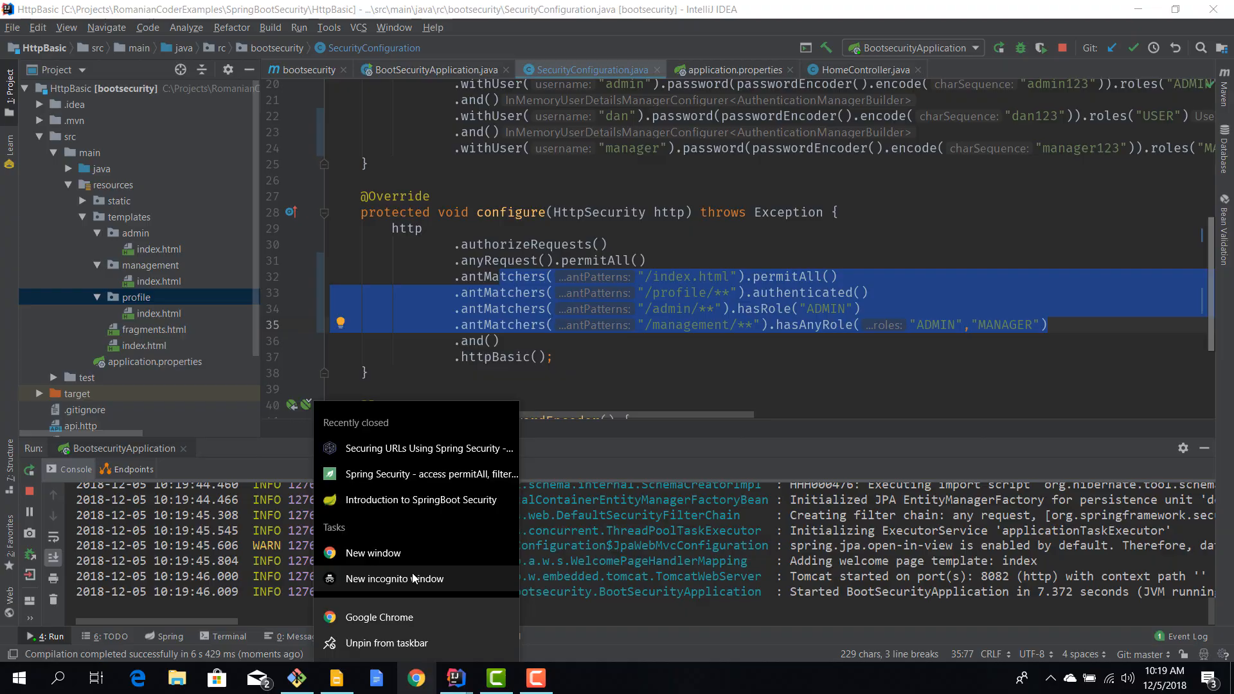
click(393, 578)
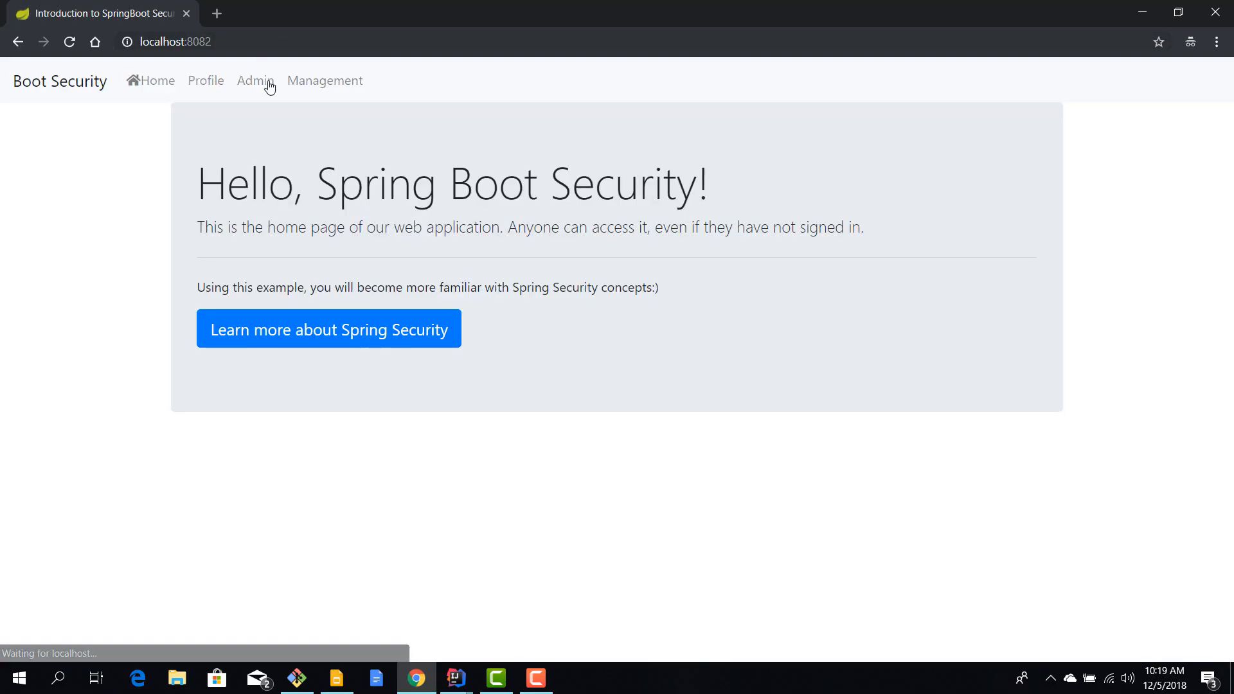
click(324, 80)
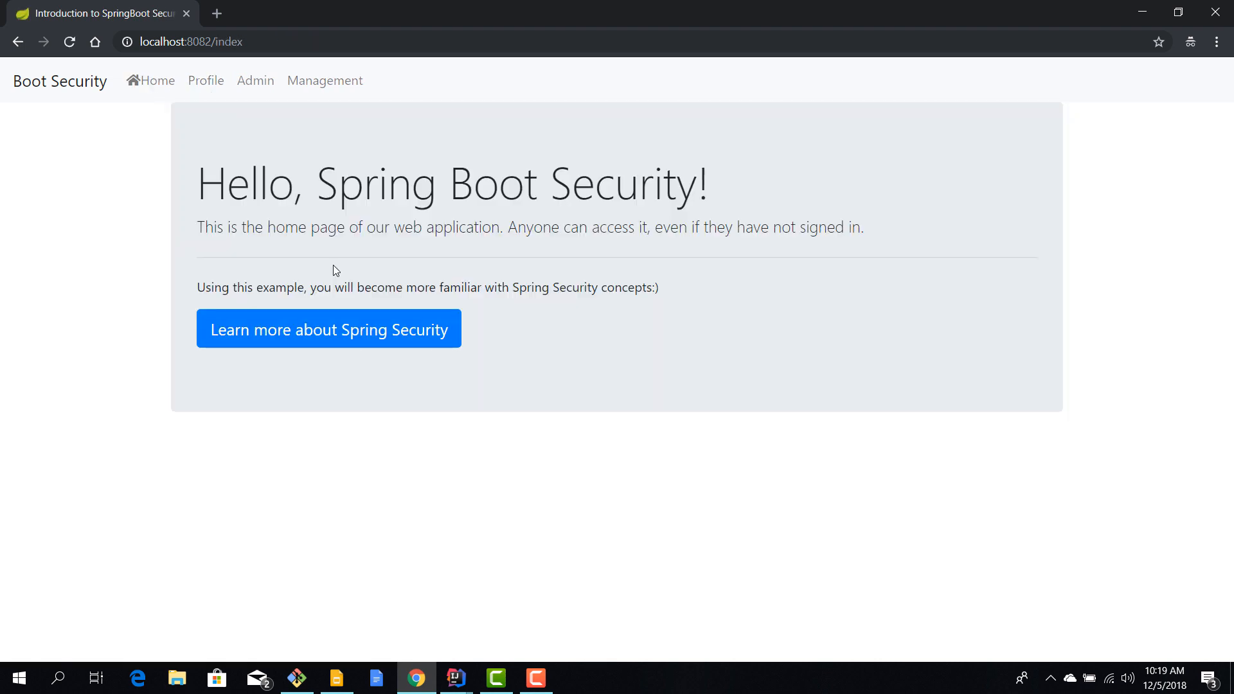
click(326, 80)
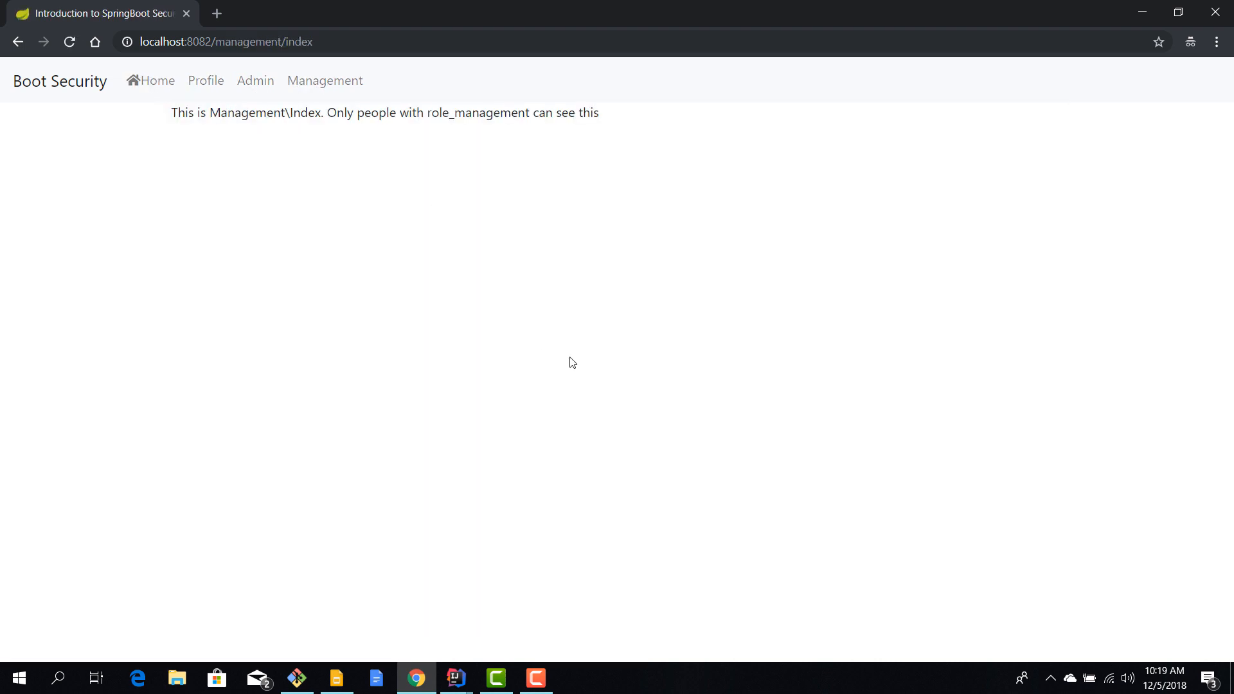
click(455, 679)
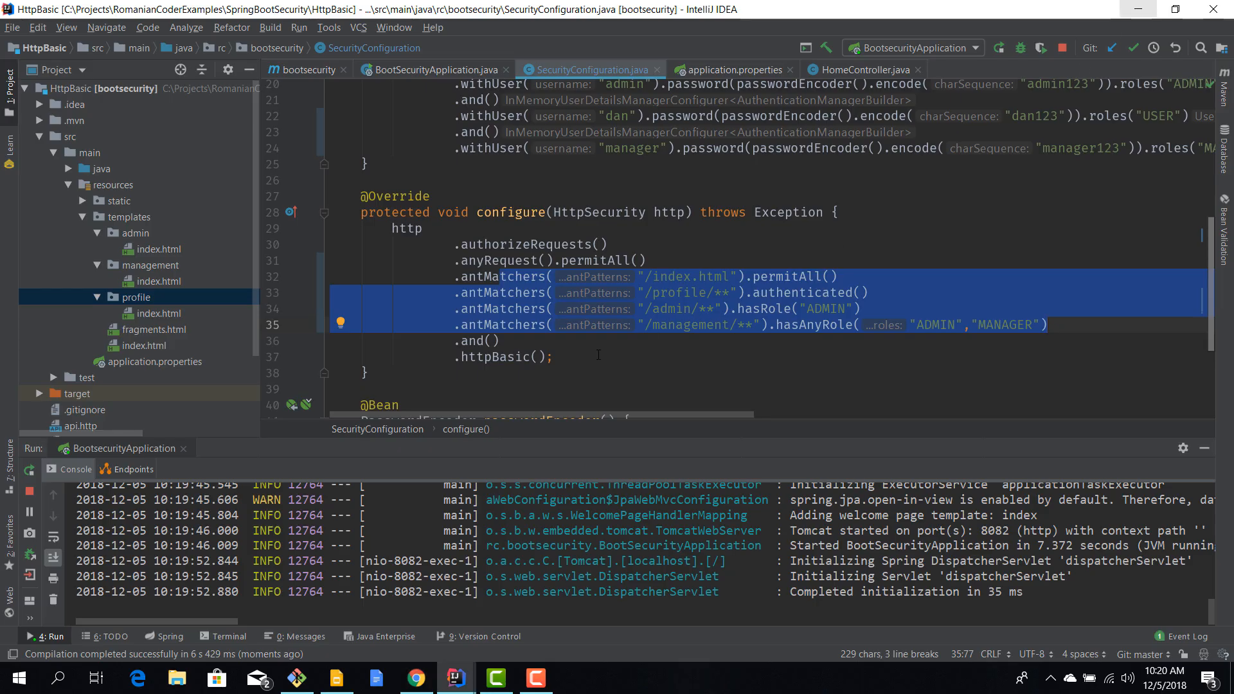